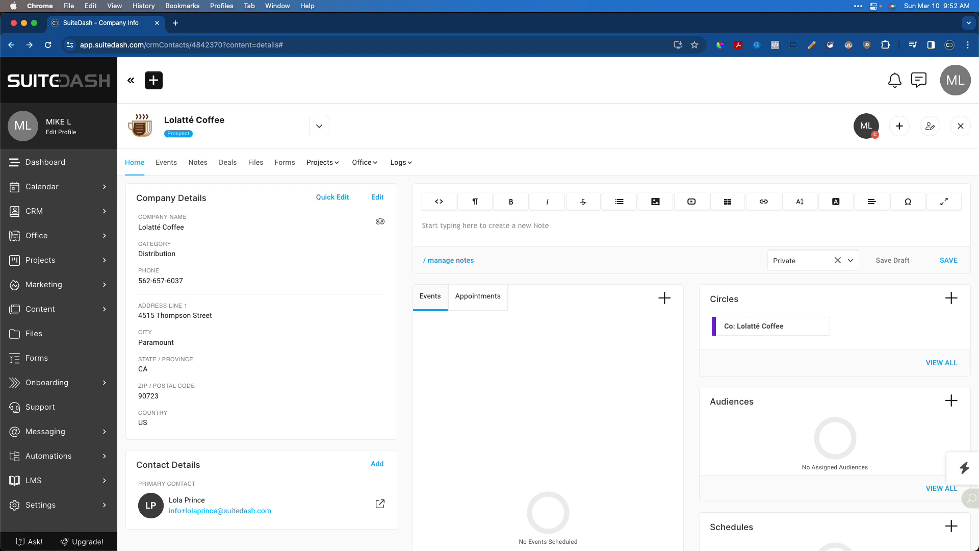
mouse_move(368, 227)
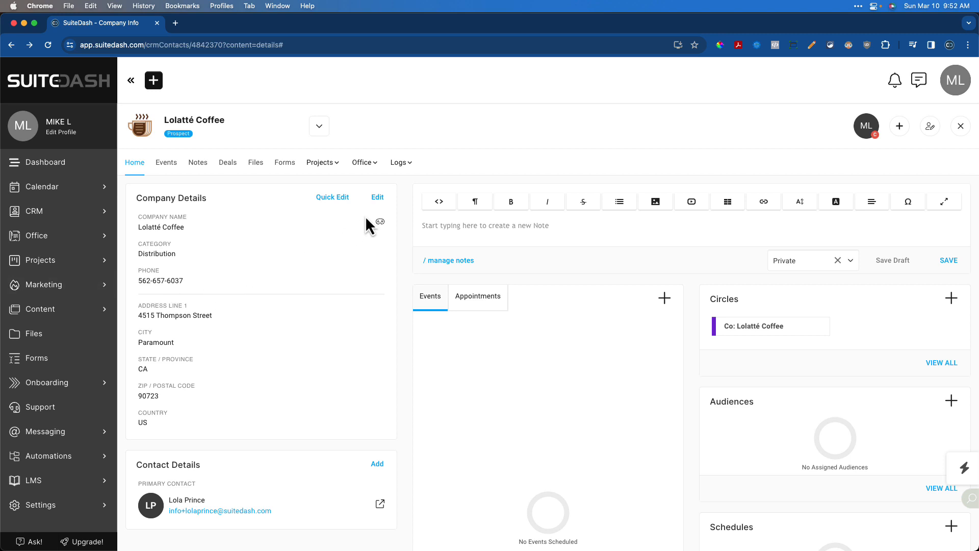
mouse_move(377, 198)
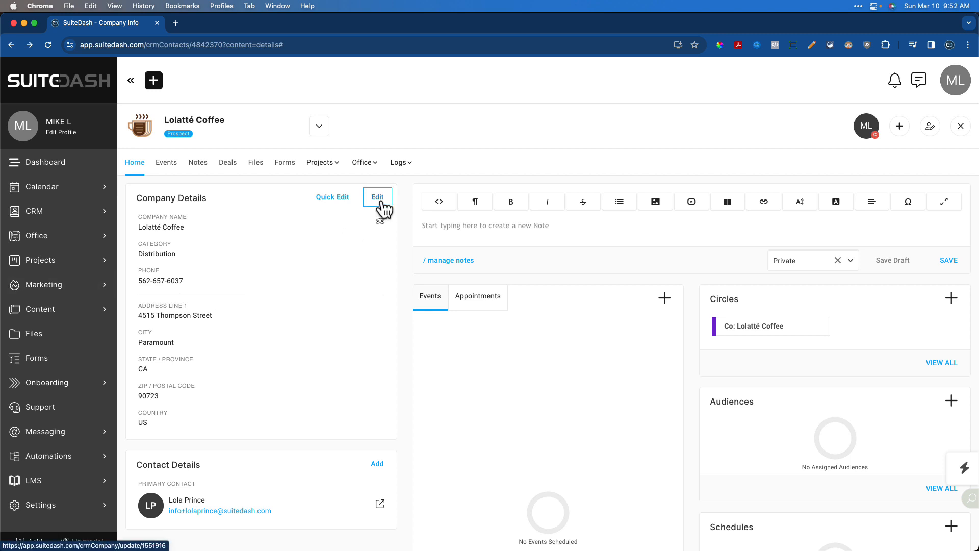
mouse_move(298, 249)
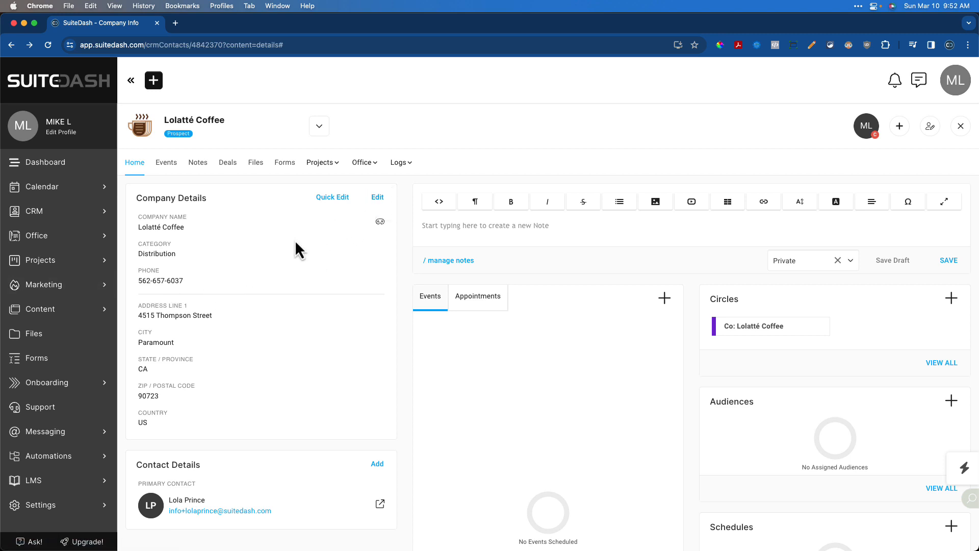
Open the Lolatté Coffee company record from CRM Companies and expand its editable fields.
click(34, 211)
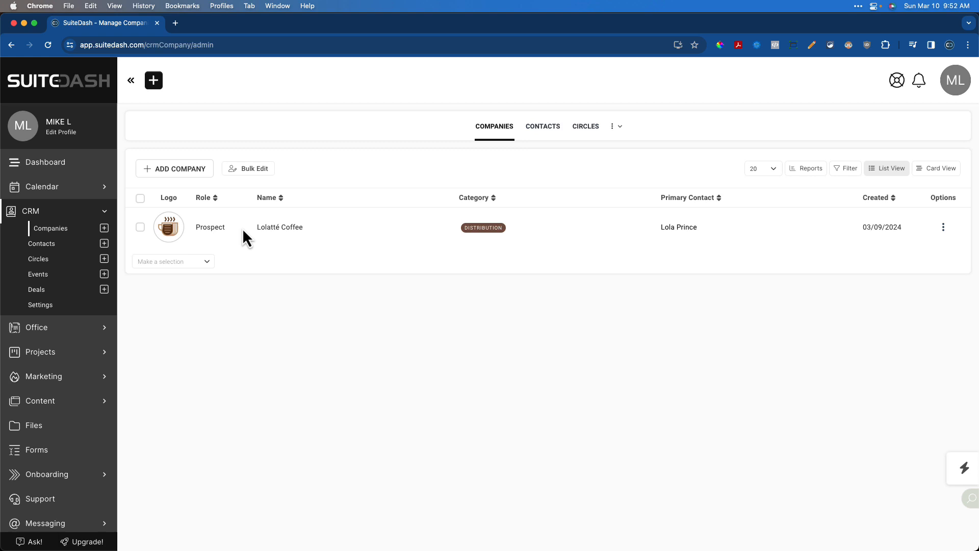
mouse_move(350, 234)
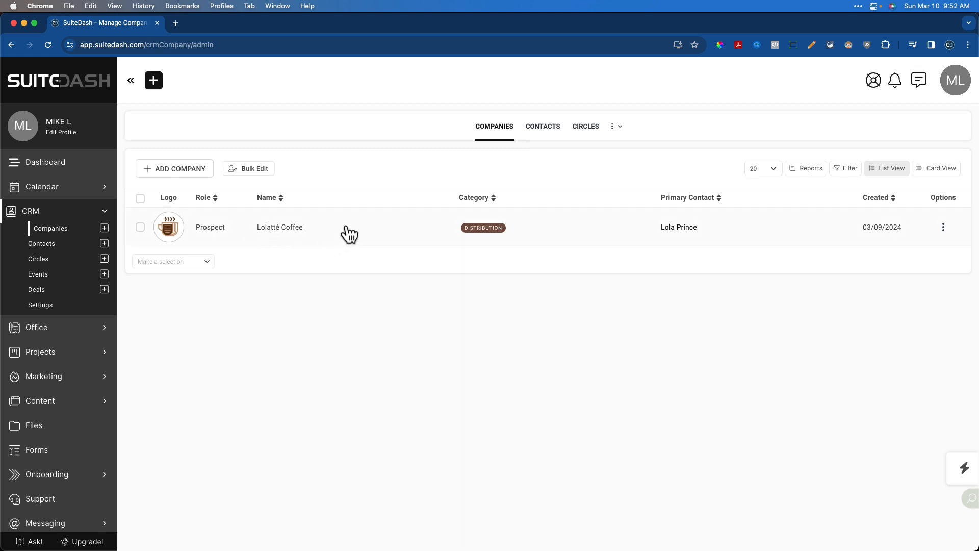
click(280, 226)
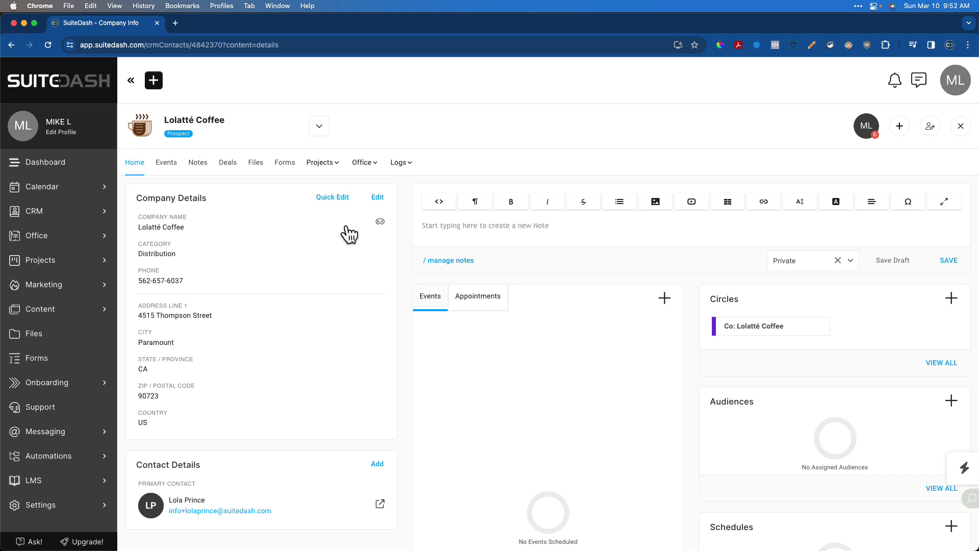
mouse_move(337, 247)
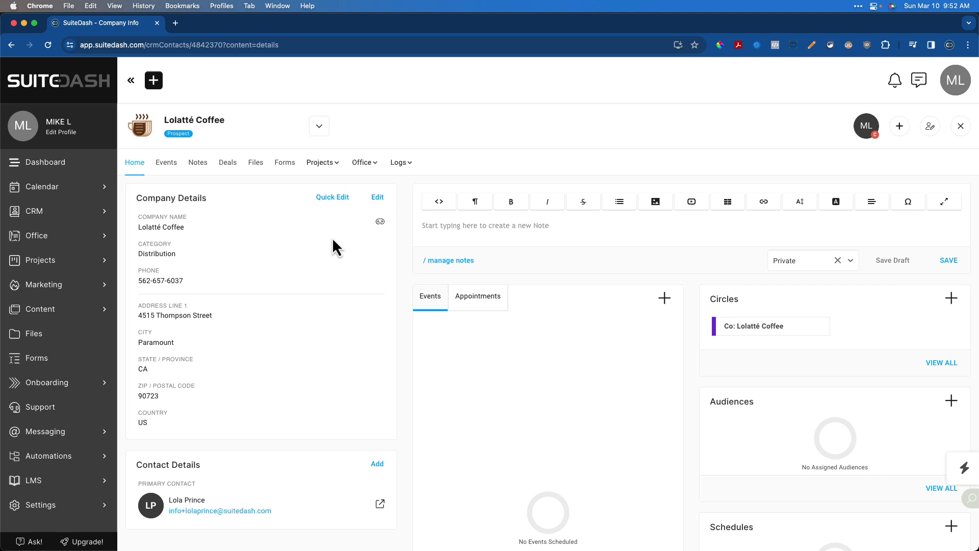
click(378, 197)
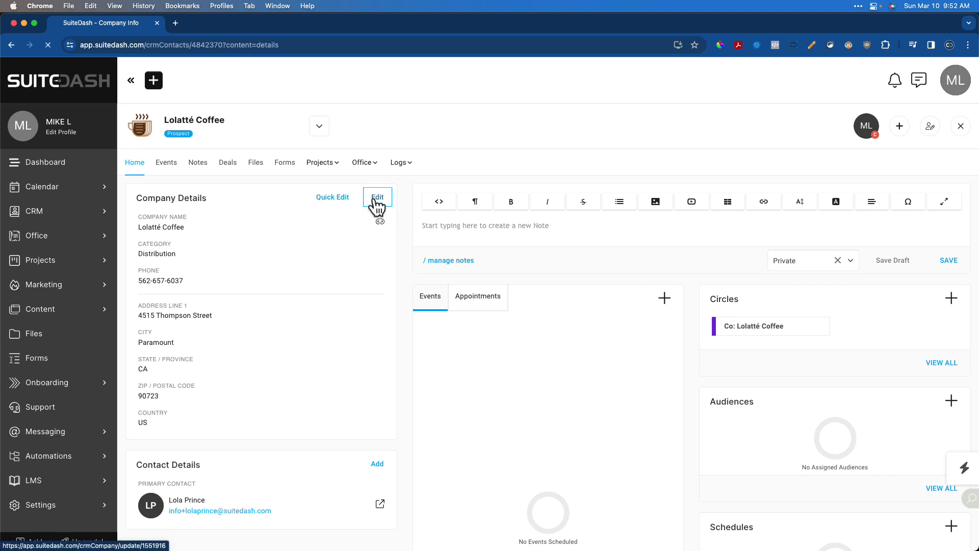
click(377, 197)
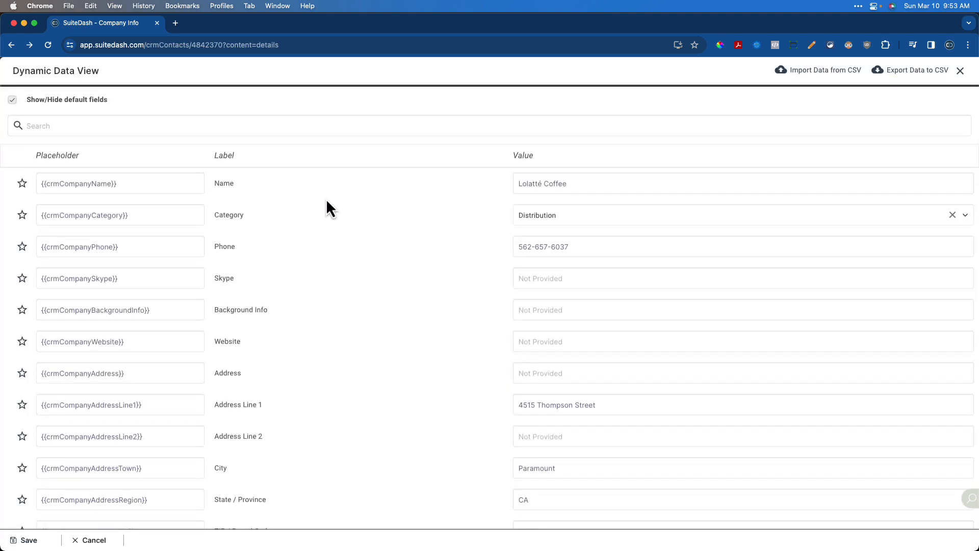
mouse_move(501, 250)
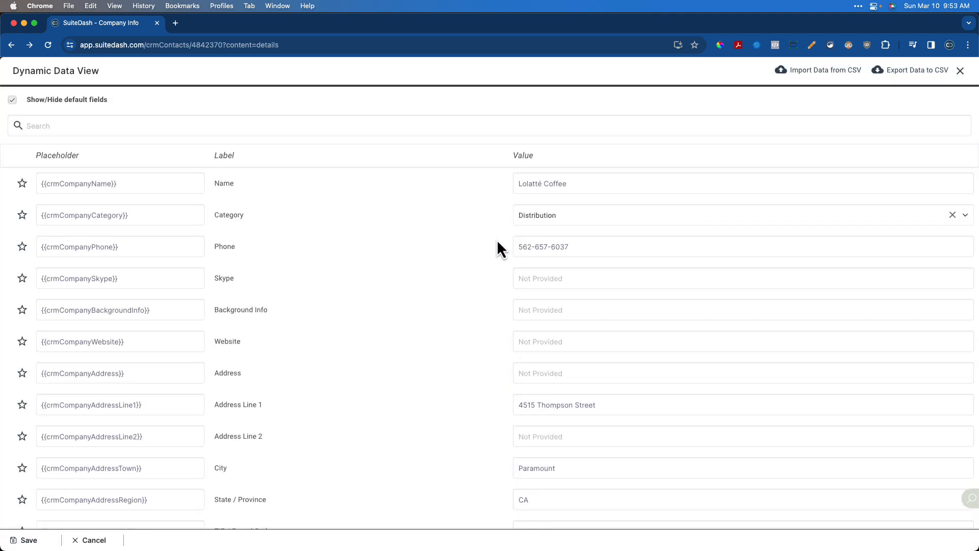
scroll(down, 3)
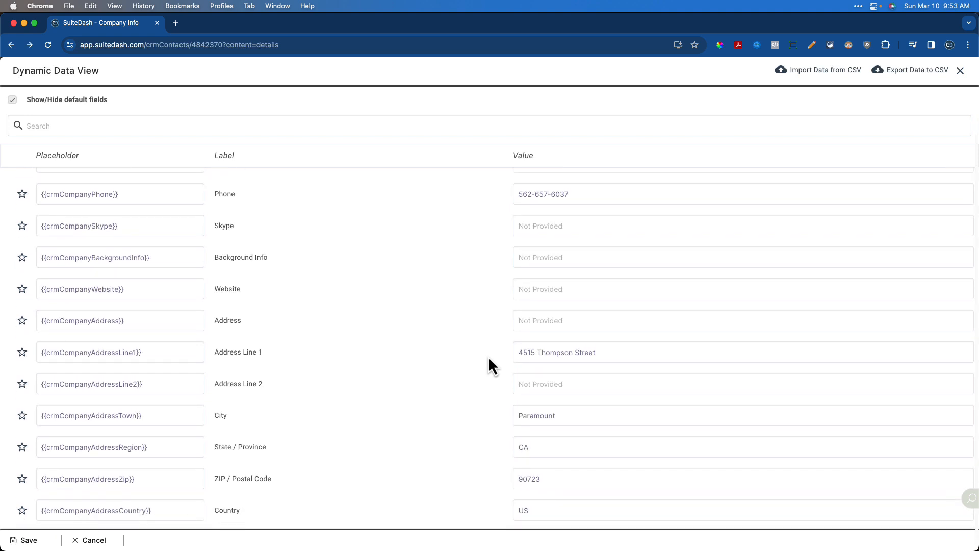
scroll(up, 3)
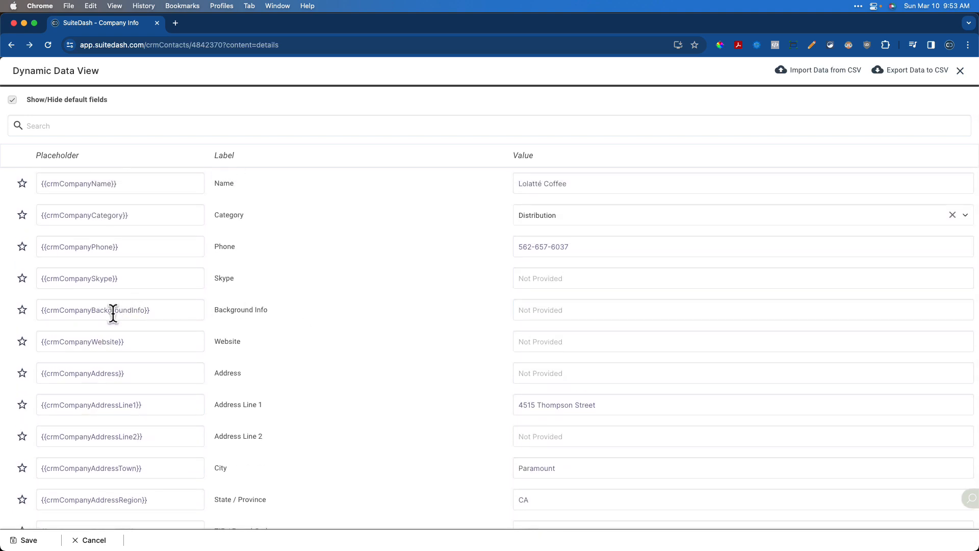
scroll(down, 3)
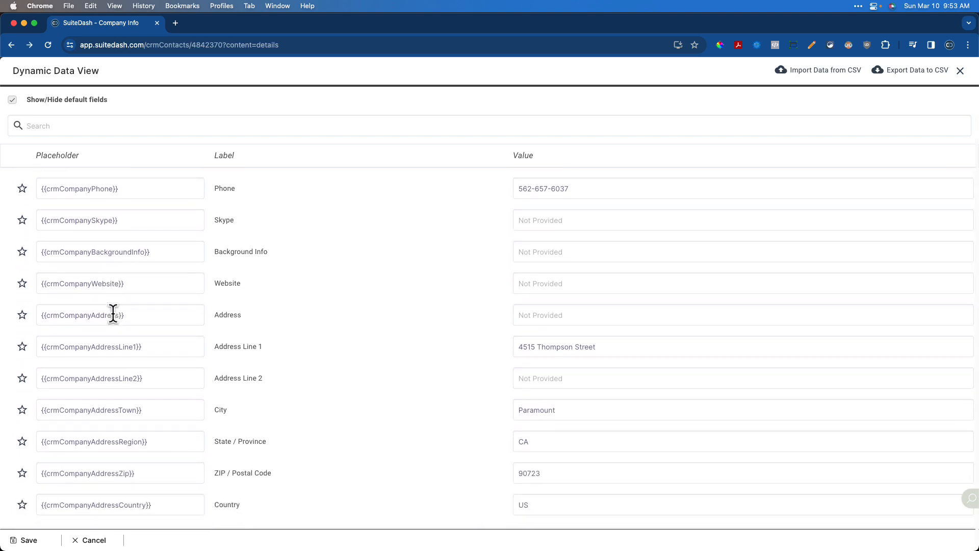
mouse_move(22, 409)
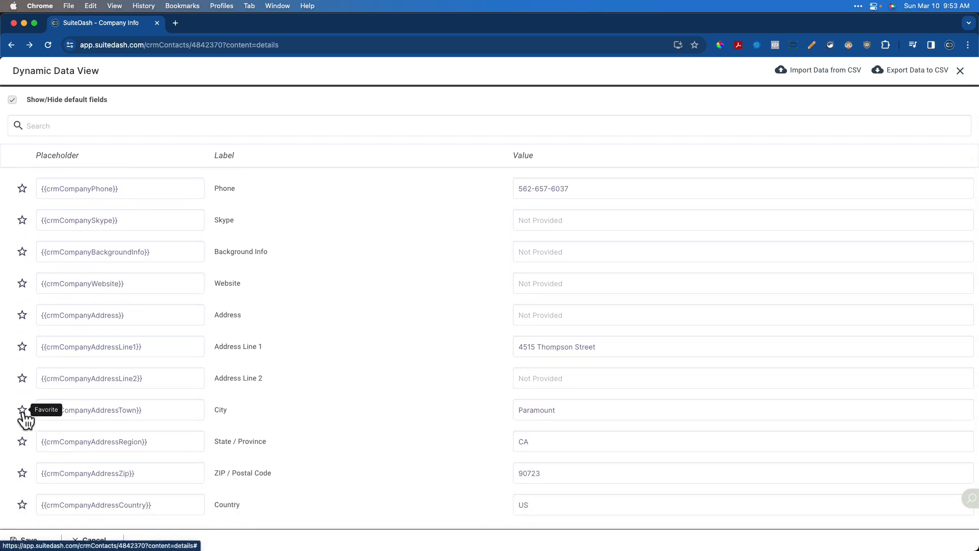
mouse_move(390, 411)
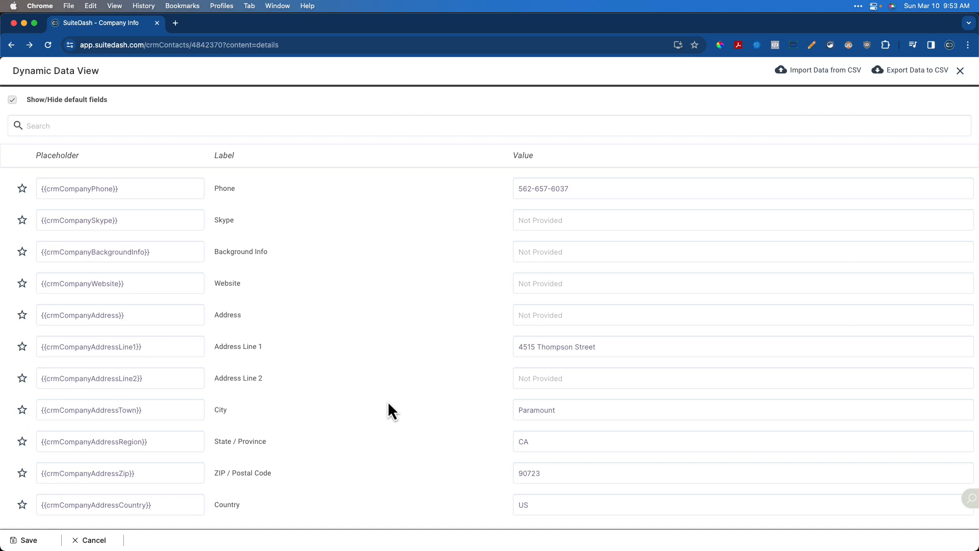
mouse_move(353, 455)
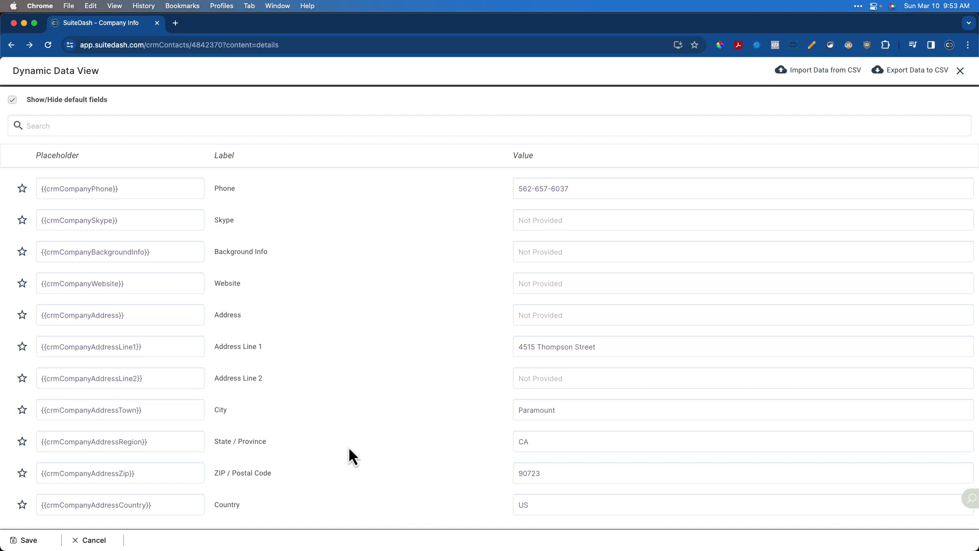
mouse_move(336, 490)
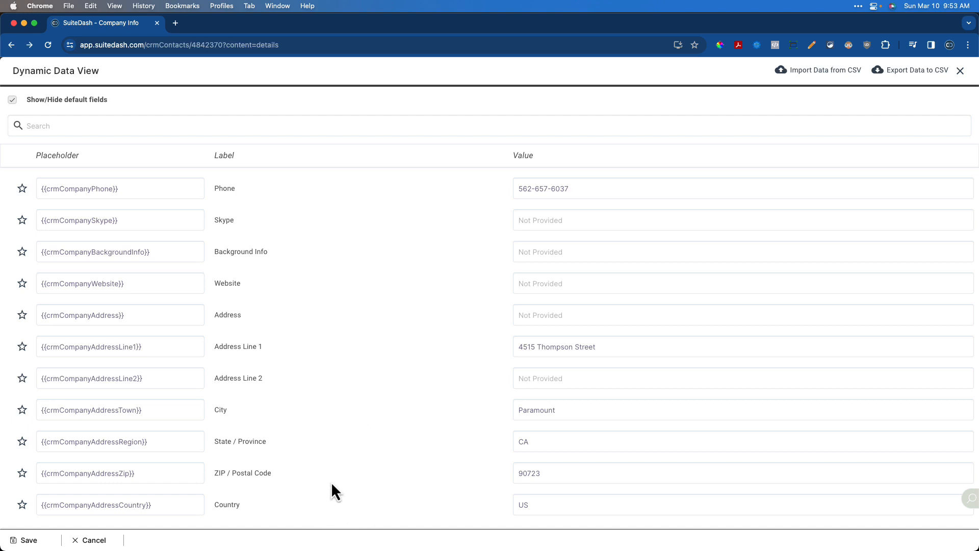
mouse_move(367, 380)
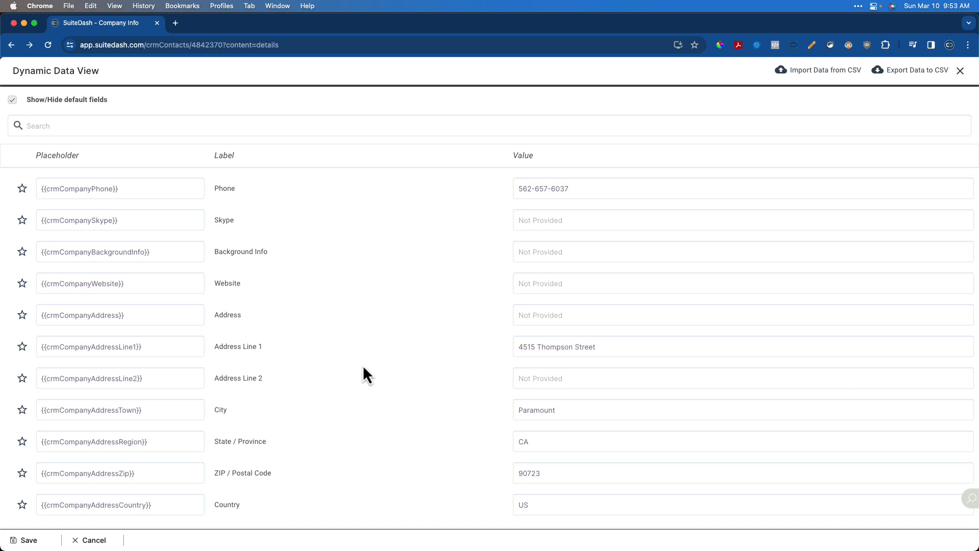
scroll(up, 3)
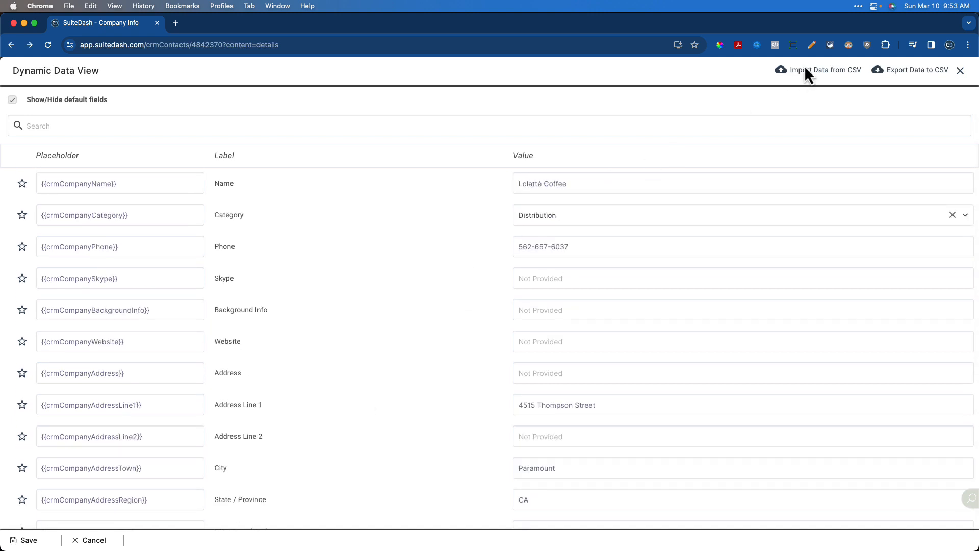
mouse_move(950, 75)
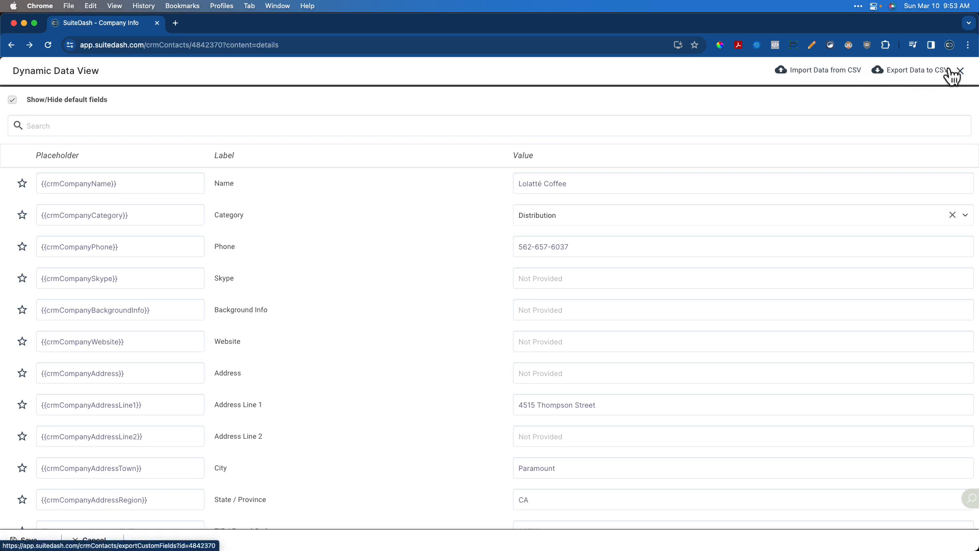
click(960, 70)
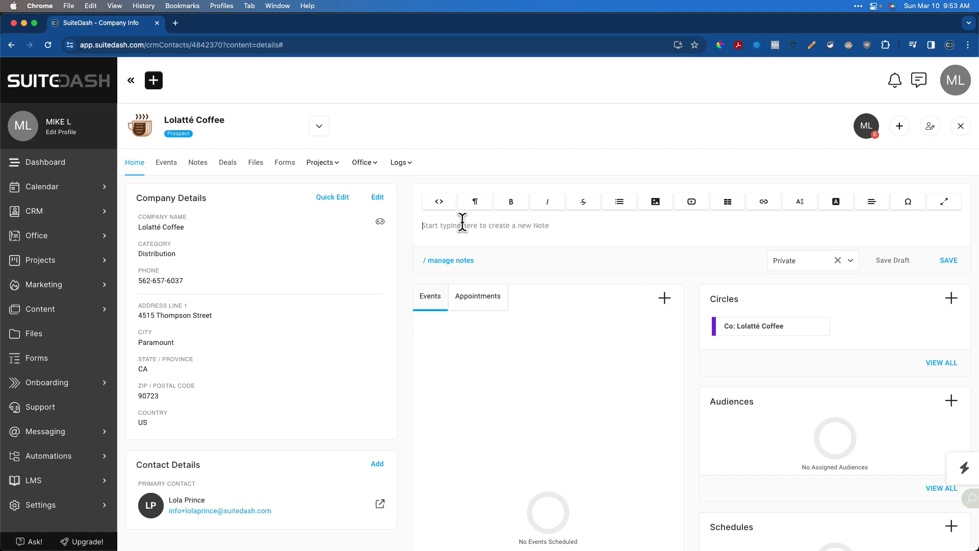
mouse_move(315, 204)
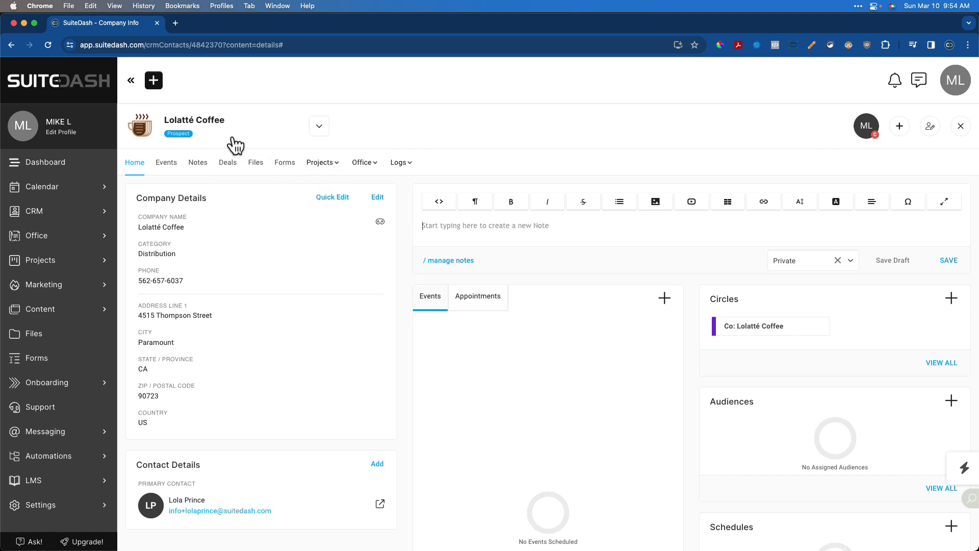
mouse_move(565, 159)
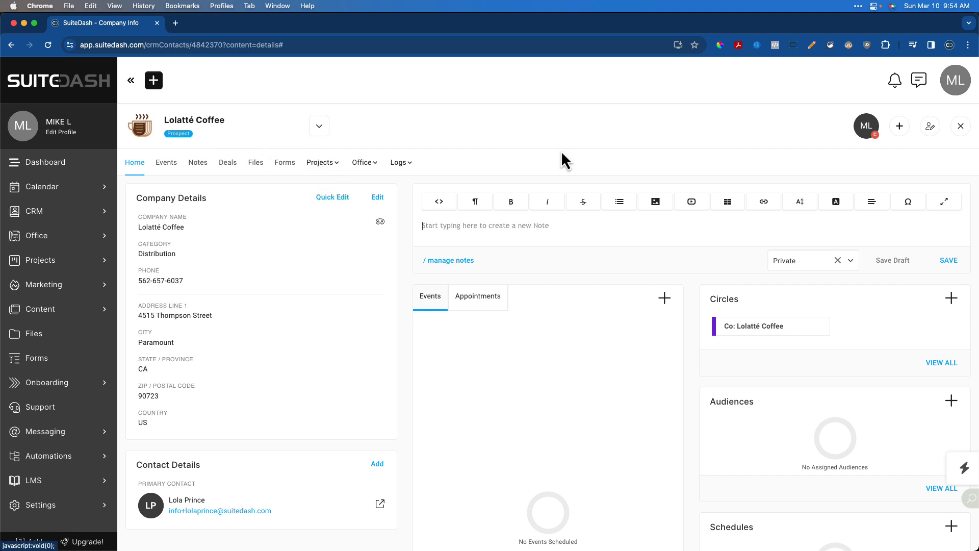
click(930, 126)
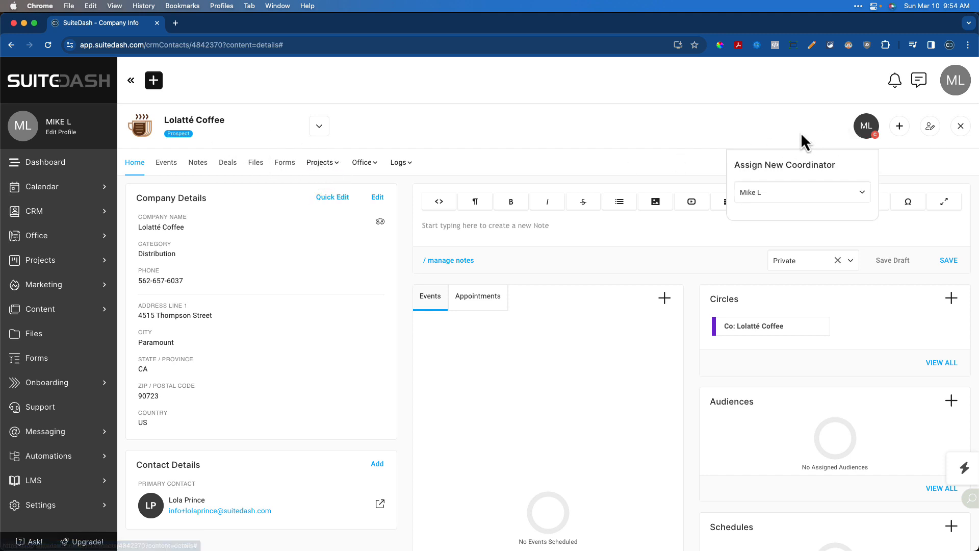
Mark Generate Document as a favourite company automation and return to the Lolatté Coffee record.
click(899, 125)
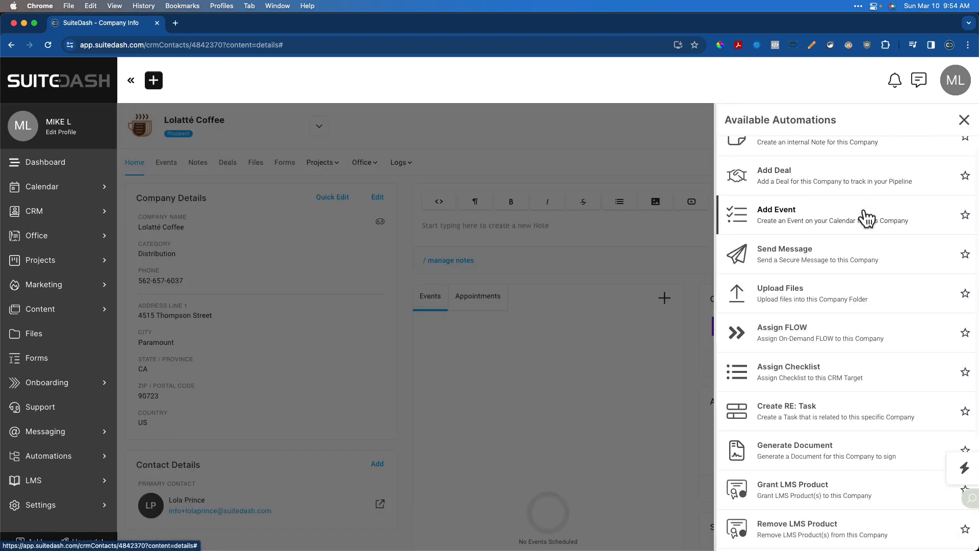
scroll(down, 3)
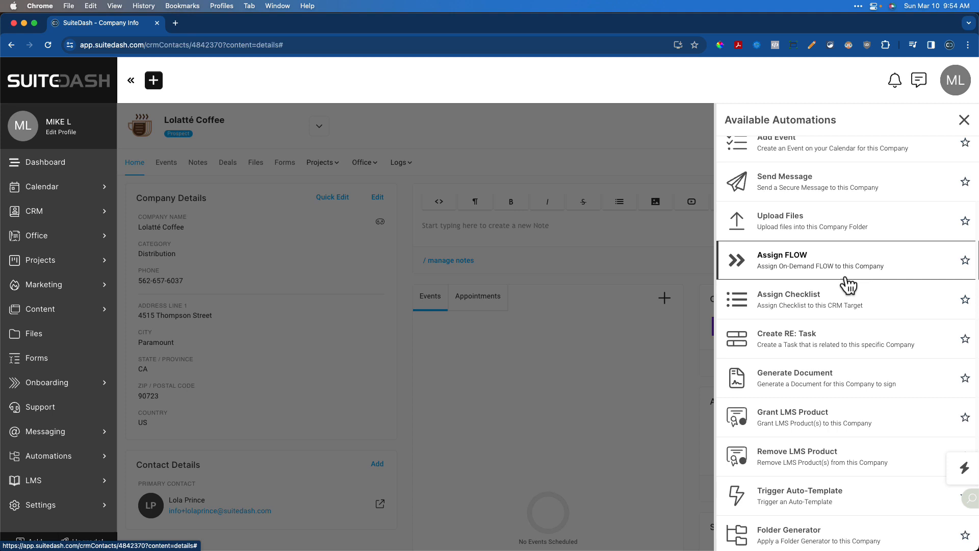
mouse_move(965, 379)
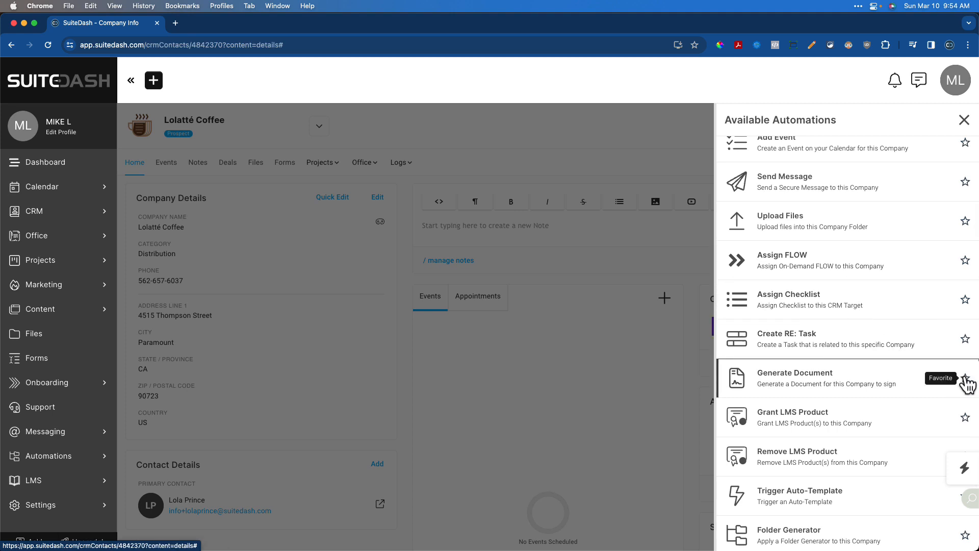
click(965, 378)
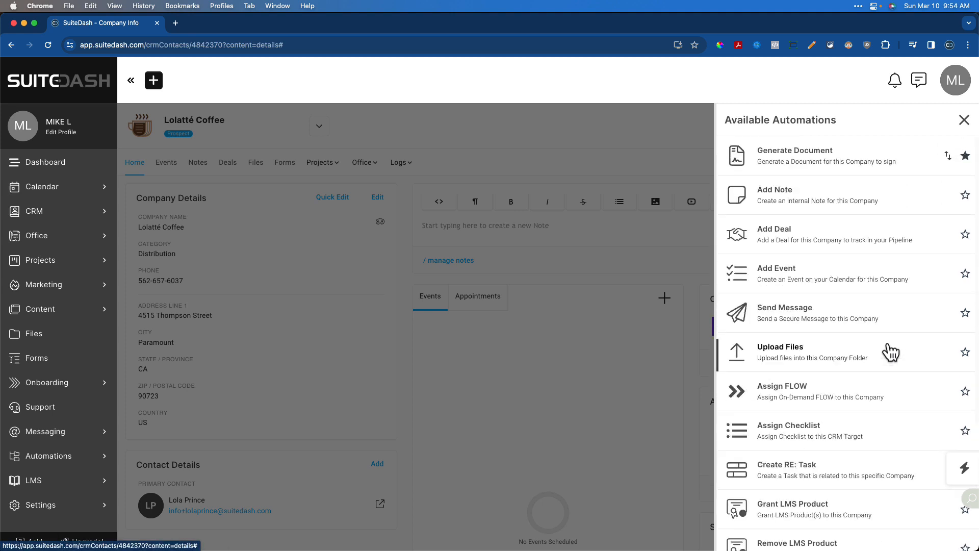
mouse_move(965, 358)
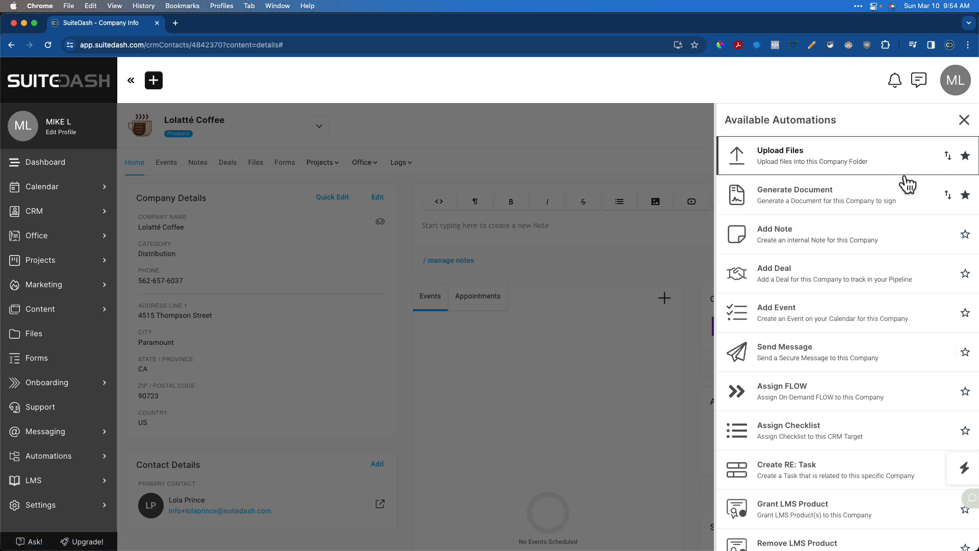
mouse_move(925, 155)
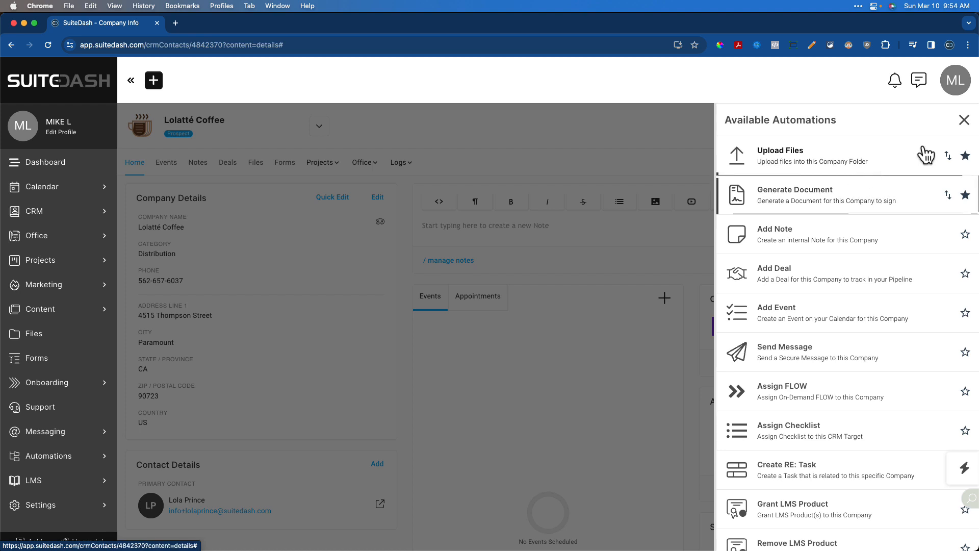
click(964, 120)
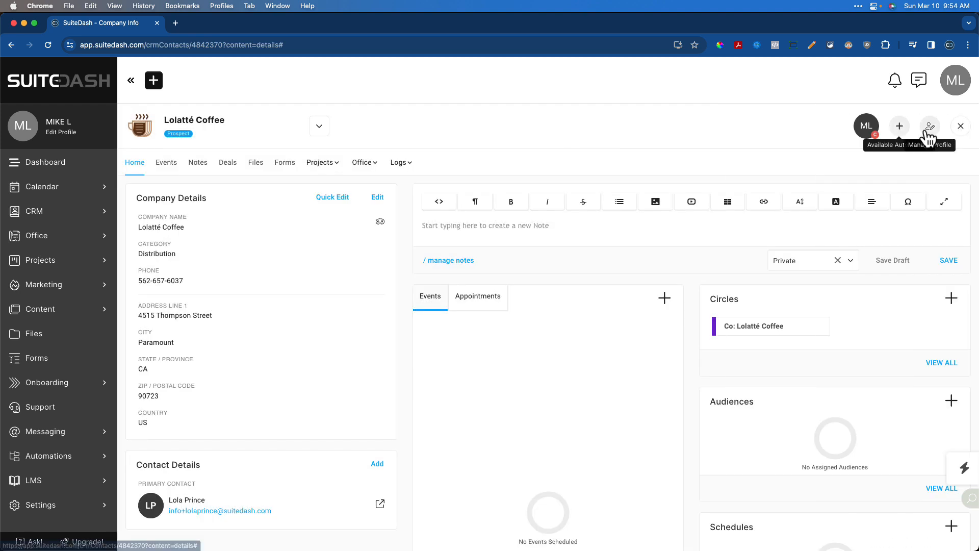
click(929, 125)
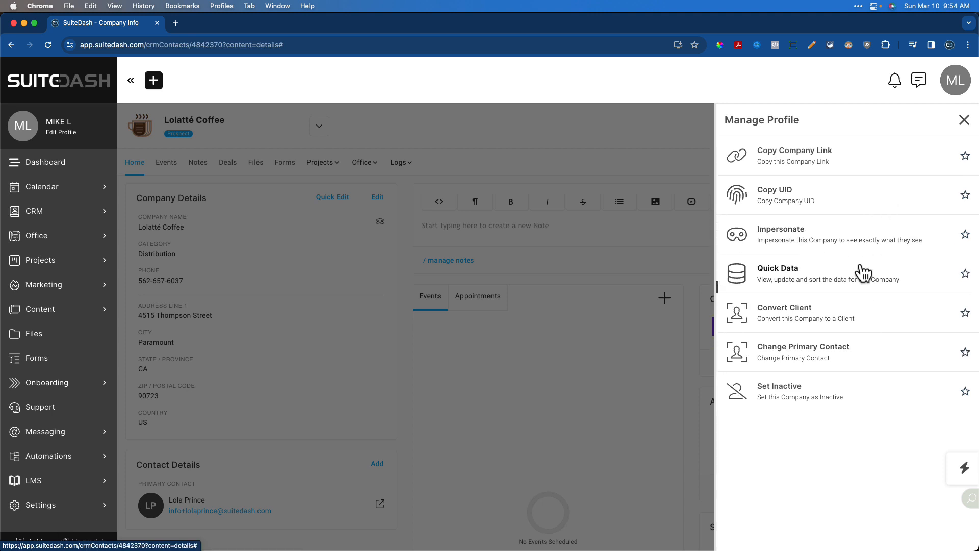
mouse_move(824, 234)
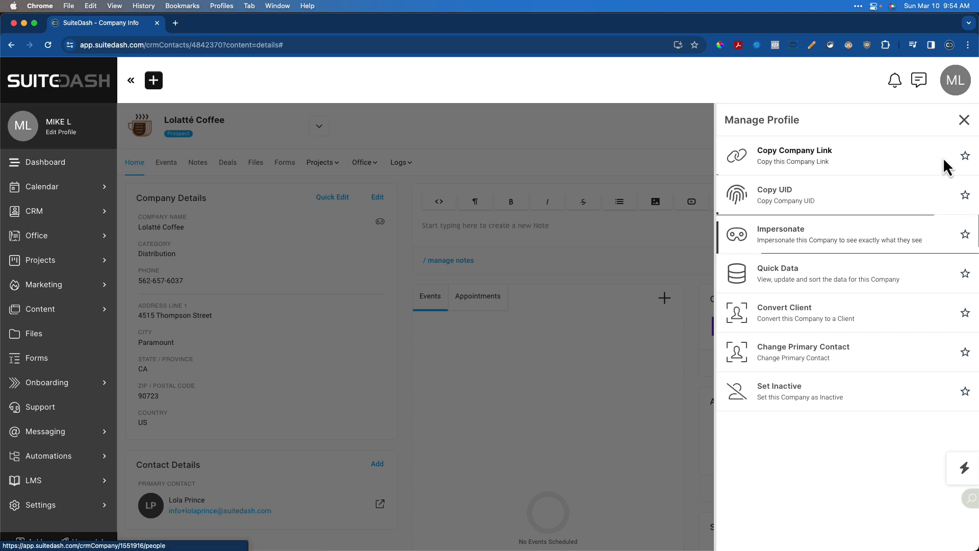
click(964, 120)
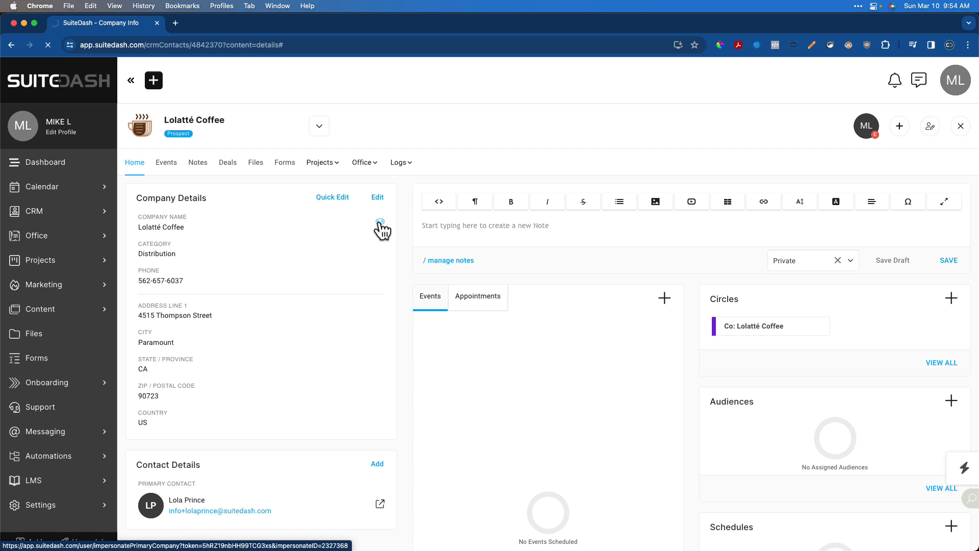
Impersonate Lolatté Coffee to view its Secure Portal welcome dashboard.
click(380, 221)
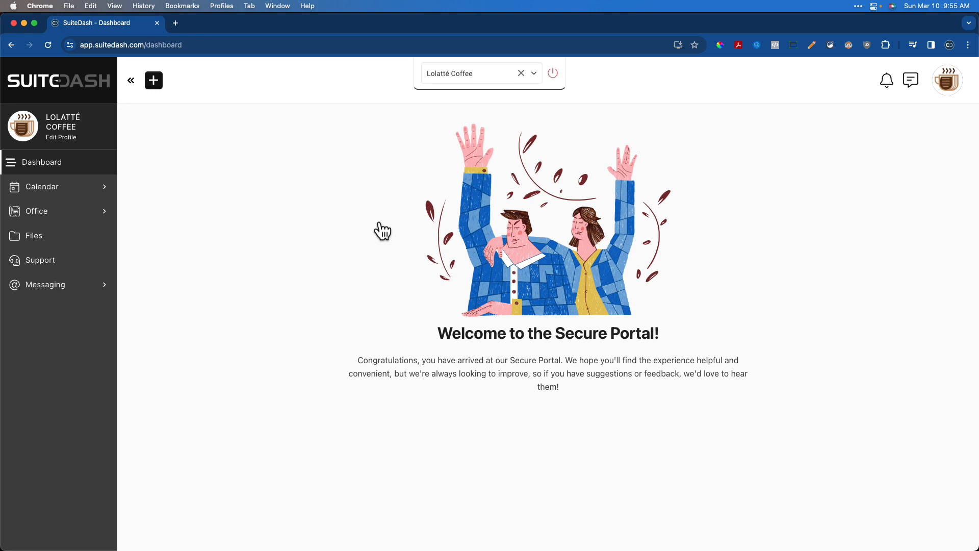
mouse_move(304, 184)
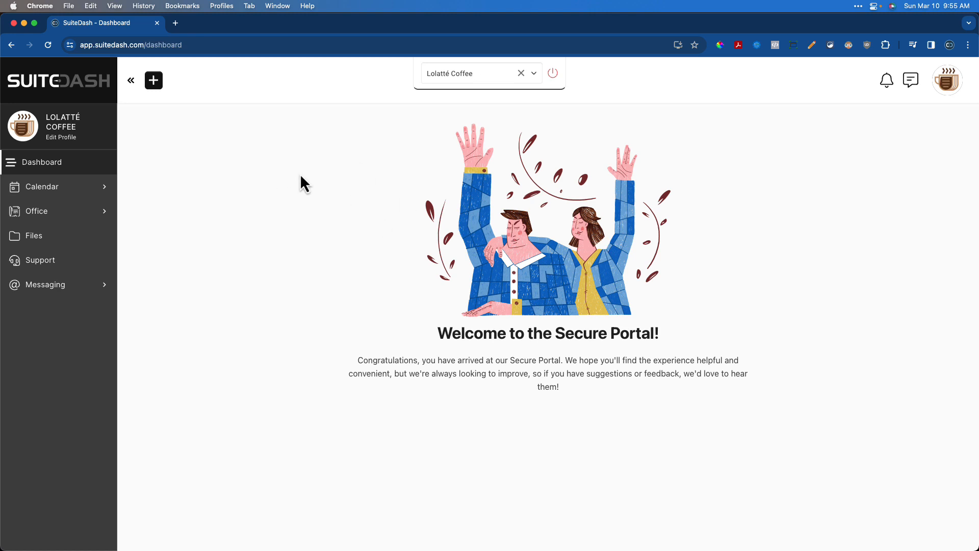
mouse_move(460, 87)
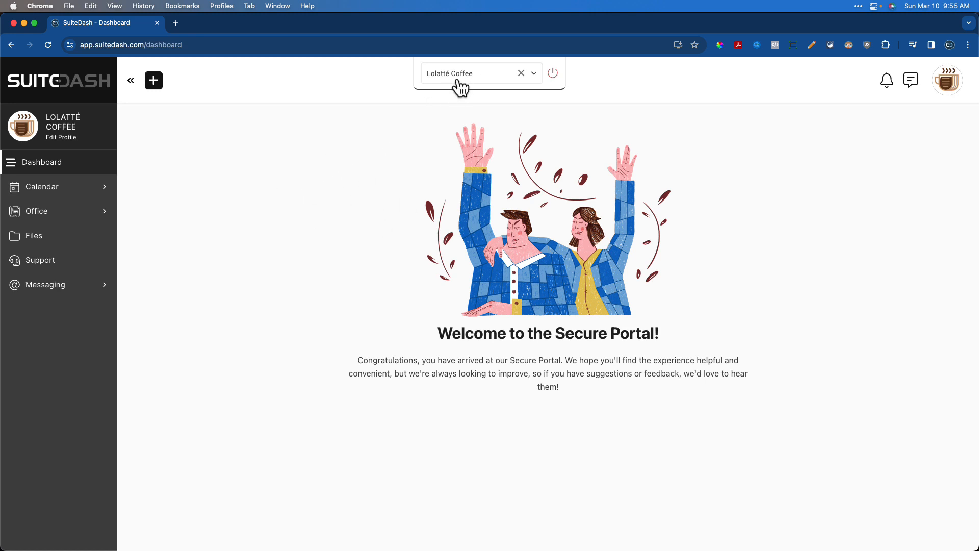
mouse_move(136, 215)
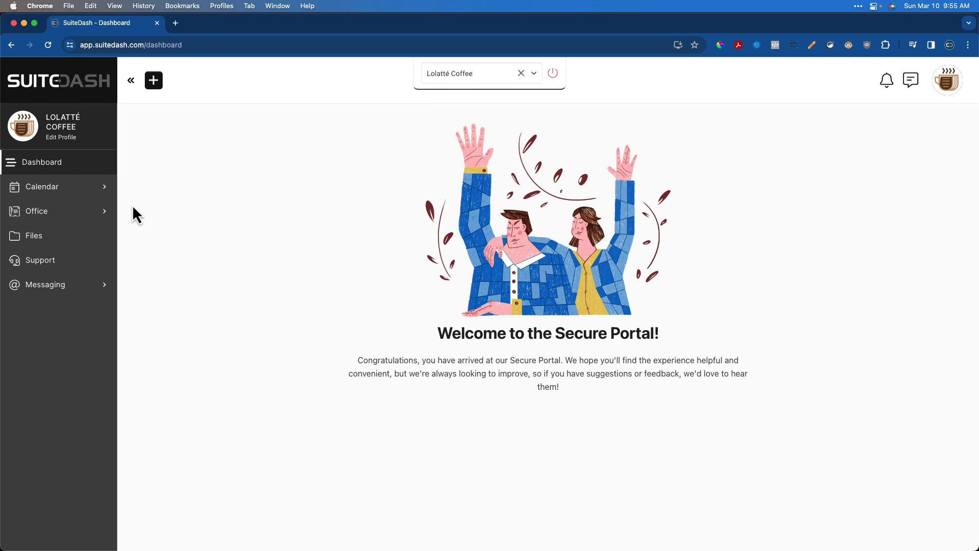
mouse_move(208, 206)
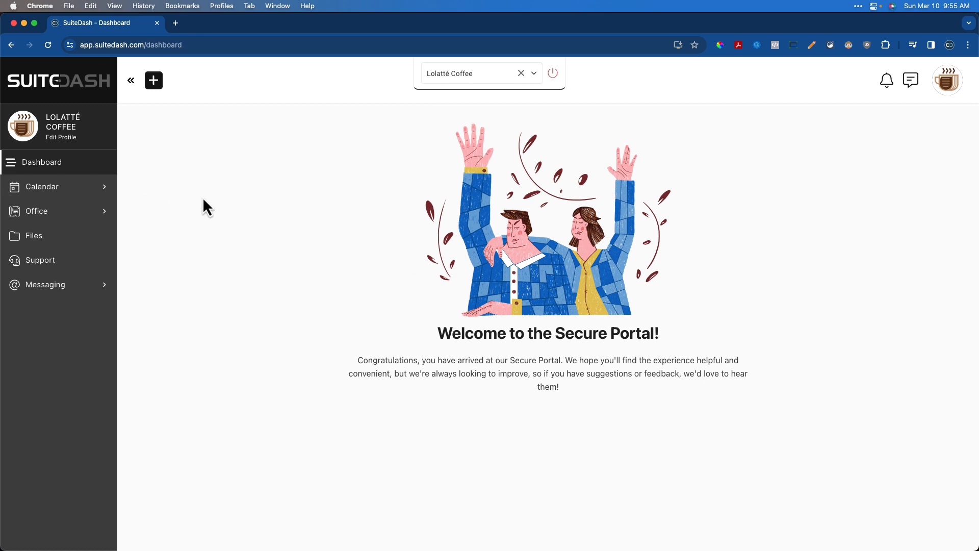
mouse_move(214, 184)
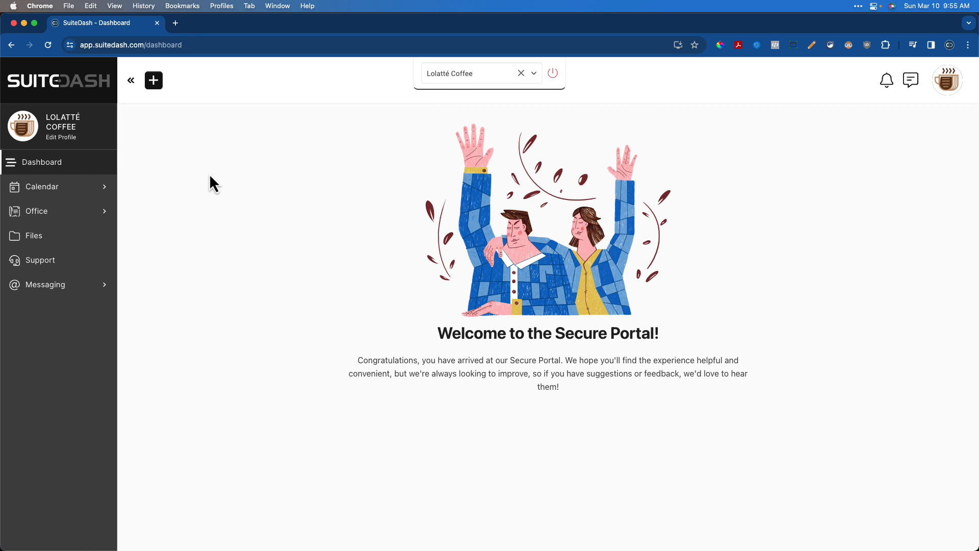
mouse_move(325, 214)
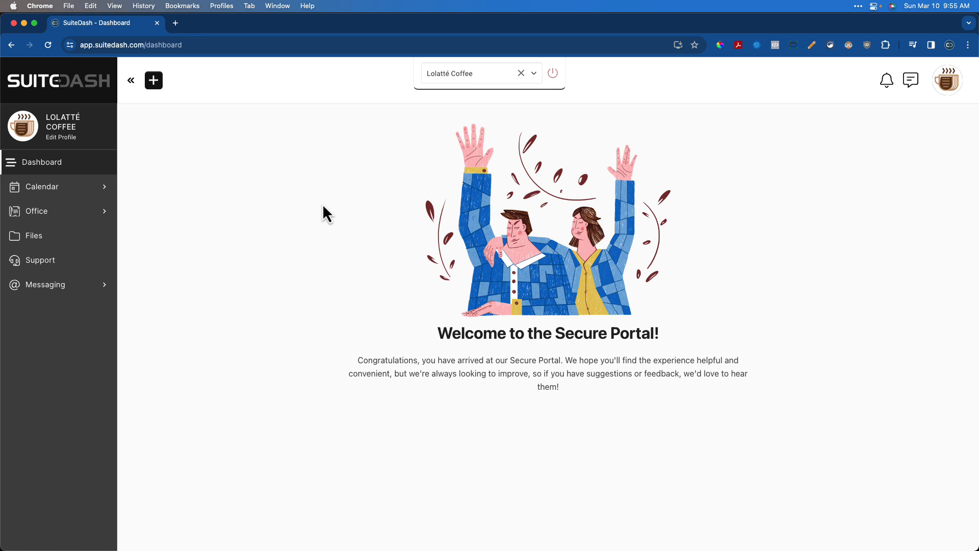
mouse_move(241, 145)
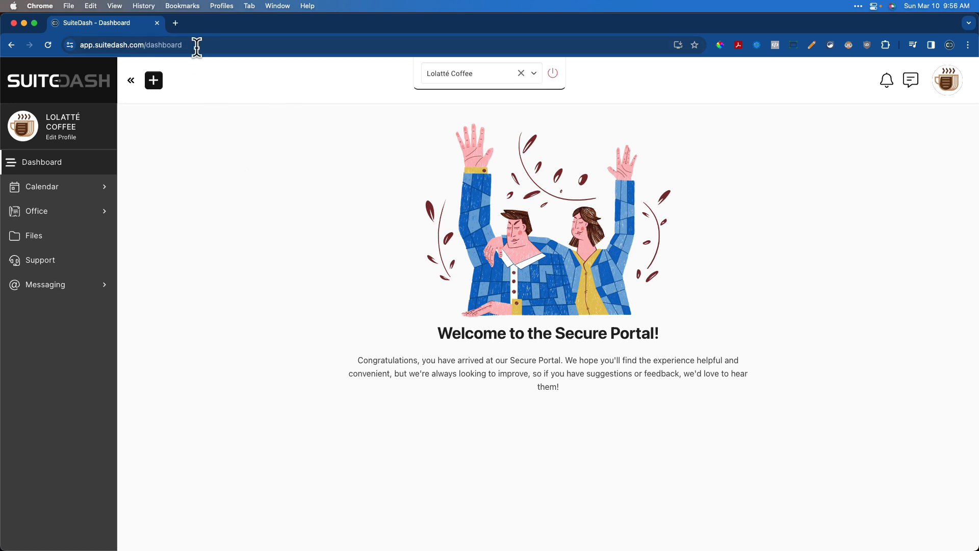
click(552, 73)
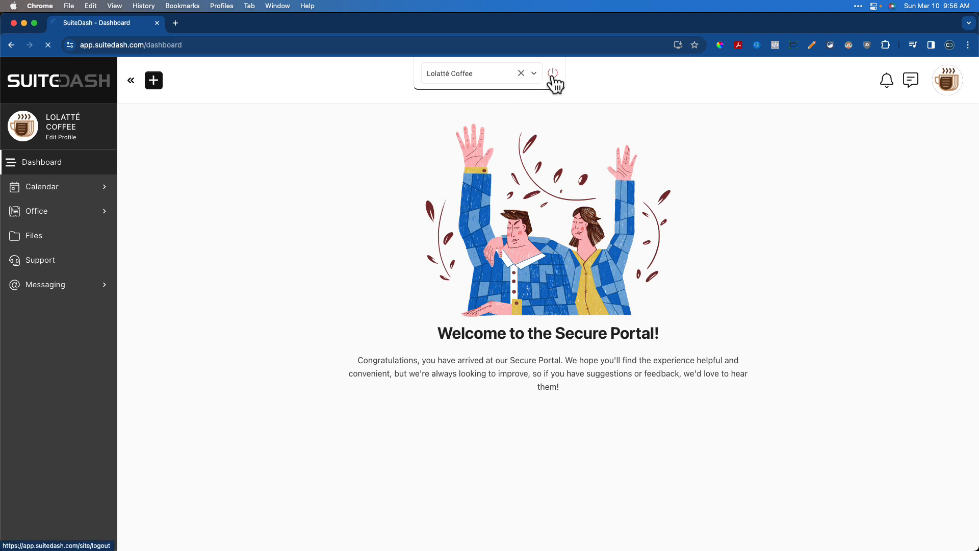
Stop impersonating, open the empty CRM Circles list in a new tab, and return.
click(553, 73)
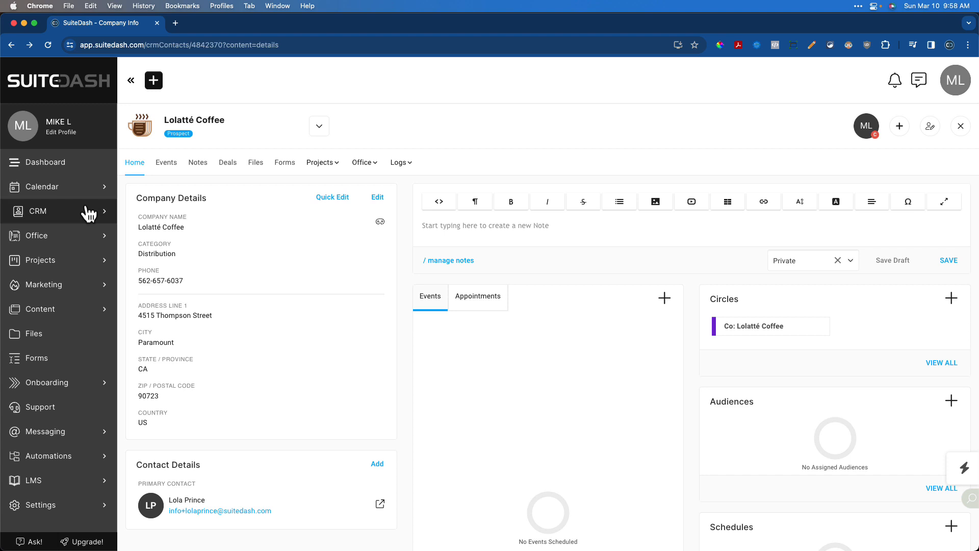
click(30, 210)
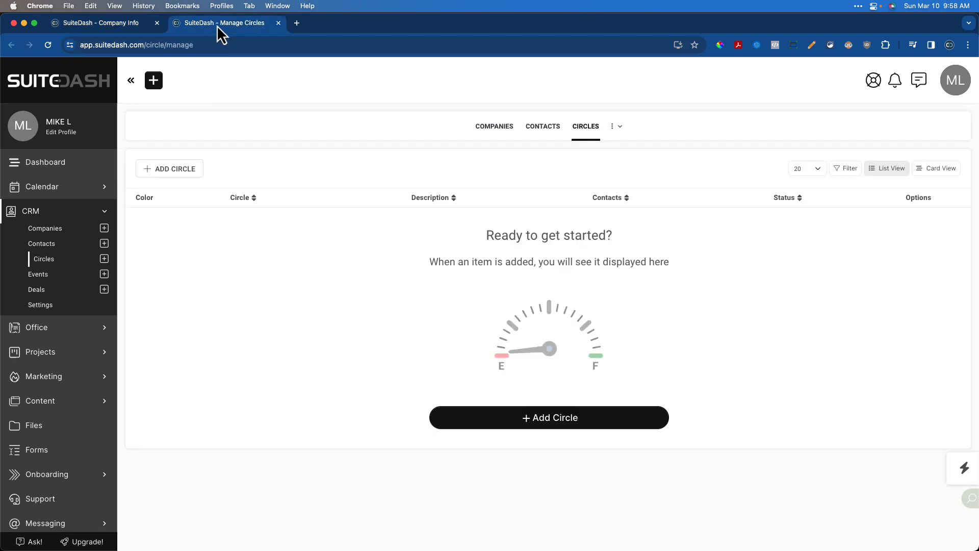
mouse_move(145, 44)
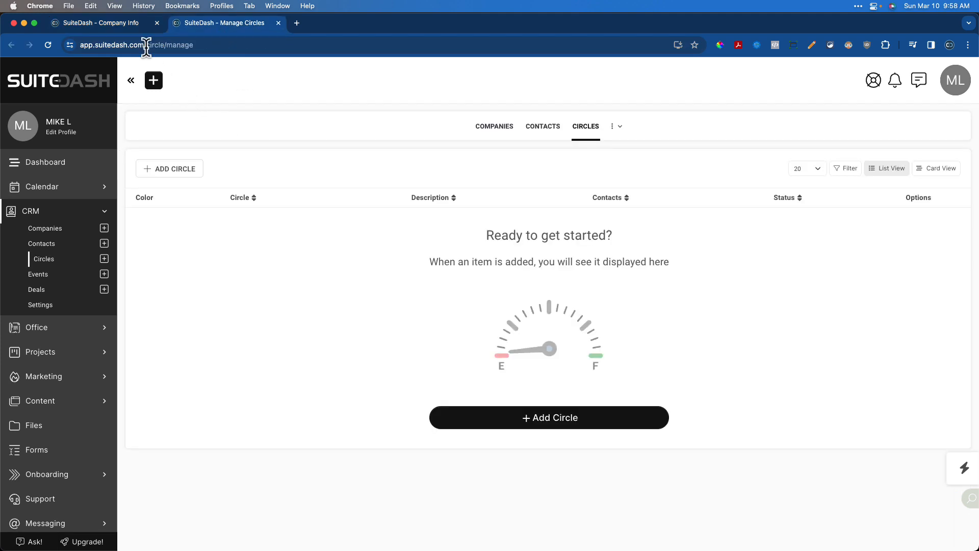
click(100, 22)
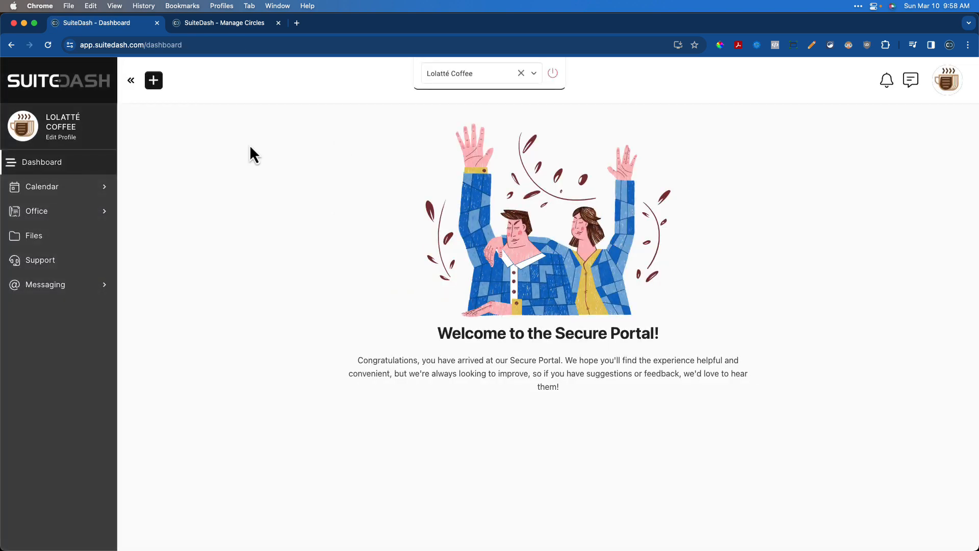
mouse_move(201, 209)
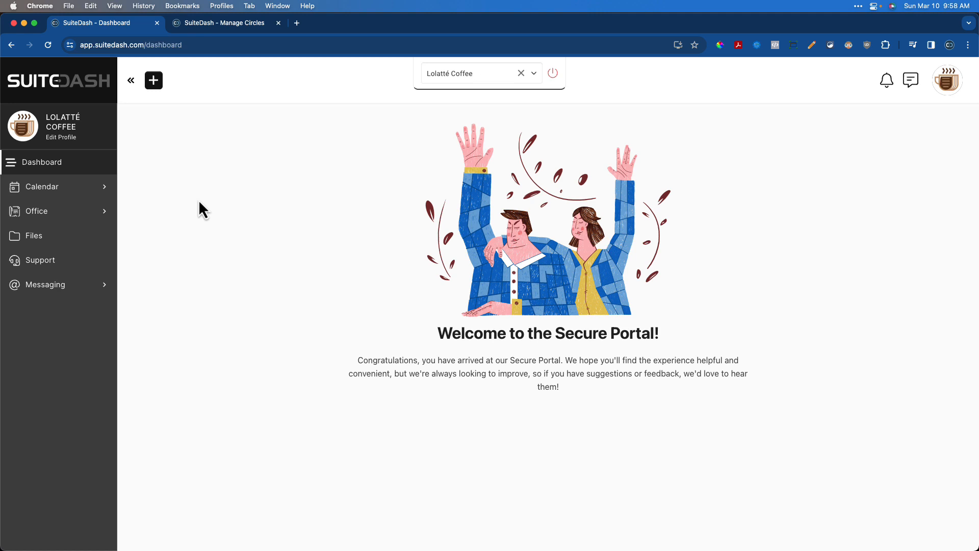
mouse_move(199, 208)
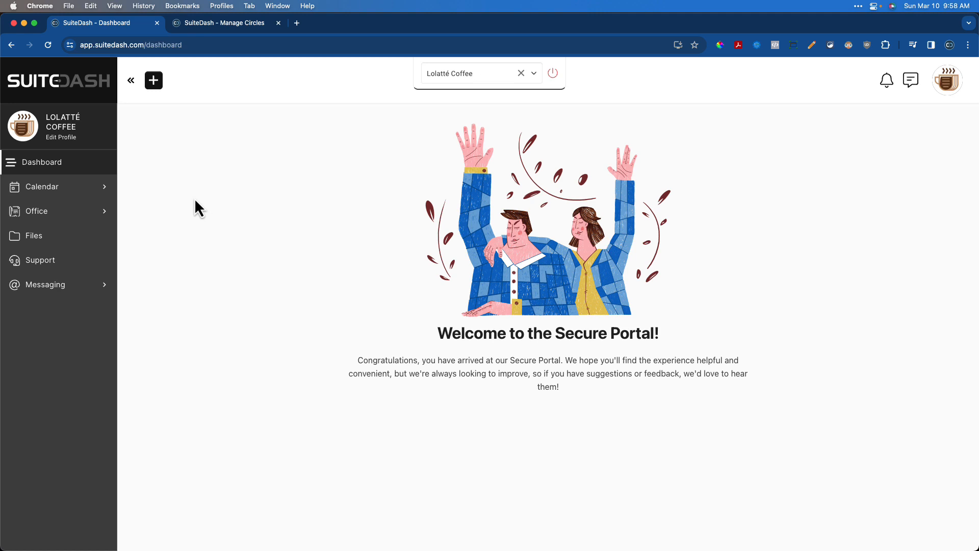
mouse_move(191, 97)
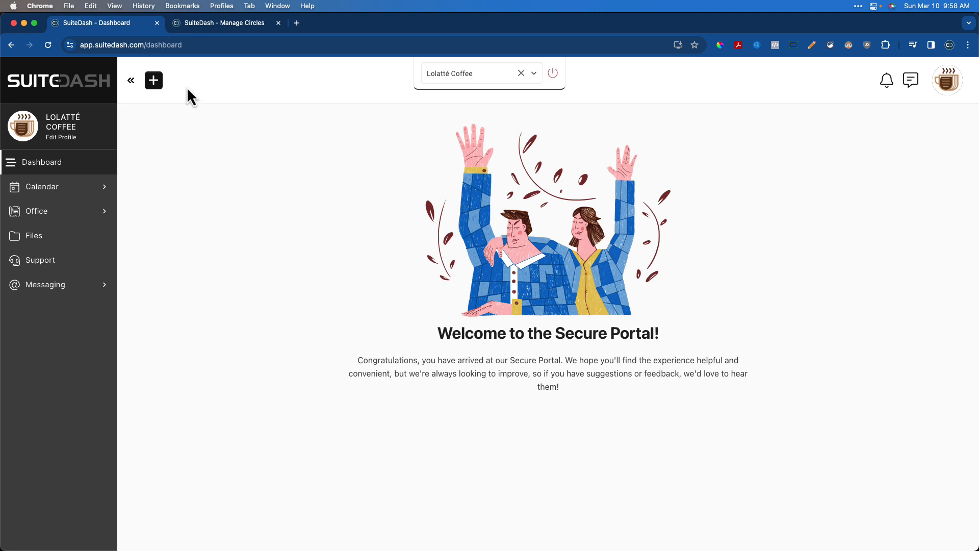
mouse_move(450, 64)
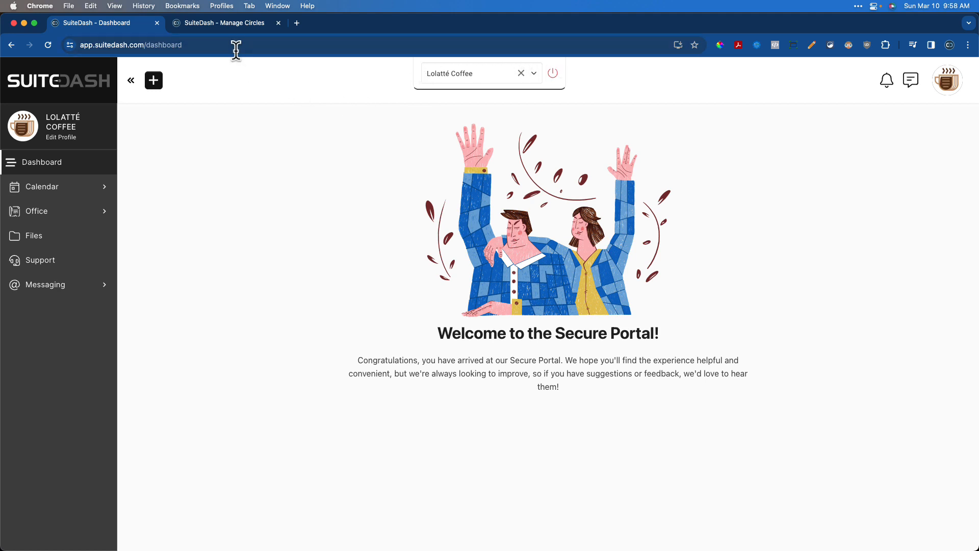
Check Manage Circles shows the WHOA!! impersonation error, then return to the portal dashboard.
click(223, 22)
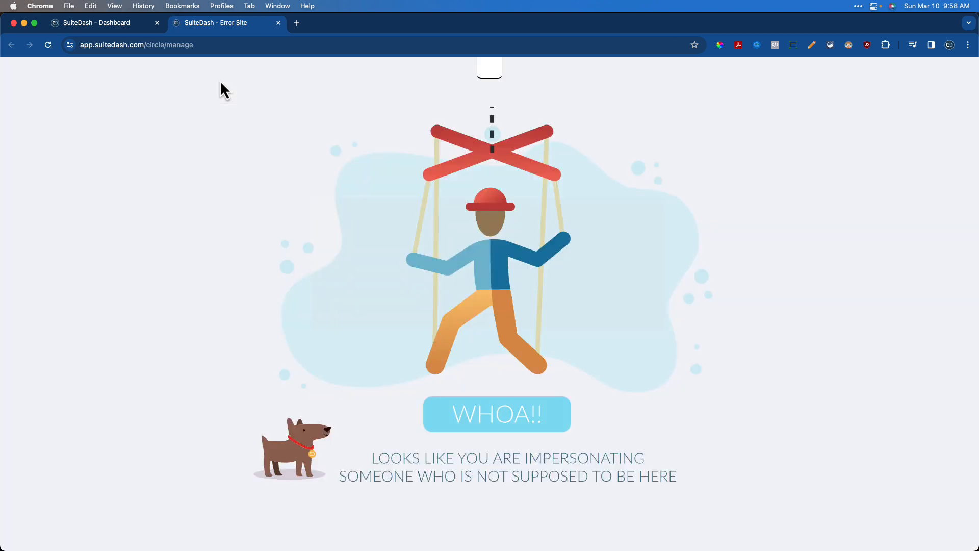
mouse_move(348, 294)
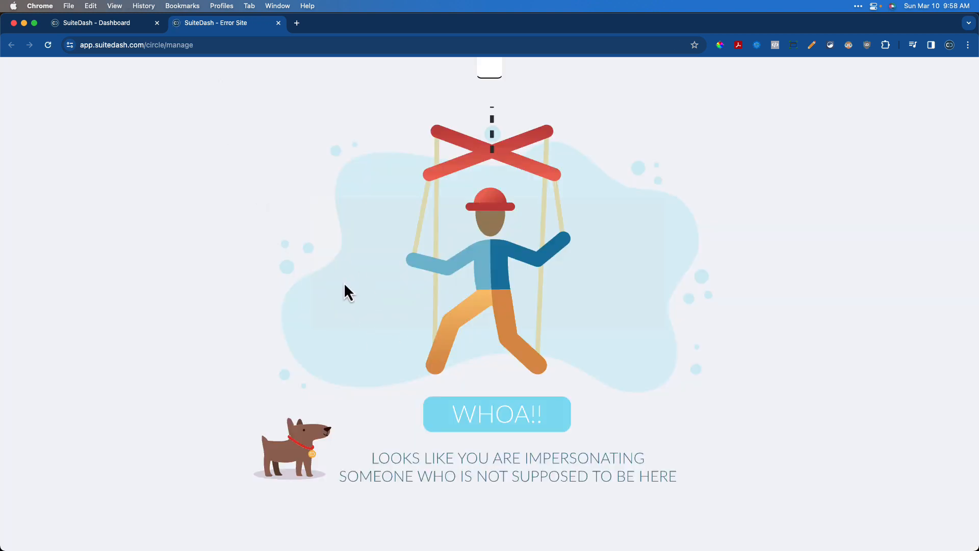
mouse_move(342, 286)
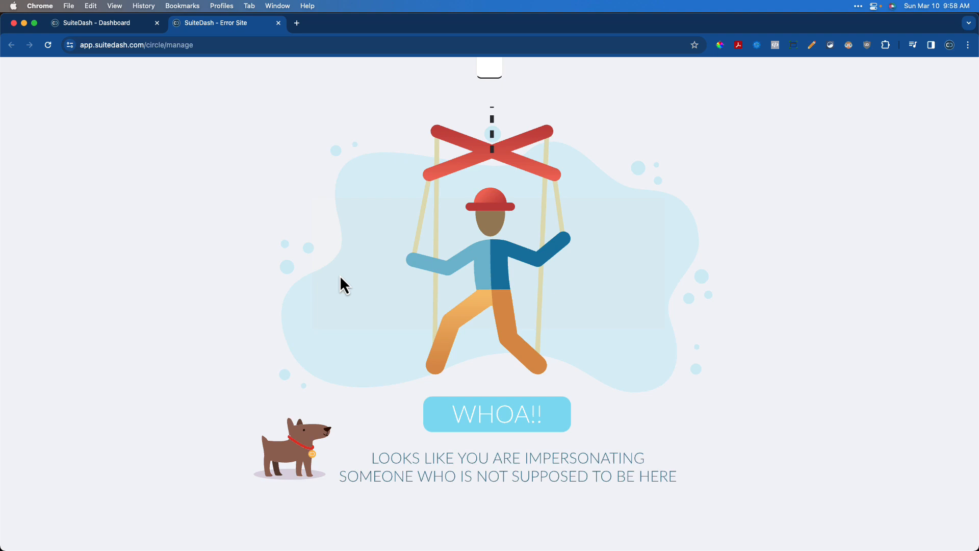
mouse_move(340, 278)
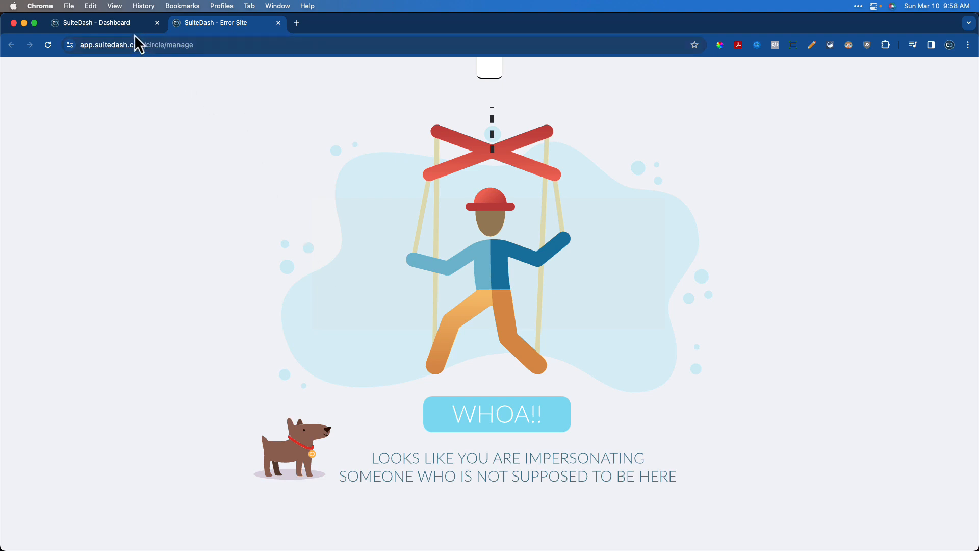
click(94, 23)
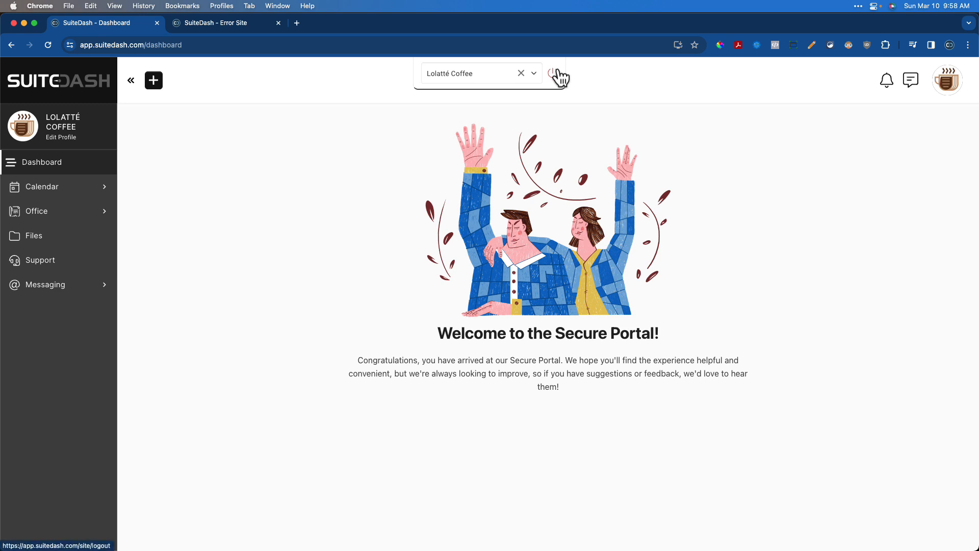
Stop impersonating and open the Company Quick-Switch dropdown on the Lolatté Coffee record.
click(552, 72)
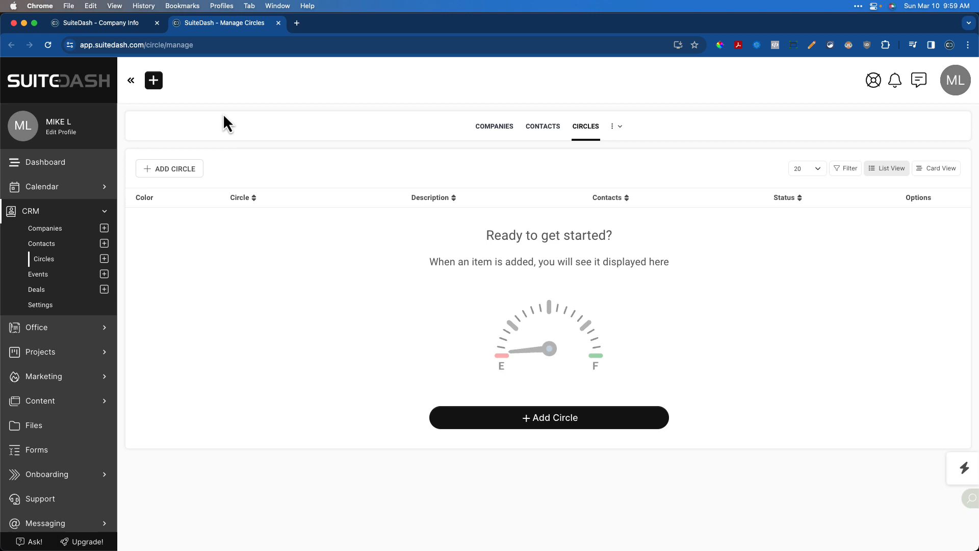
click(100, 22)
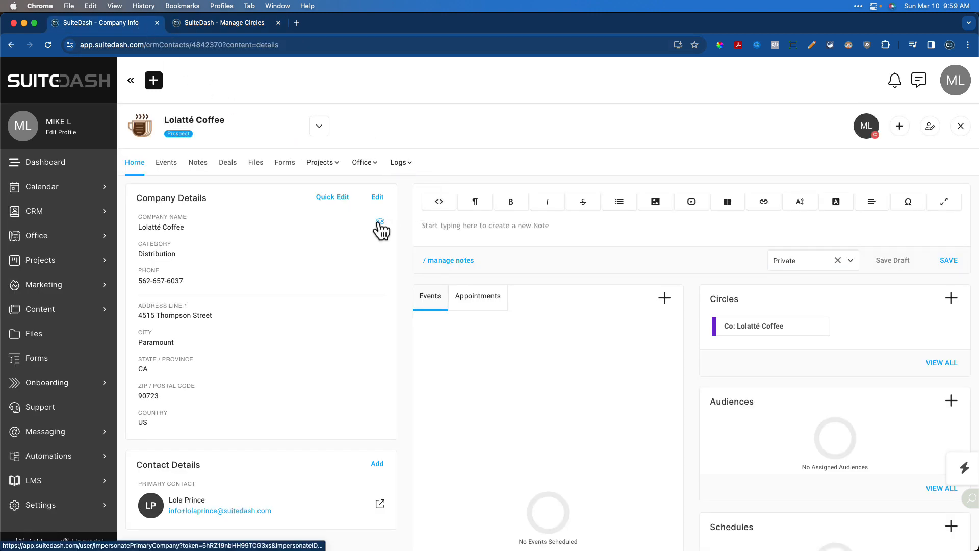
mouse_move(284, 328)
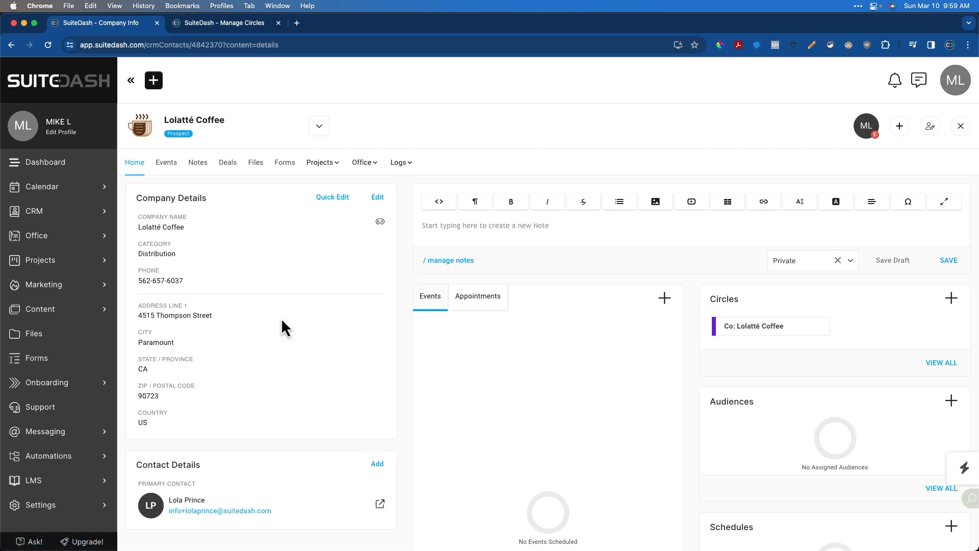
mouse_move(468, 133)
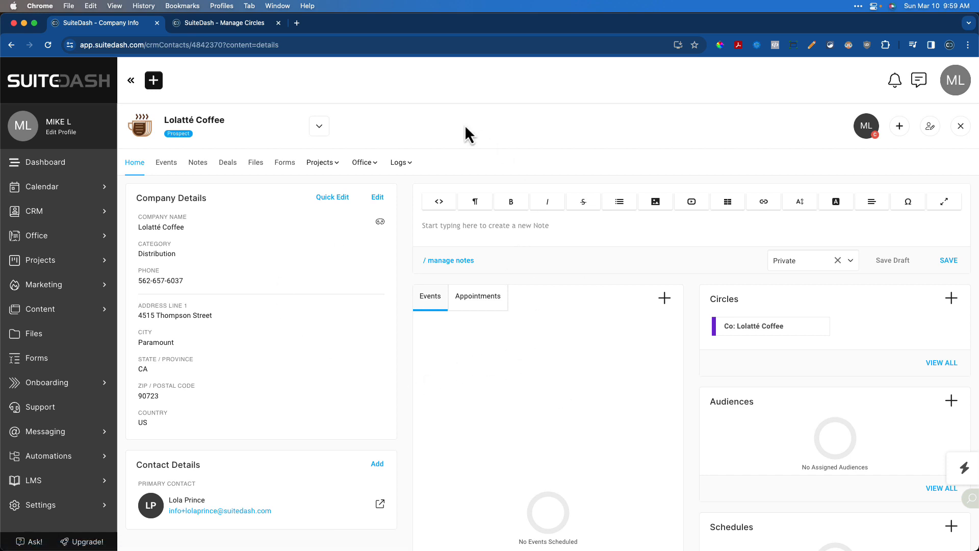
click(318, 126)
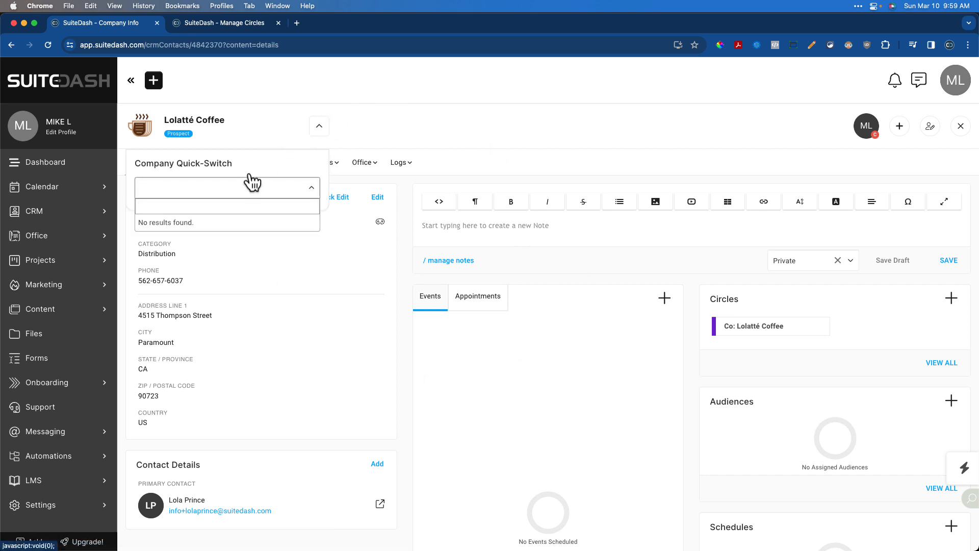
mouse_move(243, 191)
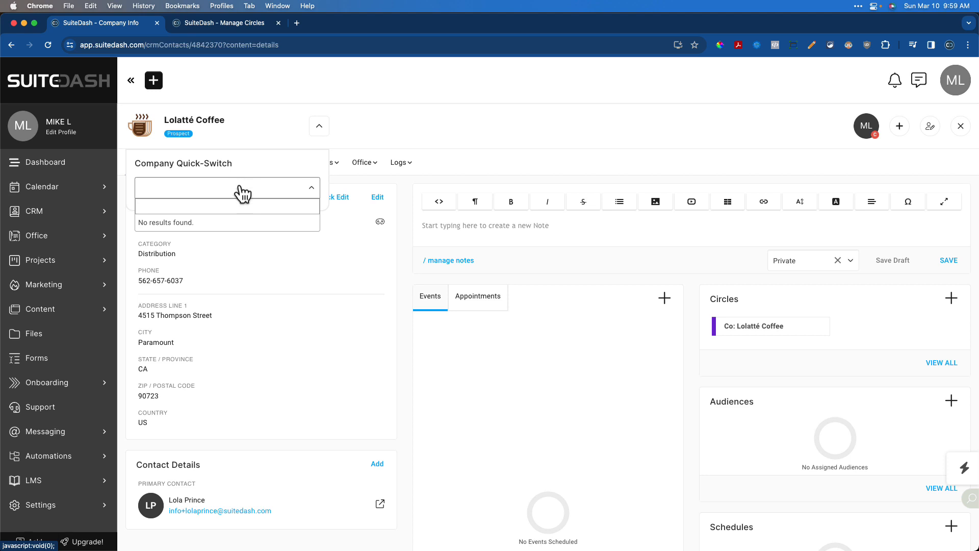
mouse_move(370, 140)
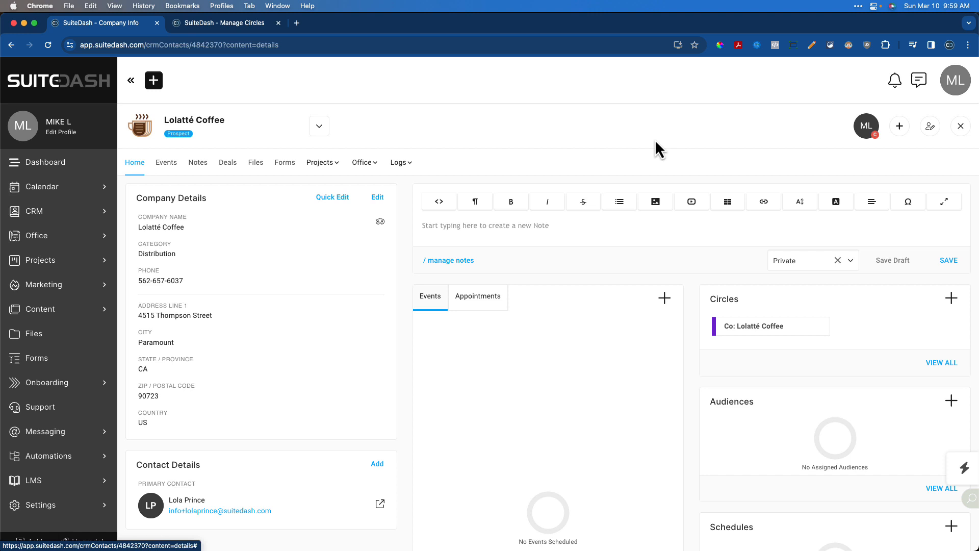
mouse_move(678, 139)
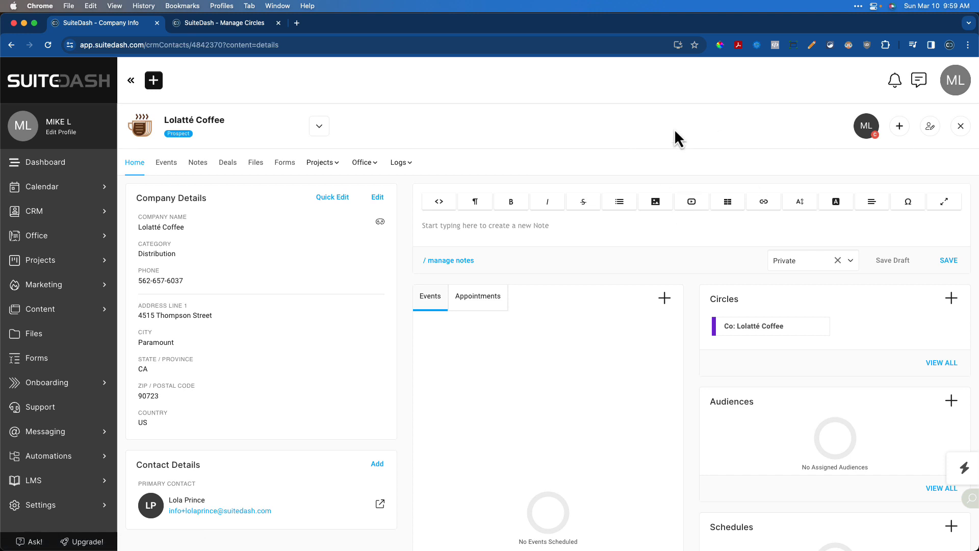
mouse_move(489, 127)
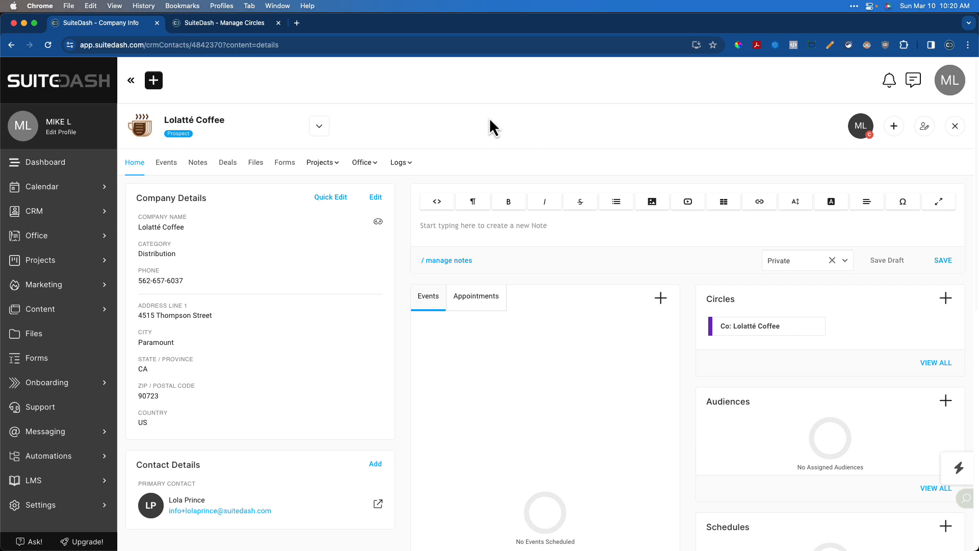
mouse_move(69, 84)
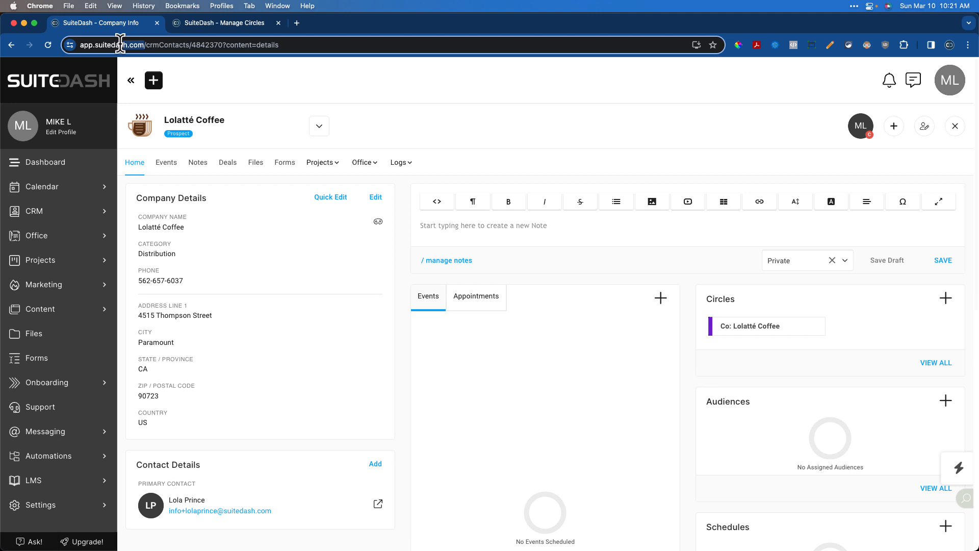
mouse_move(225, 81)
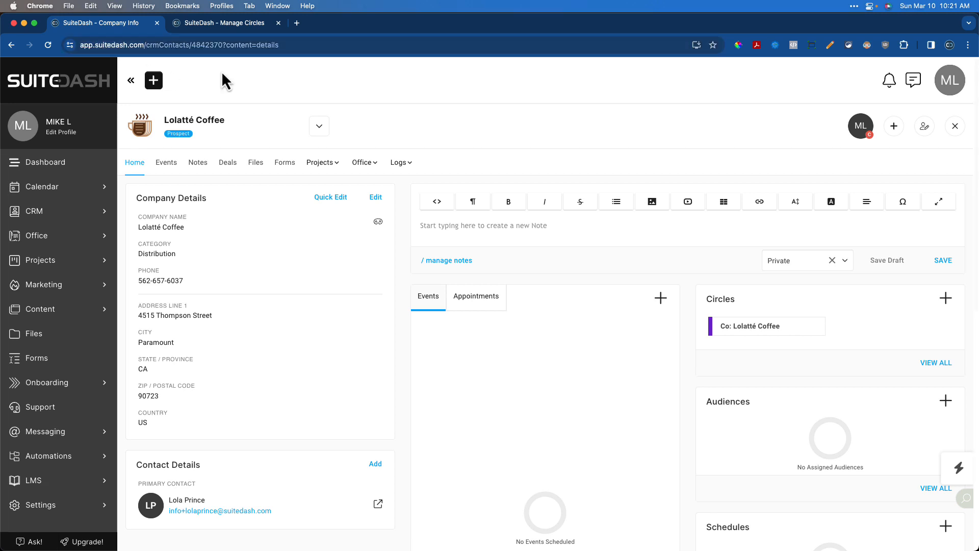
mouse_move(344, 109)
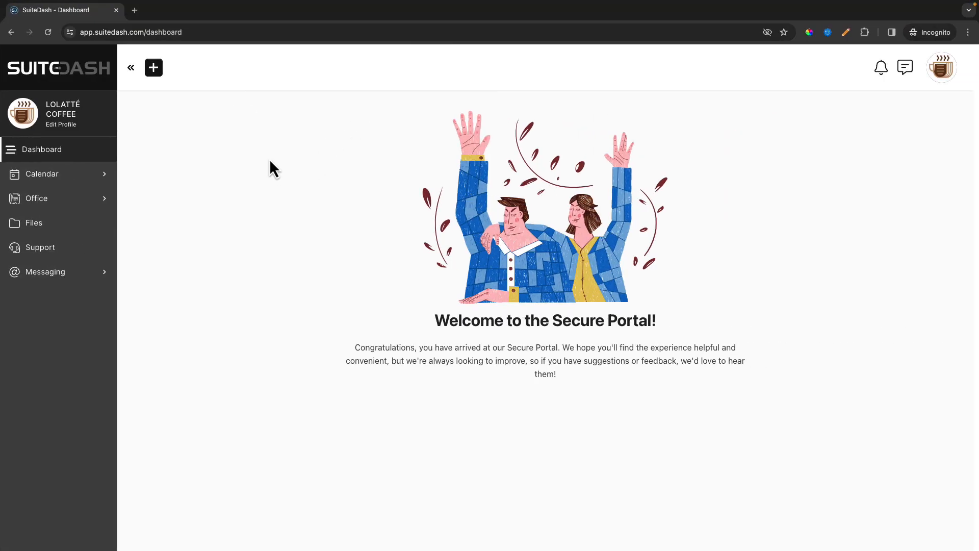
mouse_move(215, 215)
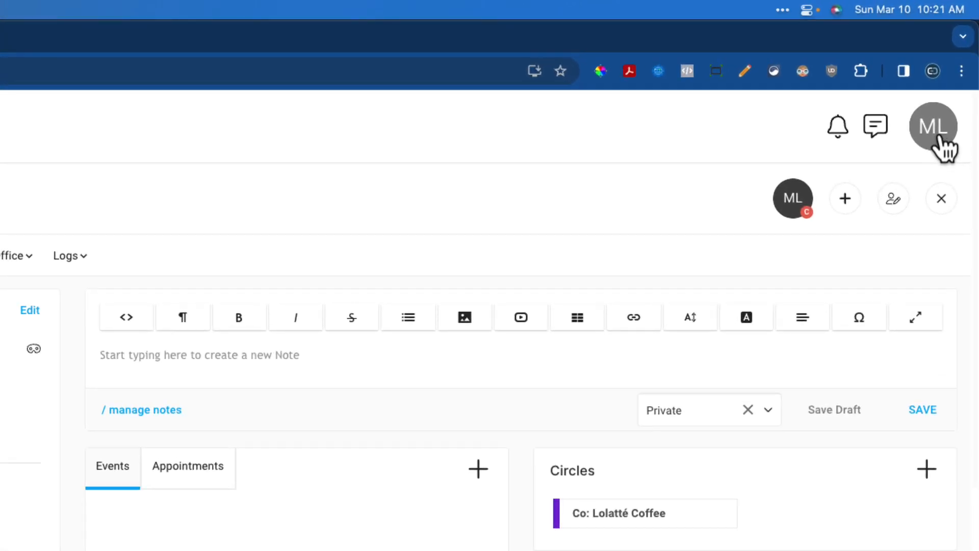
Open Platform Branding from the avatar menu and scroll through its settings.
click(932, 126)
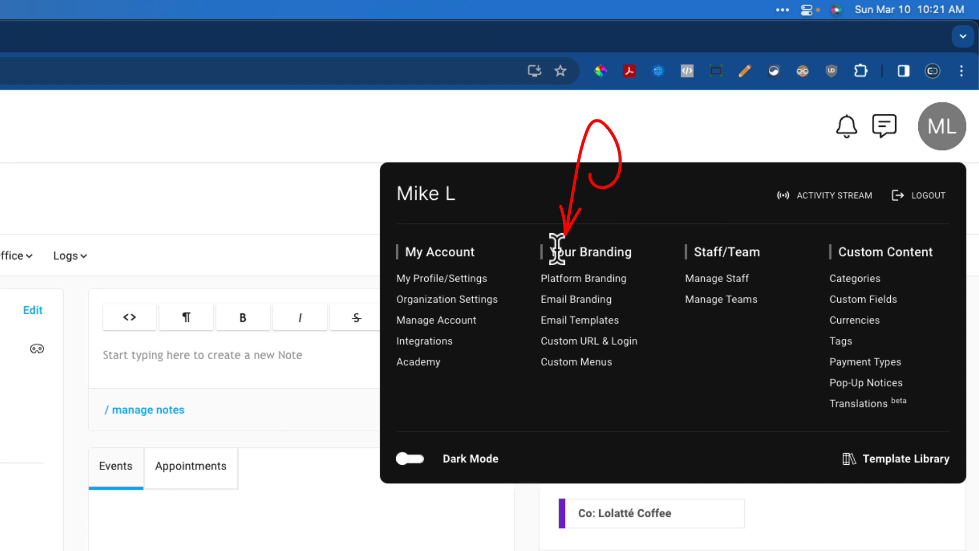
mouse_move(651, 265)
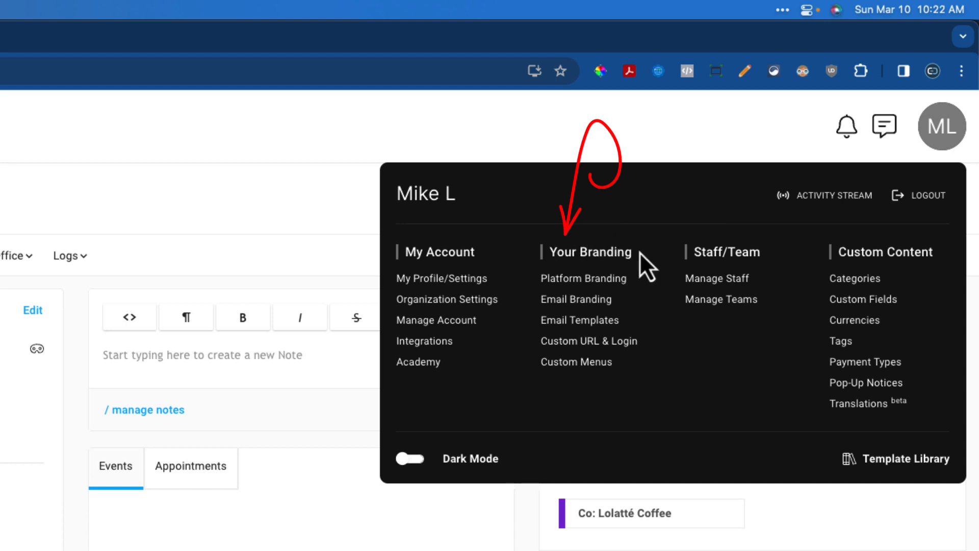
mouse_move(626, 385)
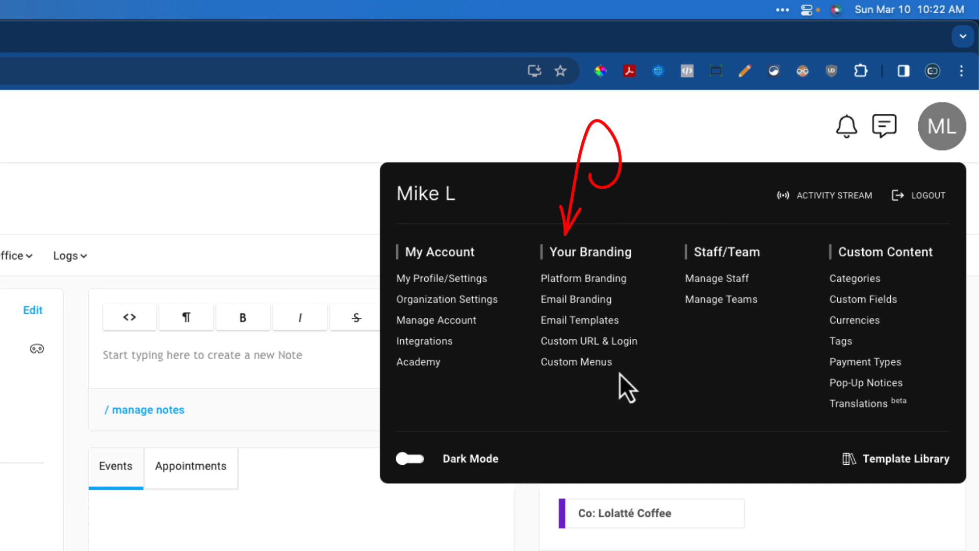
mouse_move(637, 296)
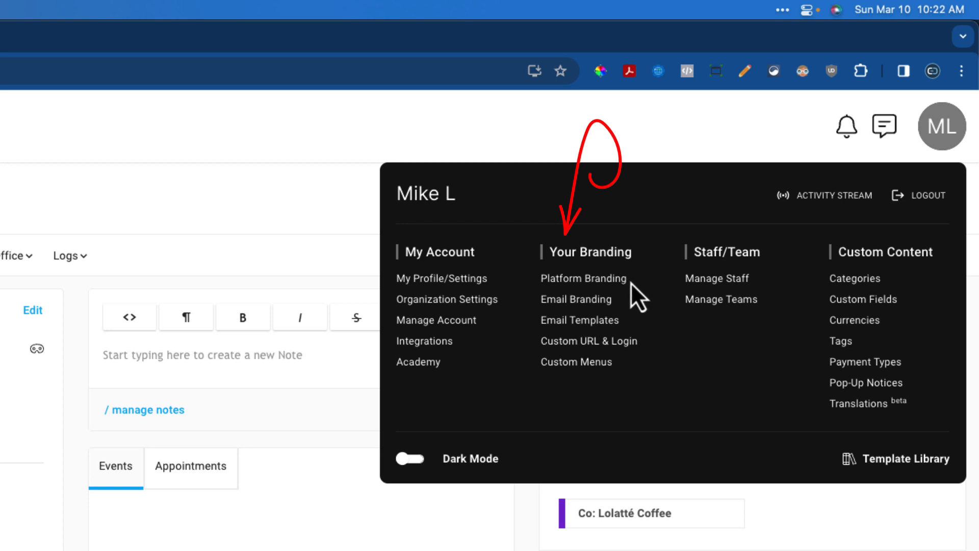
mouse_move(638, 331)
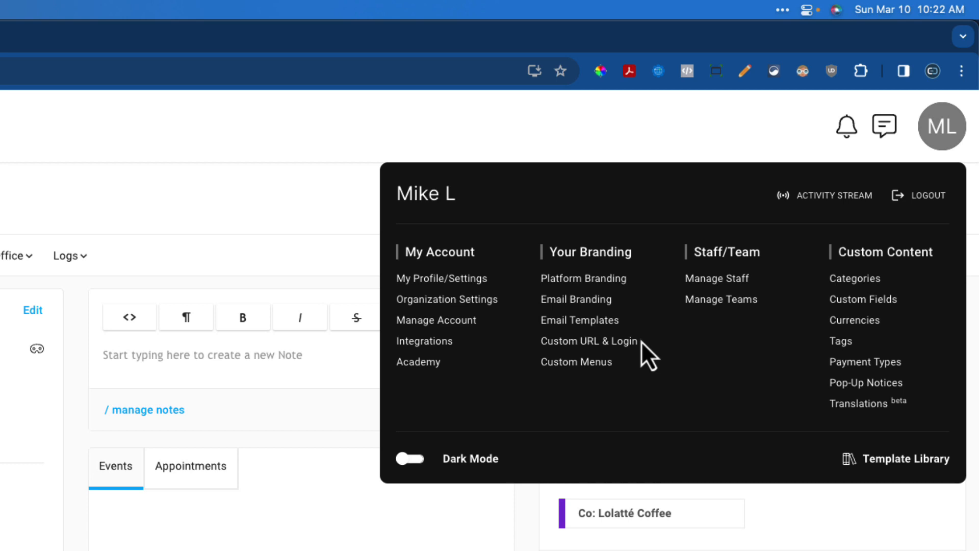
mouse_move(634, 379)
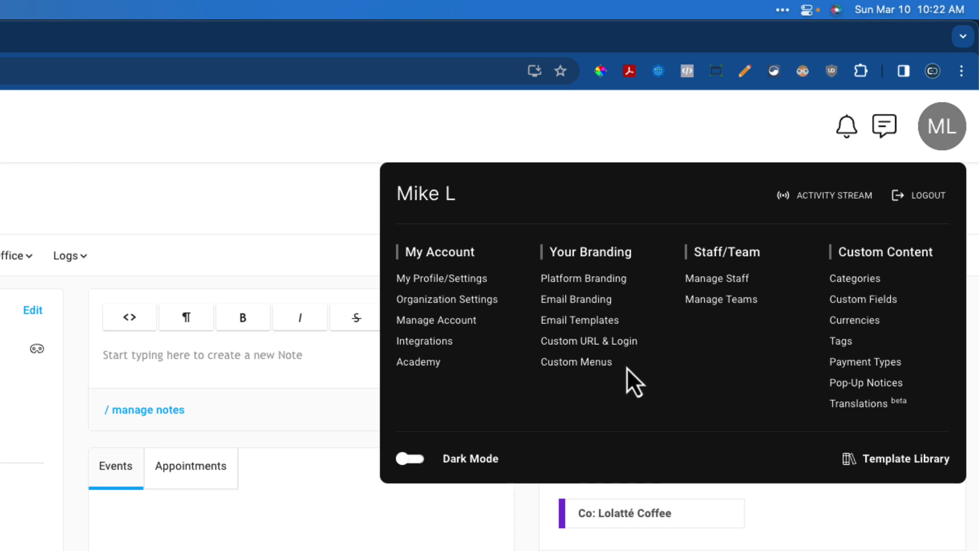
mouse_move(678, 334)
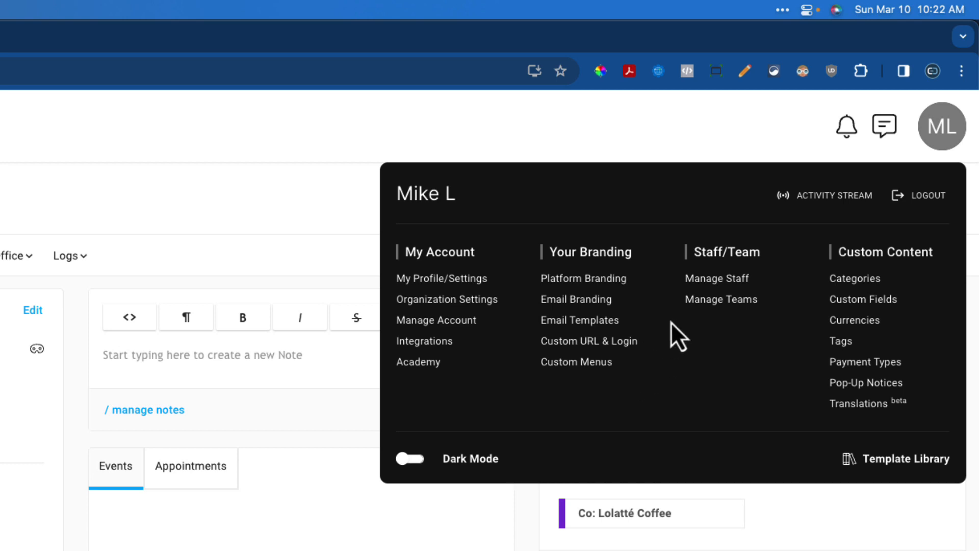
mouse_move(621, 317)
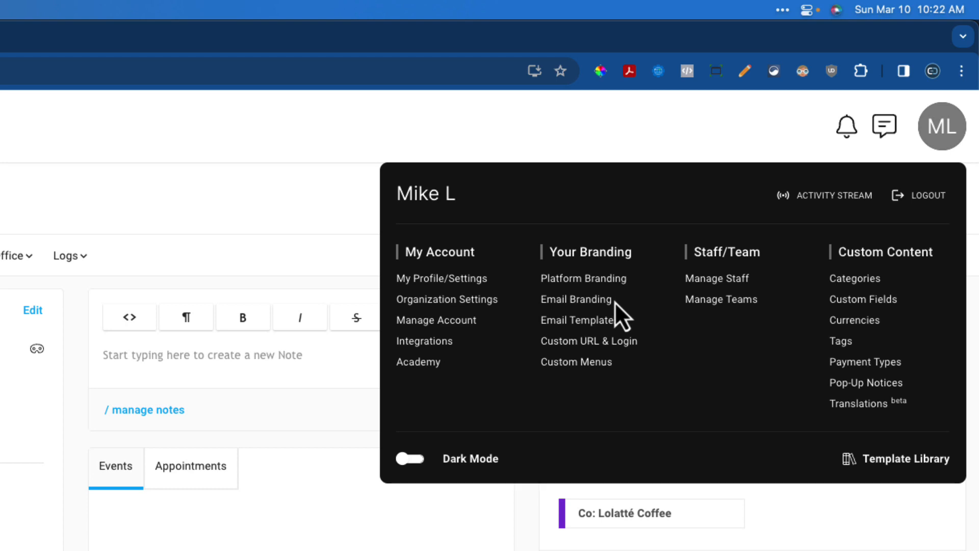
mouse_move(631, 324)
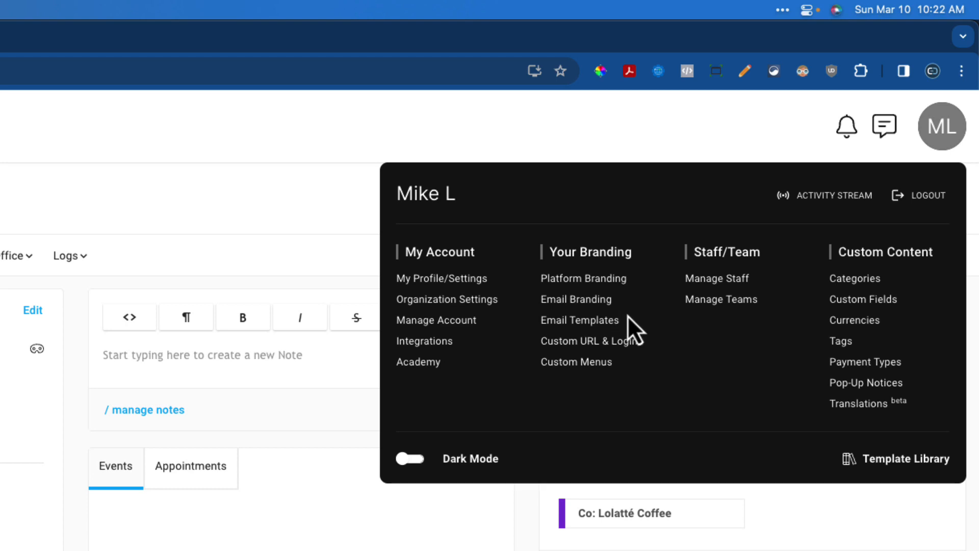
mouse_move(657, 363)
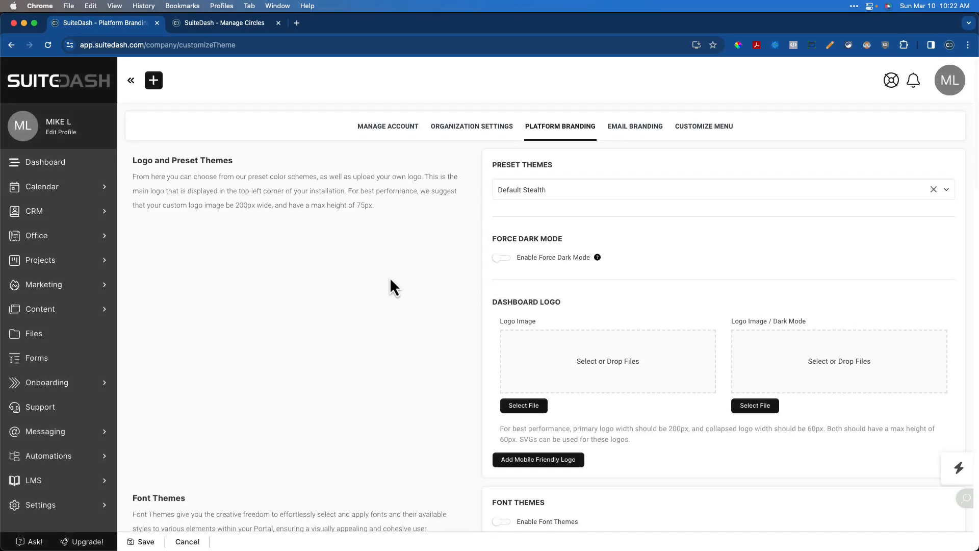
scroll(down, 3)
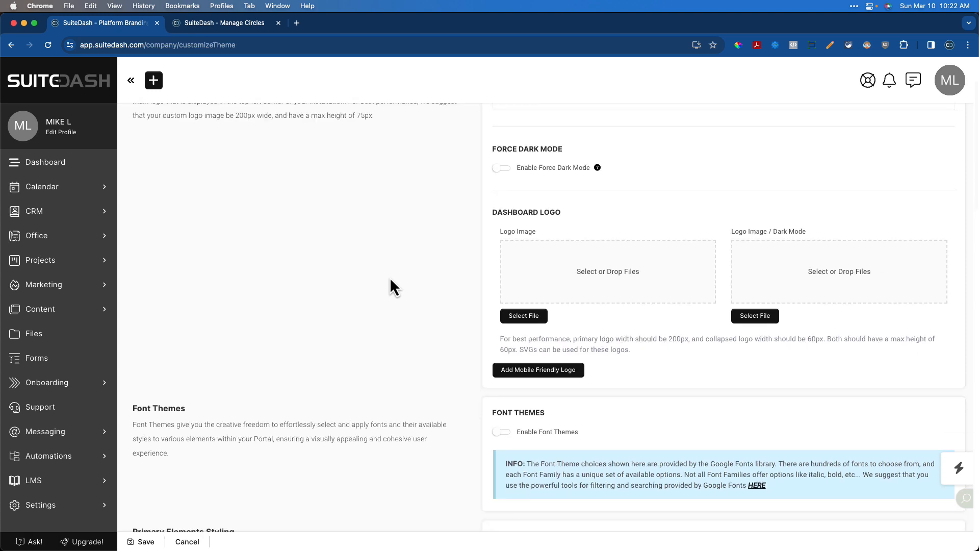
scroll(down, 3)
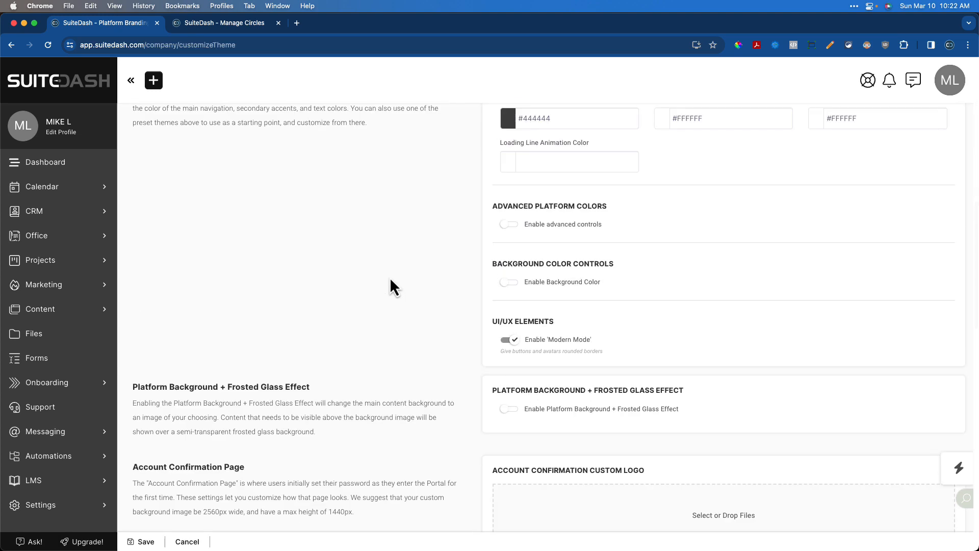
scroll(down, 3)
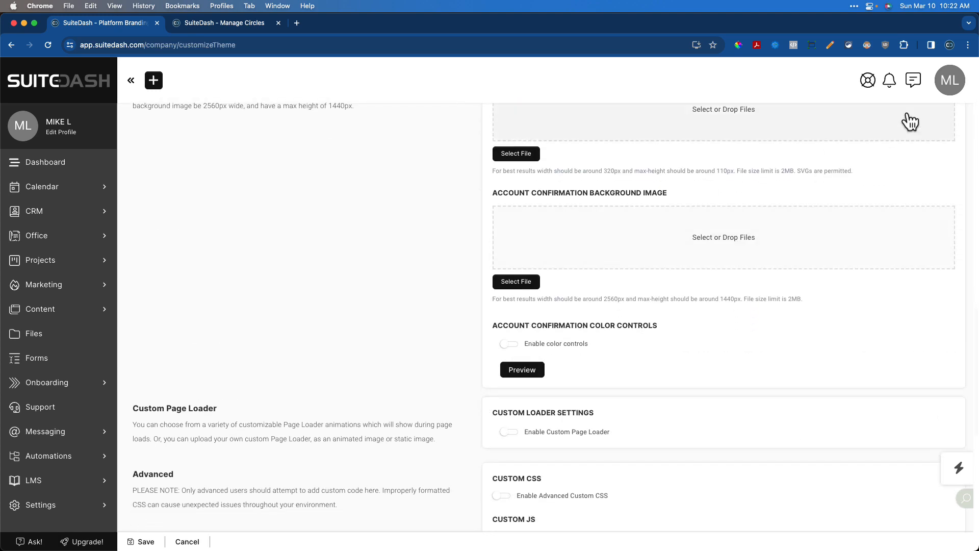
Go to Email Branding, showing From Name Vandelay Industries.
click(949, 80)
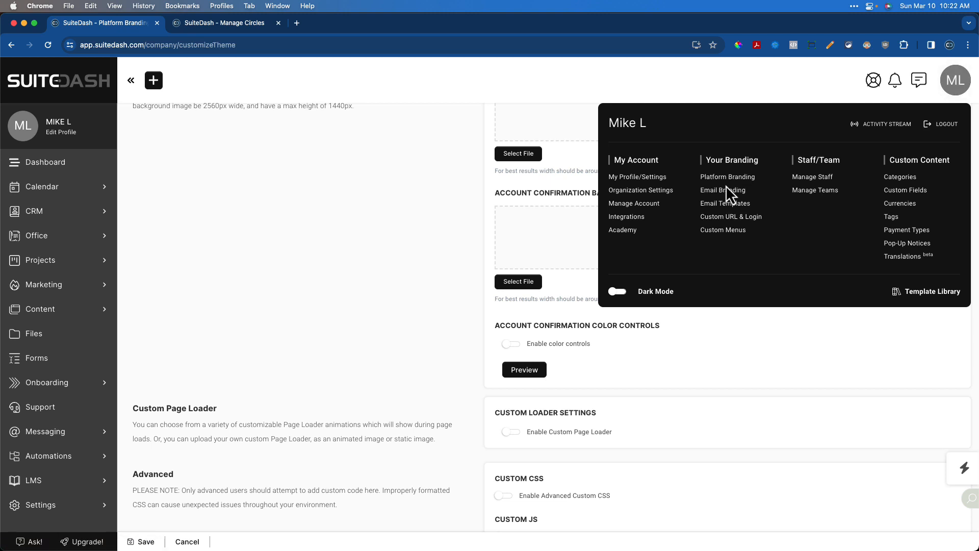
click(722, 189)
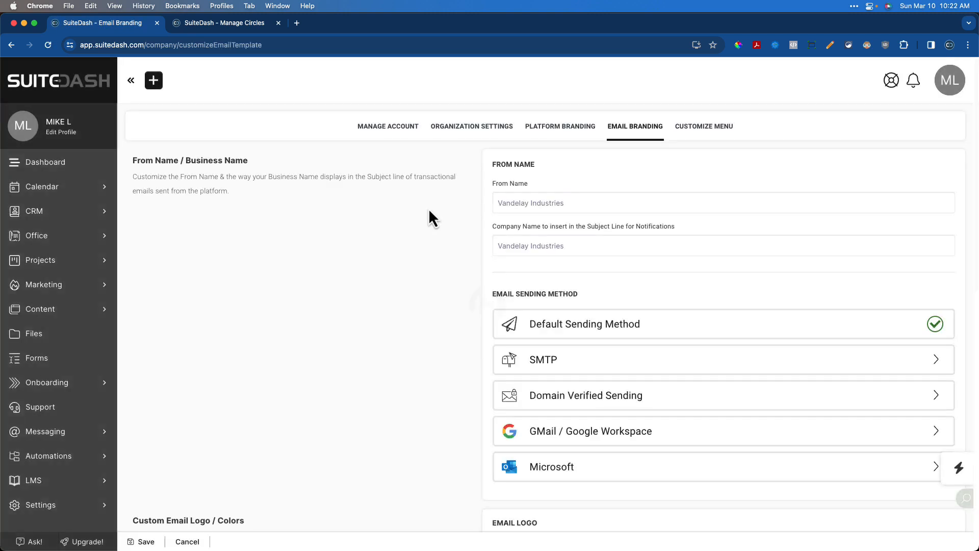
click(949, 80)
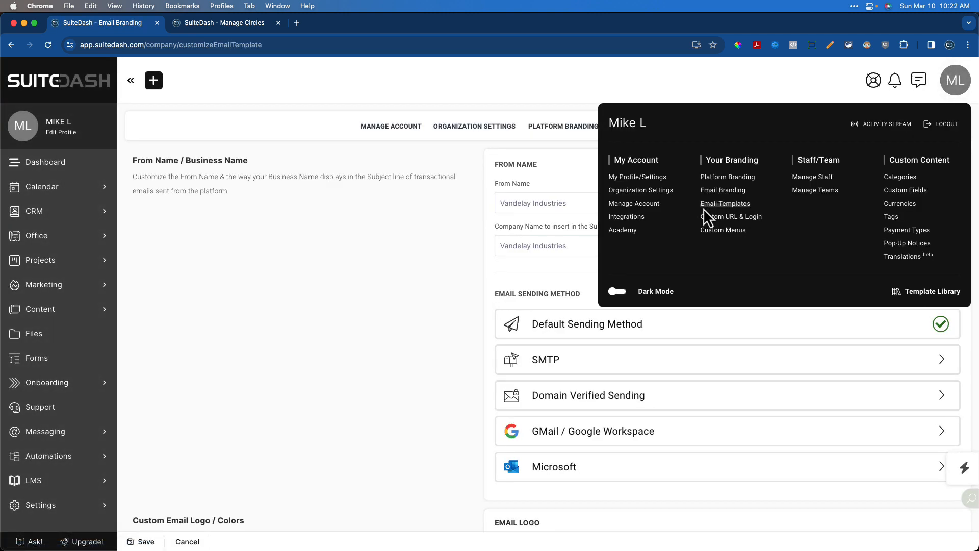
Open Email Templates and expand the Appointments template category.
click(725, 203)
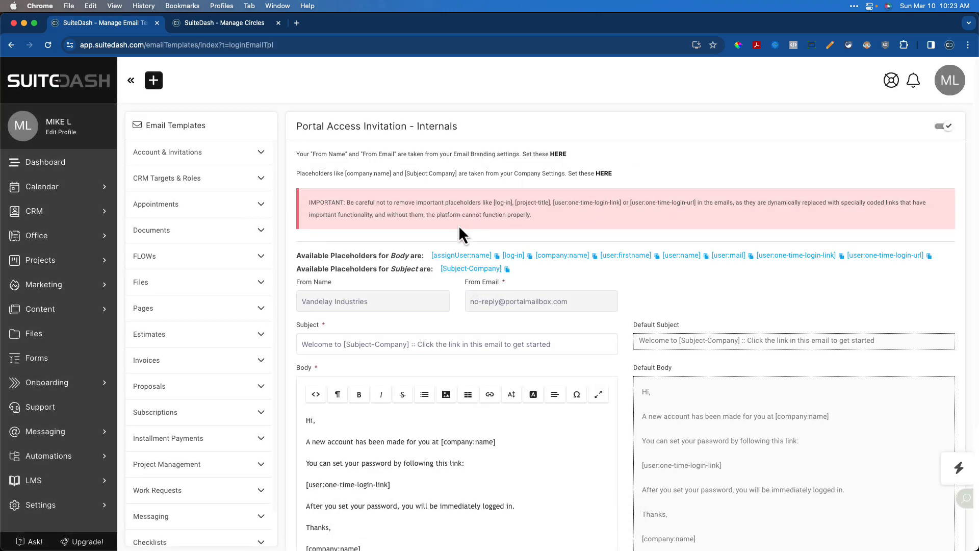
click(166, 178)
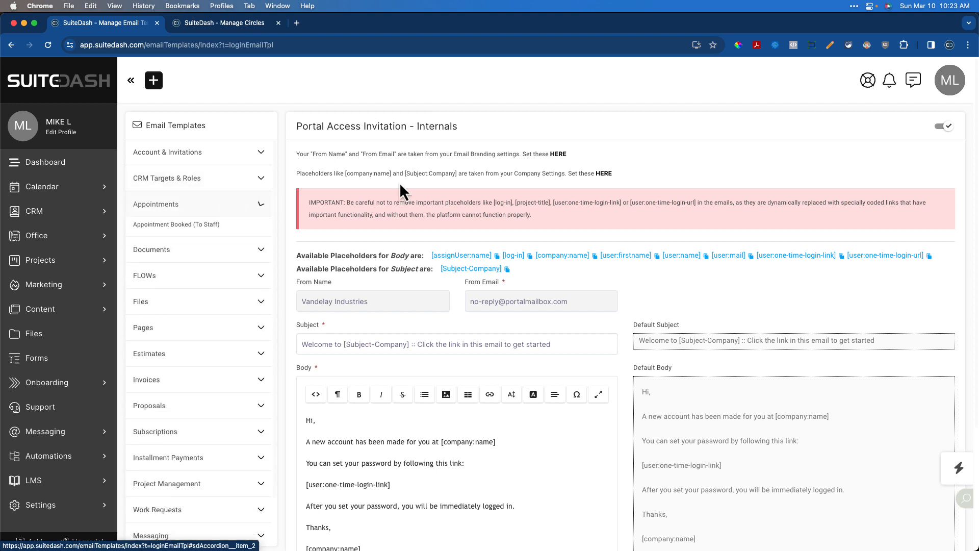
click(949, 80)
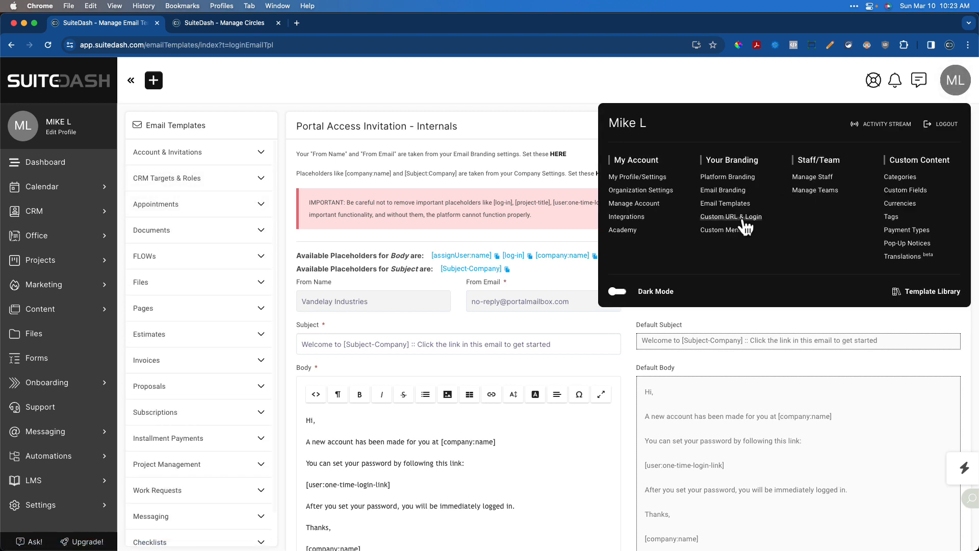
click(731, 217)
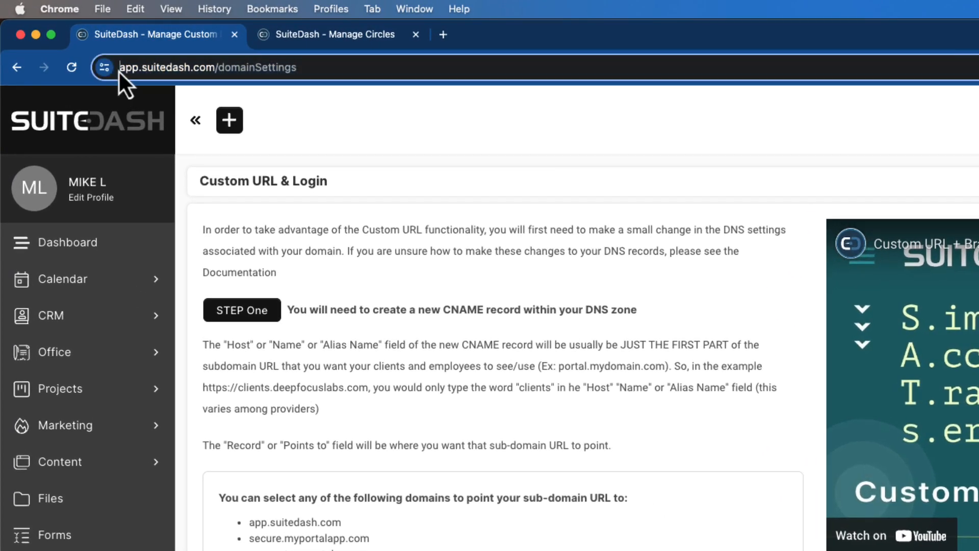
click(206, 66)
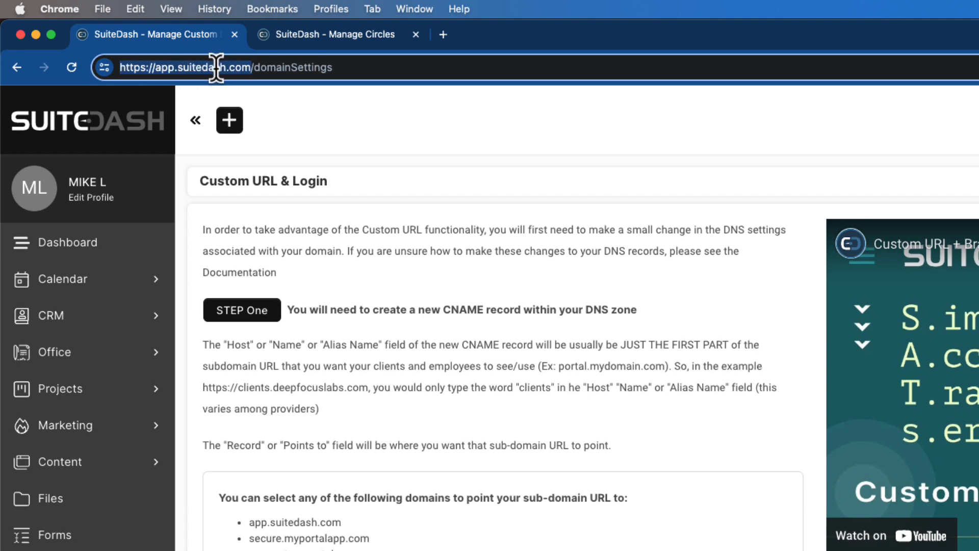
mouse_move(248, 93)
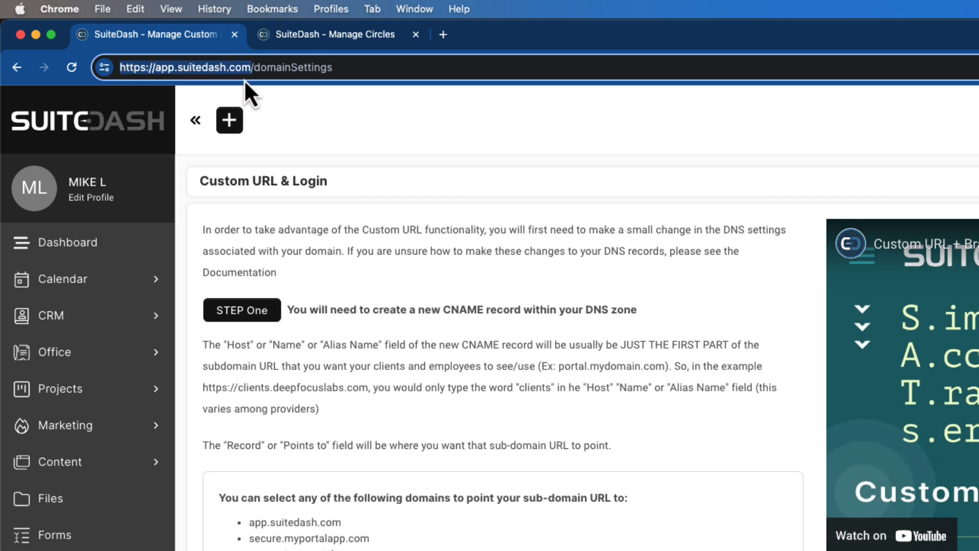
scroll(down, 3)
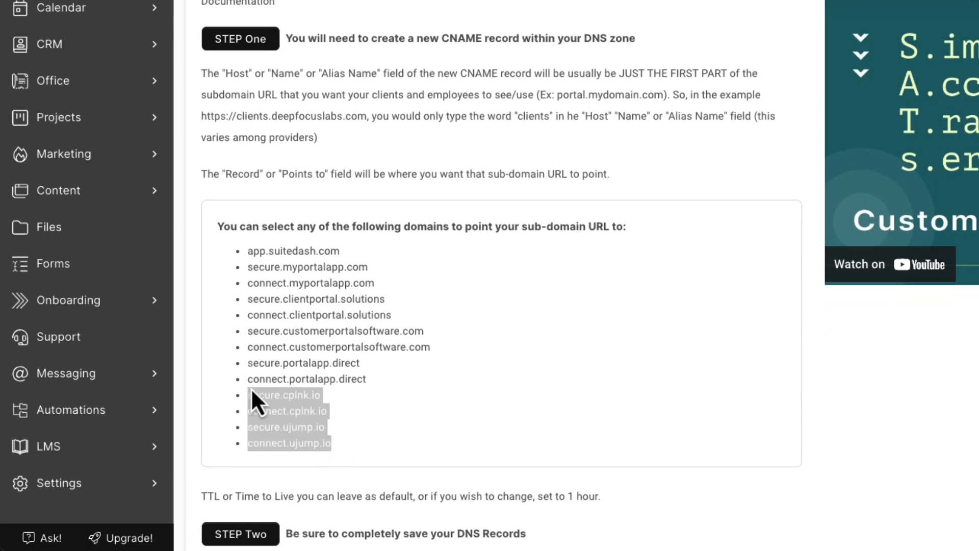
mouse_move(365, 413)
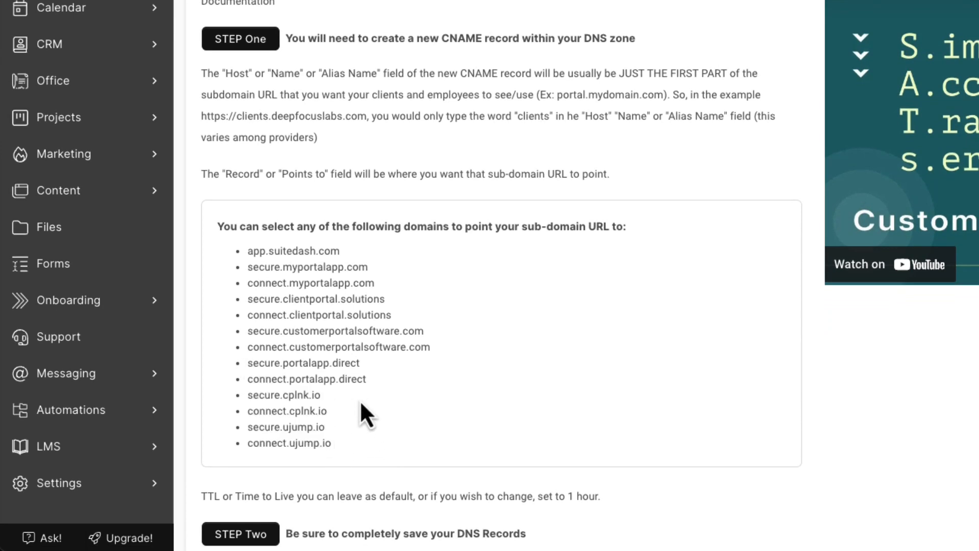
mouse_move(396, 425)
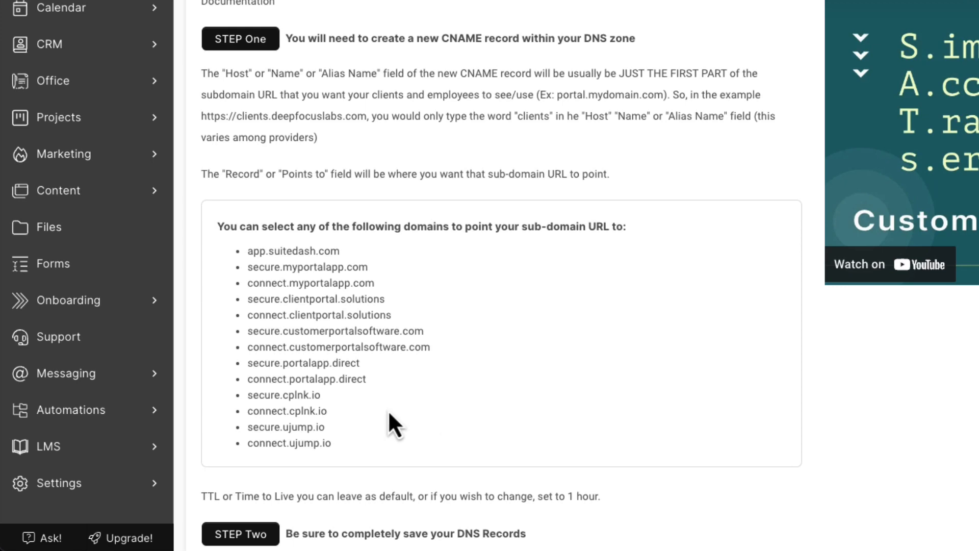
scroll(up, 3)
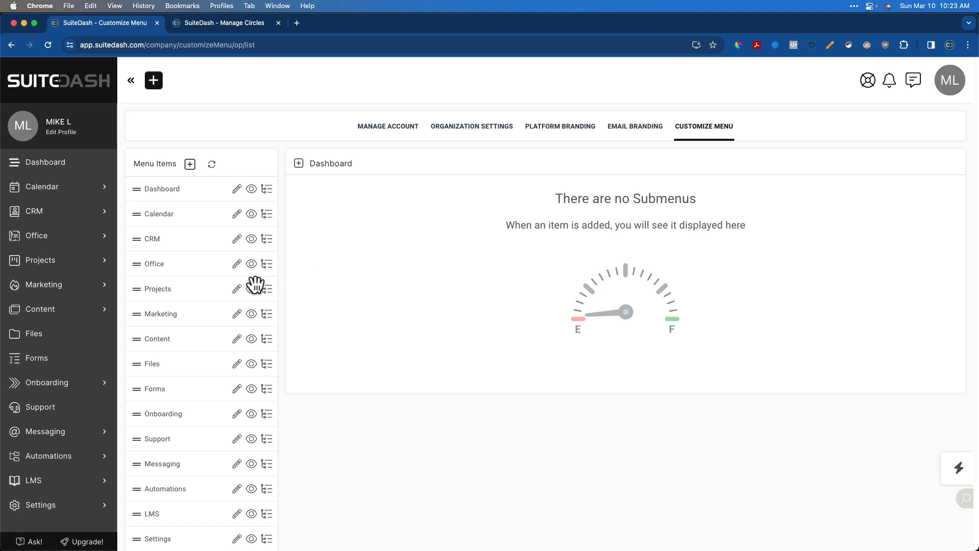
Enable Circle Menu Item Visibility for the Projects menu item and close Manage Visibility.
click(267, 288)
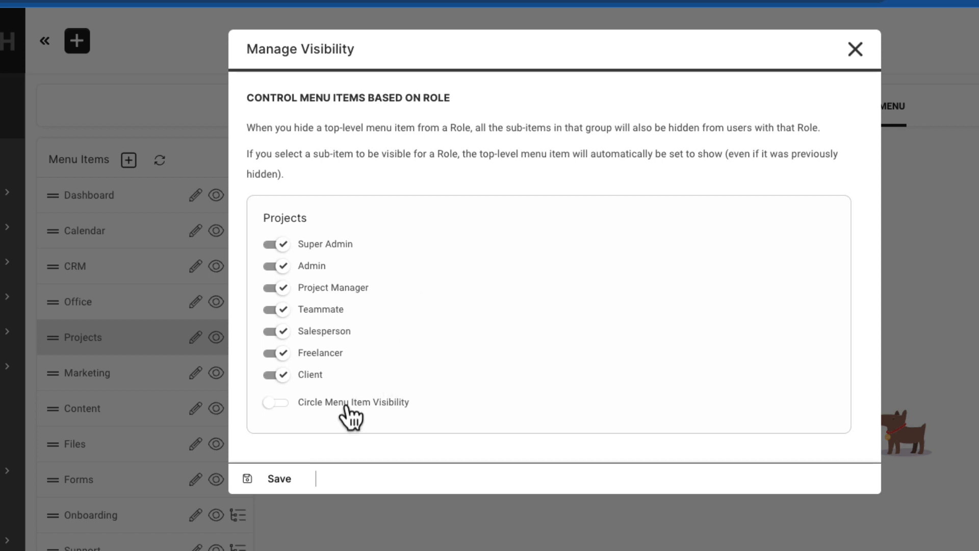
click(275, 401)
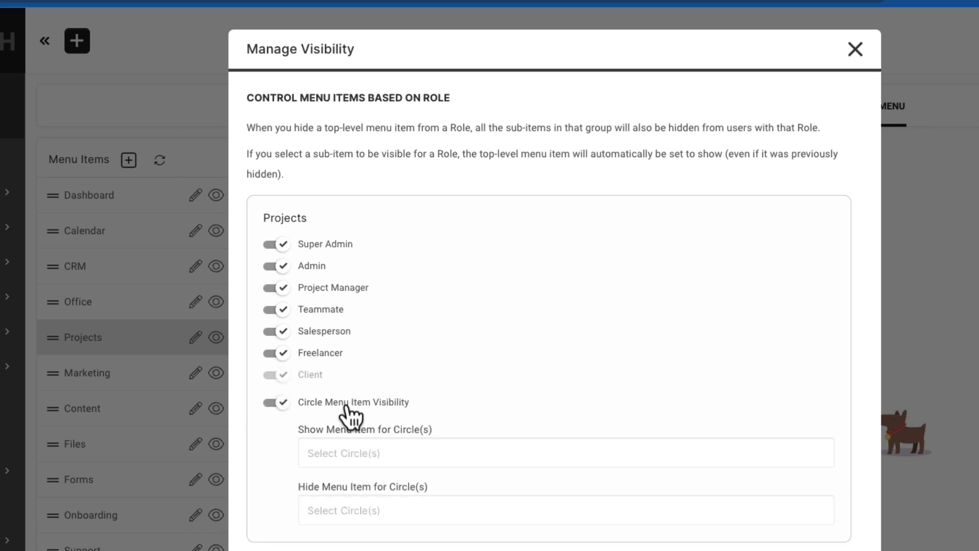
mouse_move(378, 425)
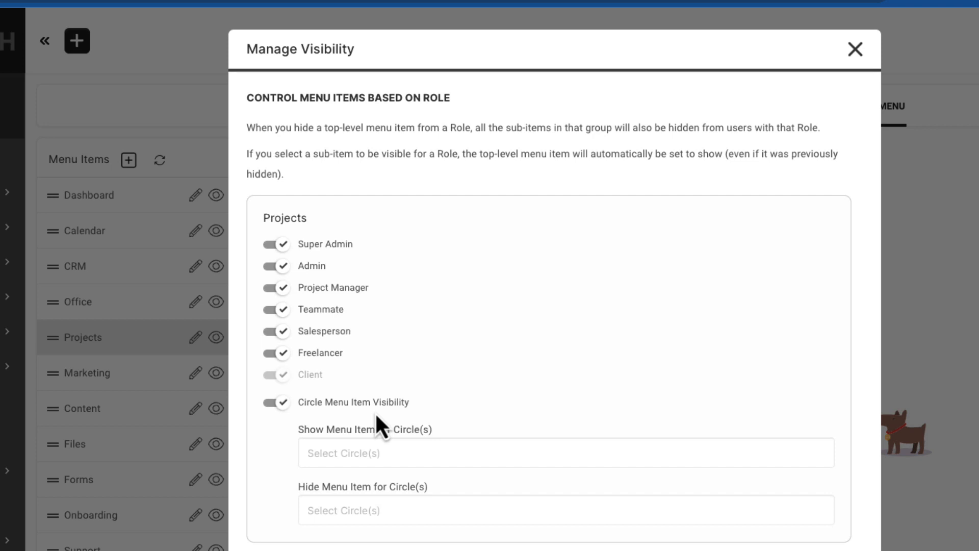
mouse_move(454, 442)
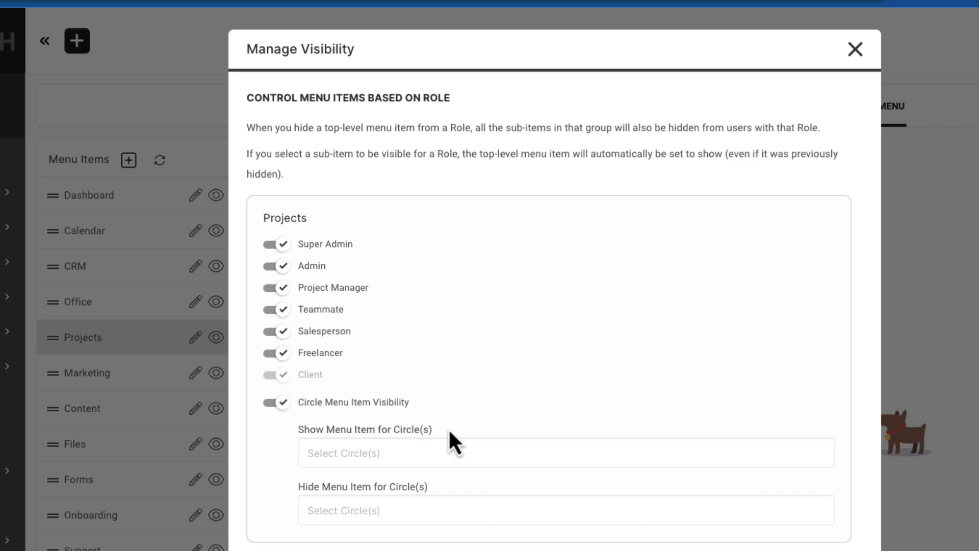
click(855, 49)
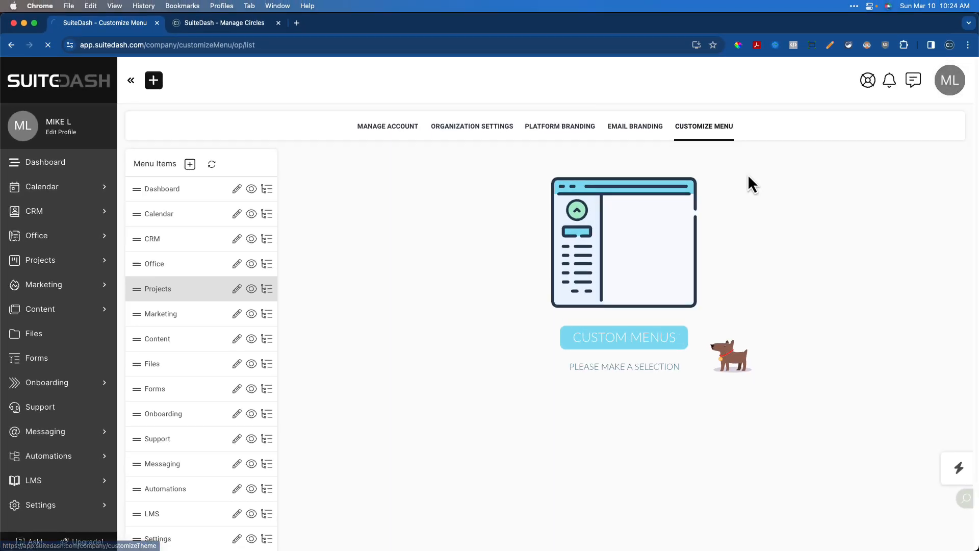
Preview the Semaphore and Masquerade preset themes in Platform Branding, then apply Redwood.
click(559, 126)
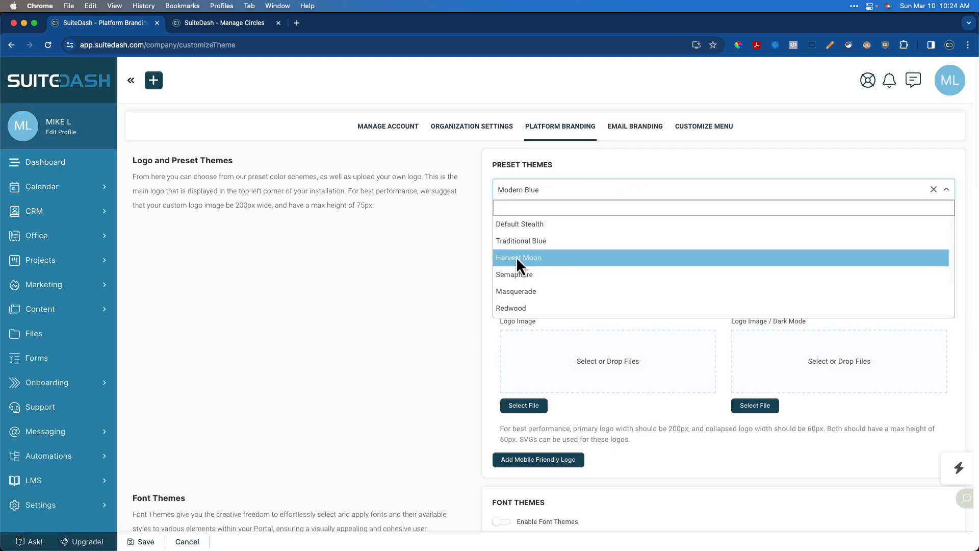
click(515, 274)
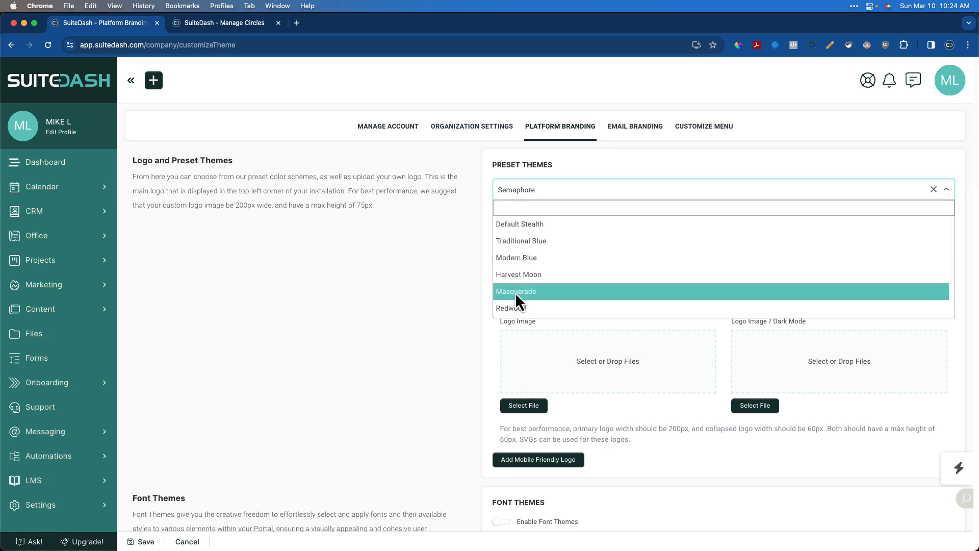
click(516, 291)
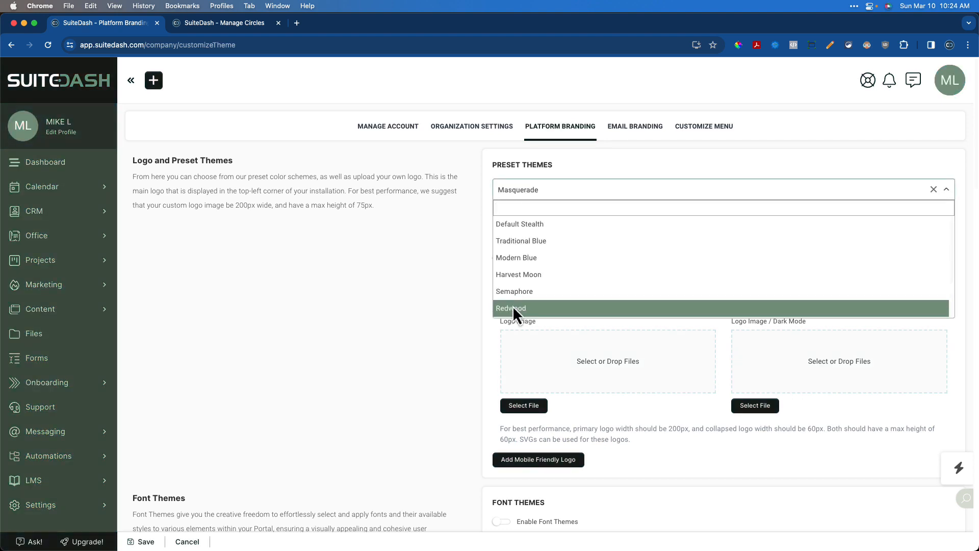
click(511, 308)
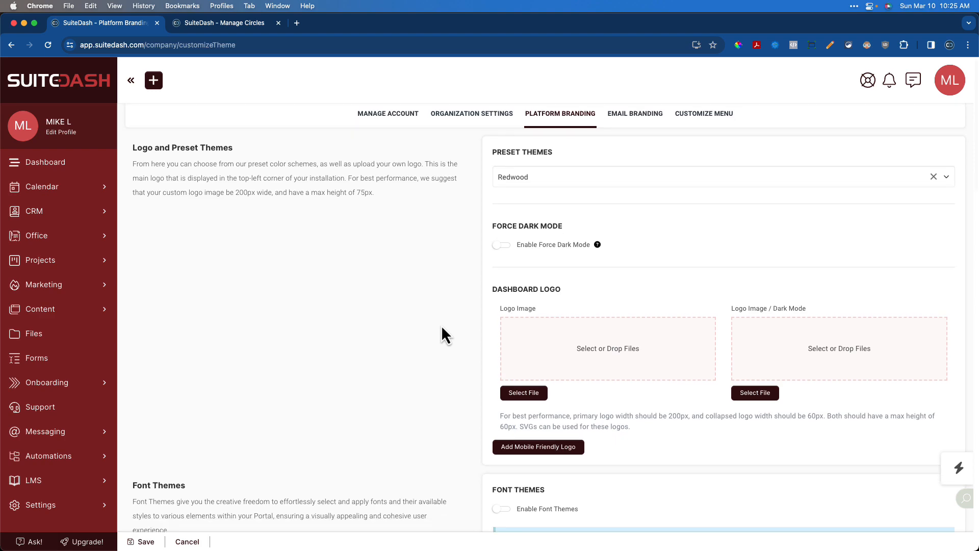
Enable Custom Page Loader under Custom Loader Settings in Platform Branding.
scroll(down, 3)
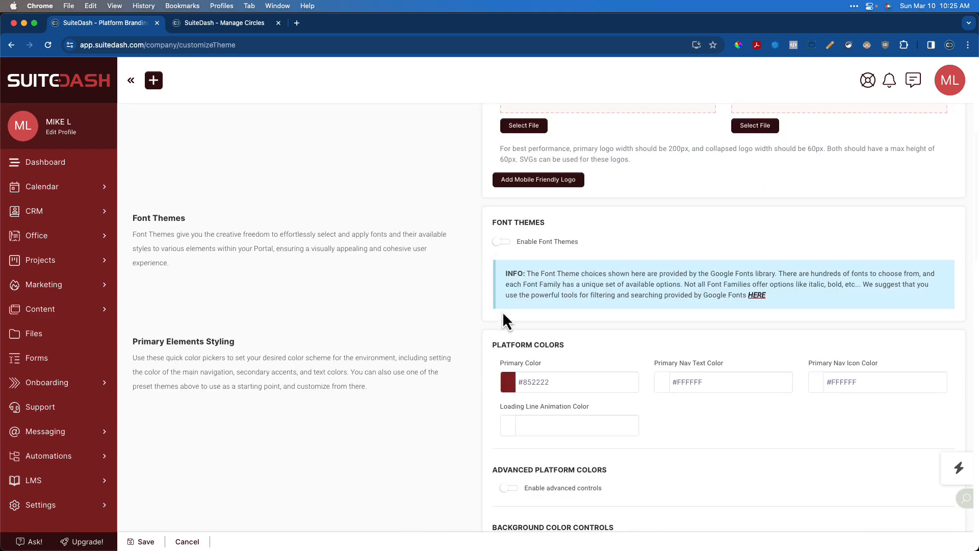
scroll(down, 3)
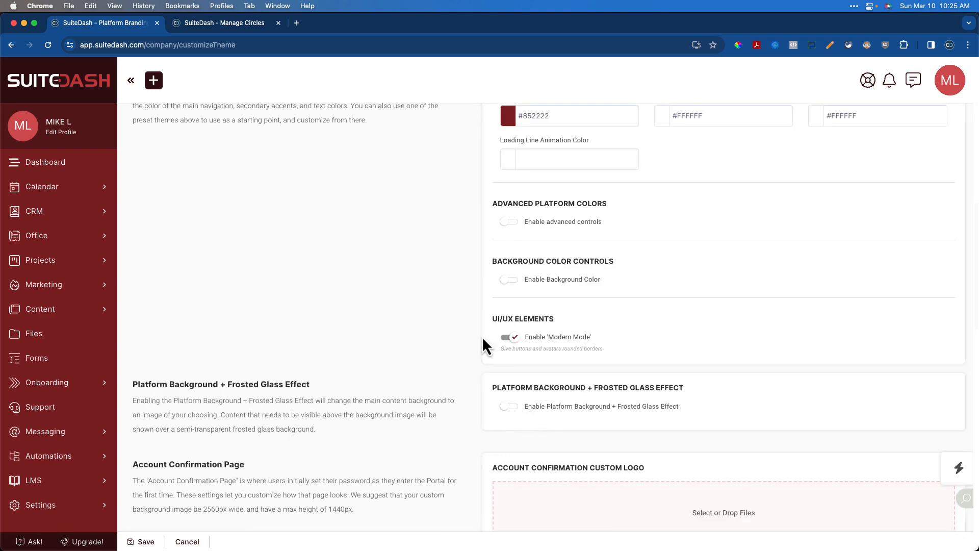
scroll(down, 3)
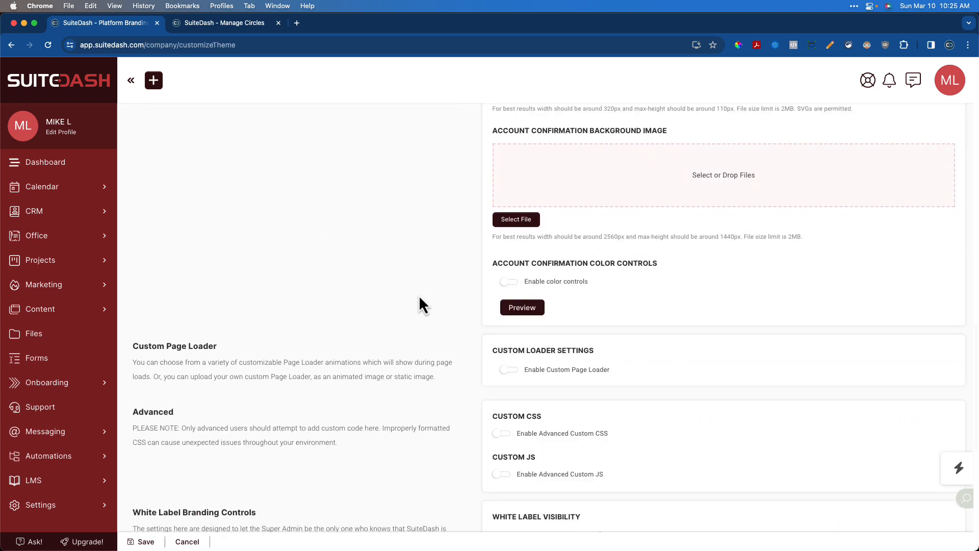
click(508, 369)
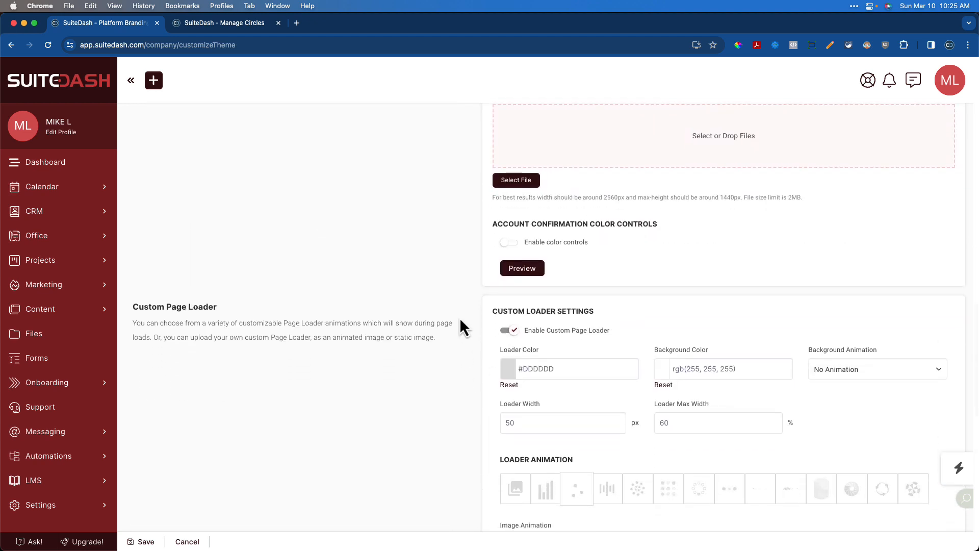
mouse_move(417, 258)
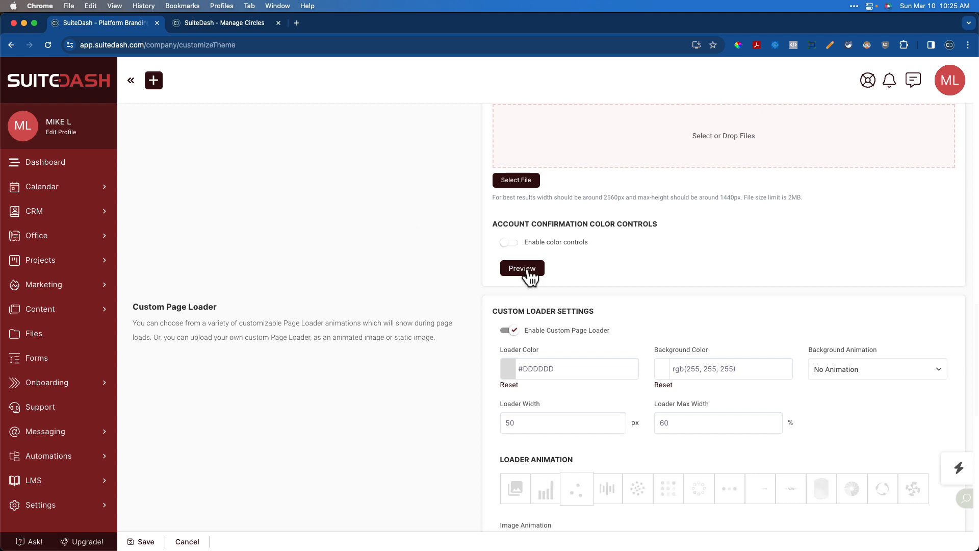
mouse_move(440, 249)
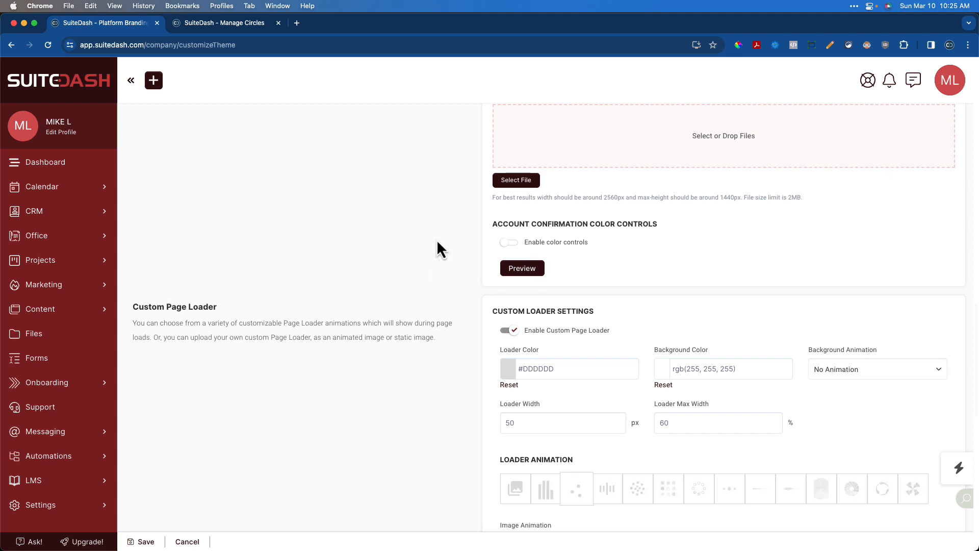
scroll(up, 3)
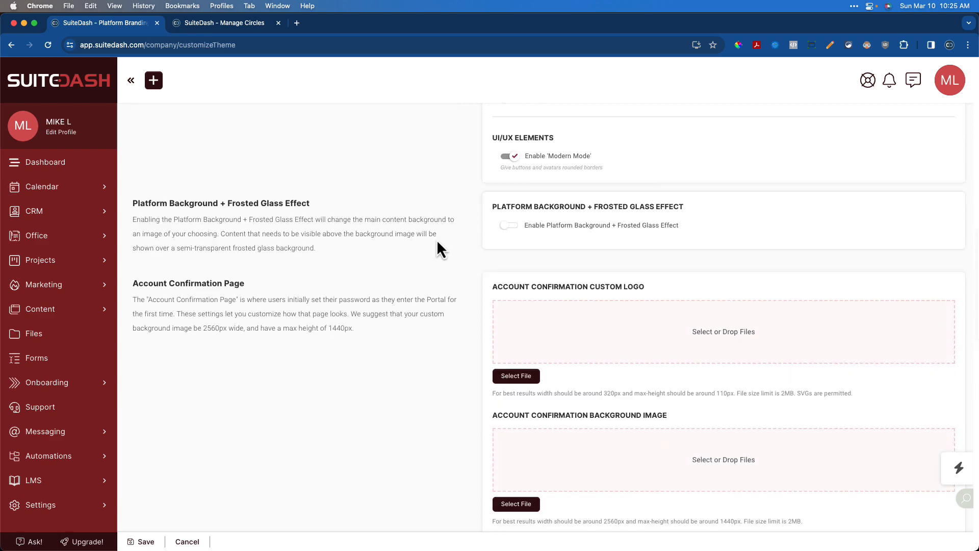
scroll(up, 3)
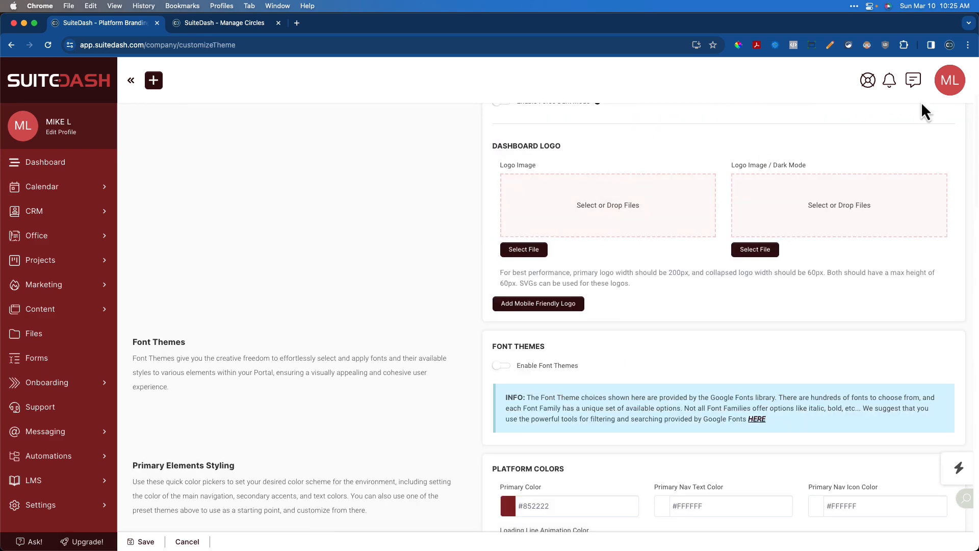
click(950, 80)
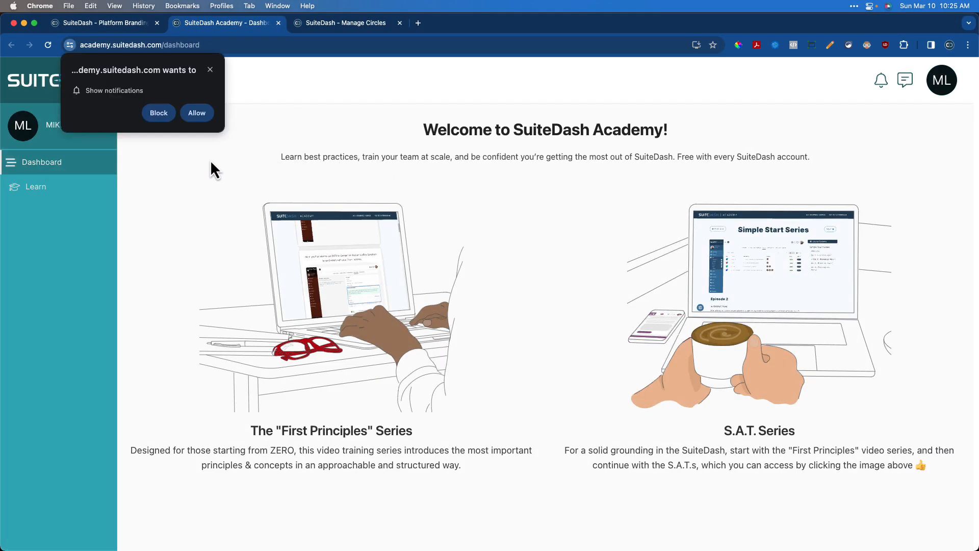
mouse_move(208, 153)
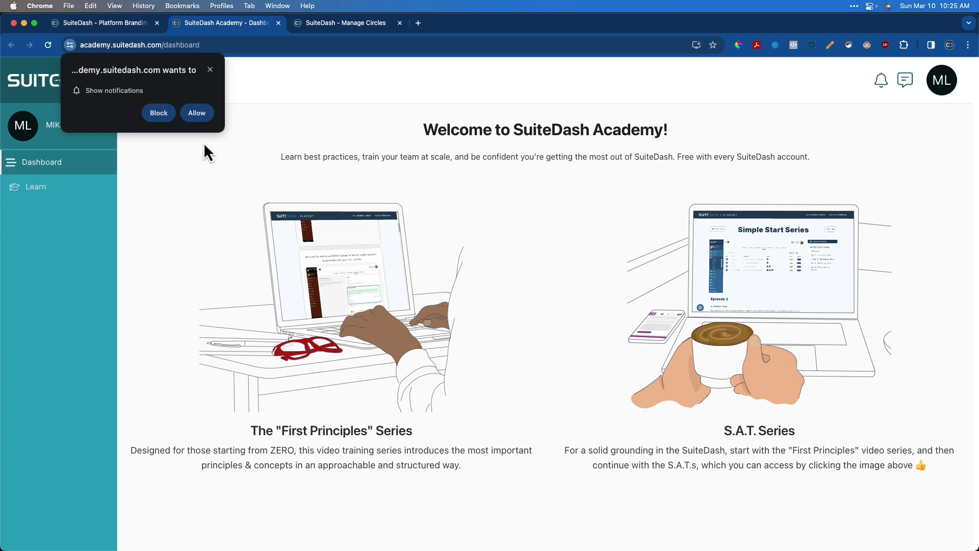
Allow browser notifications from the SuiteDash Academy site.
click(196, 113)
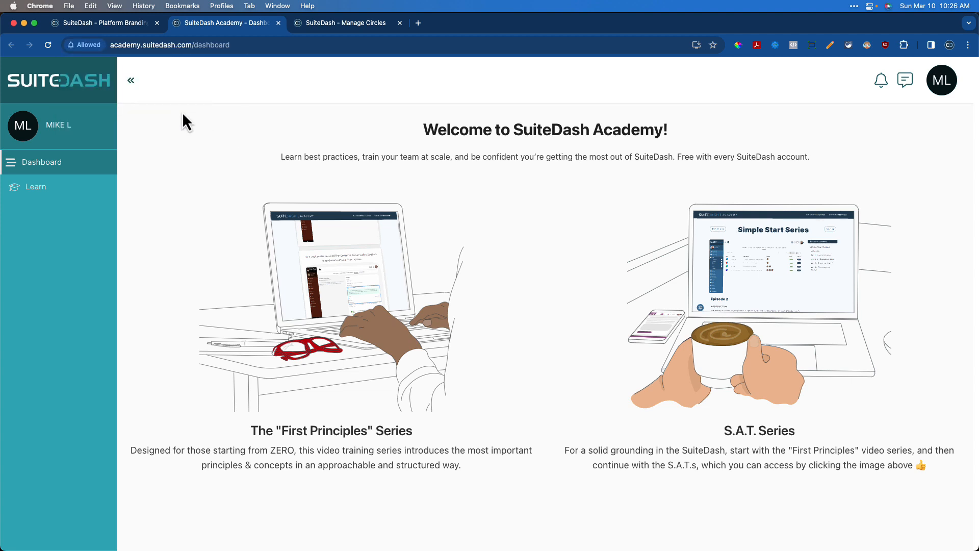
mouse_move(329, 294)
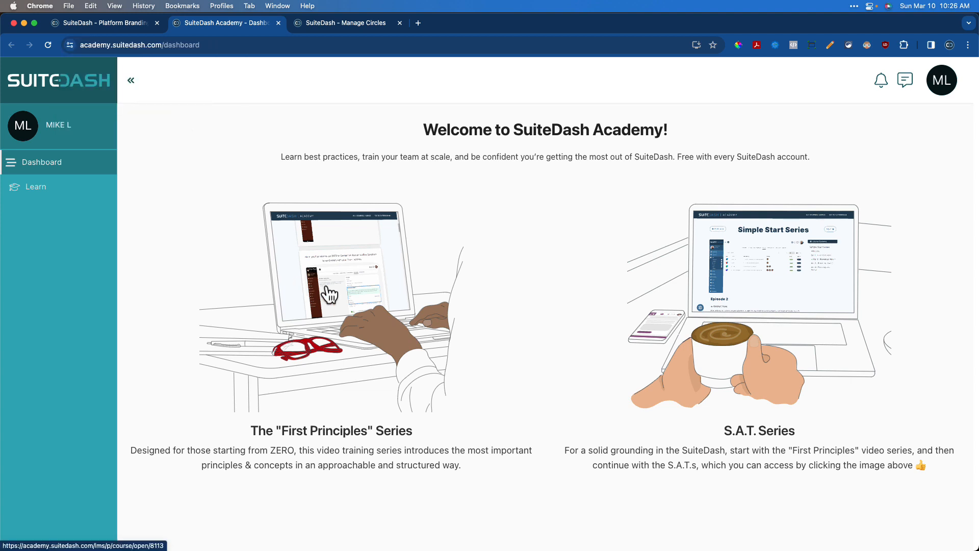
mouse_move(364, 305)
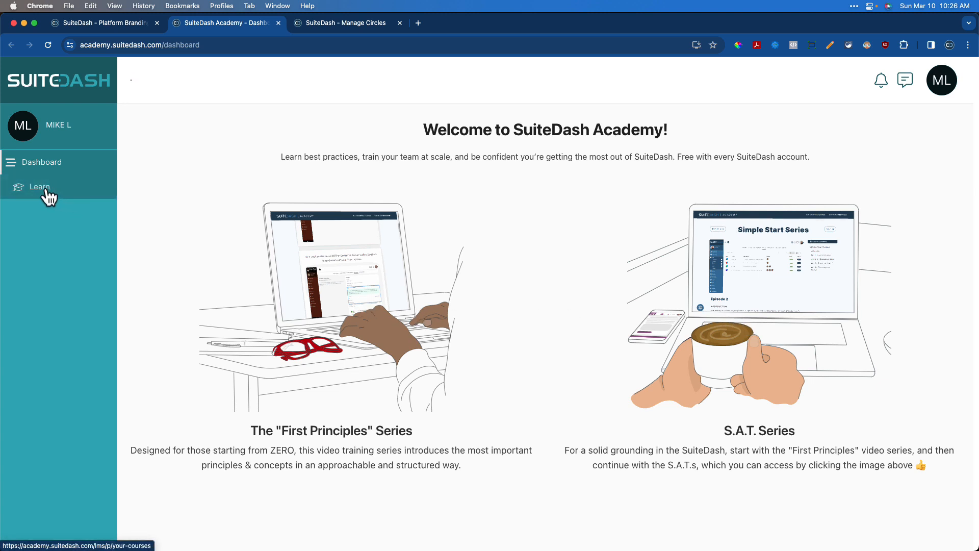
Open Learn to show Your Courses in SuiteDash Academy.
click(38, 187)
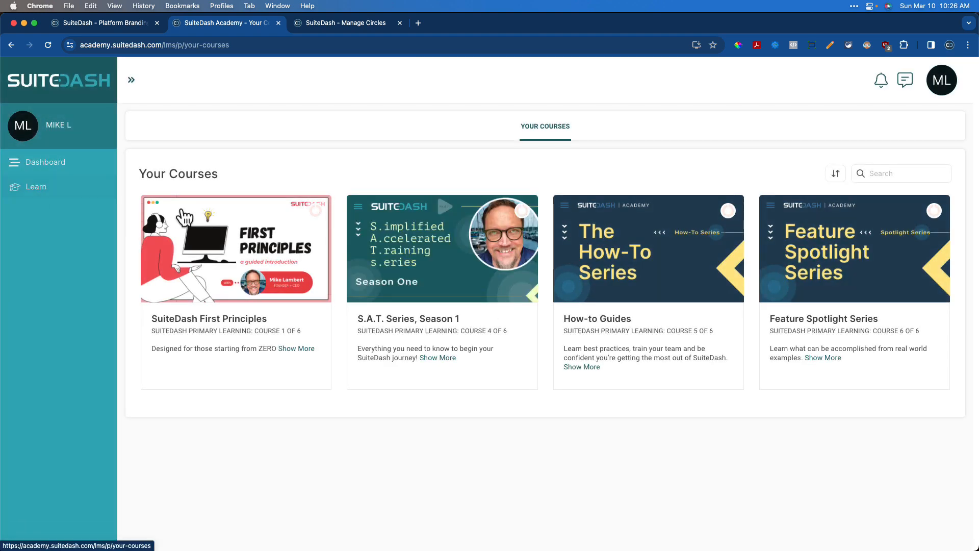
click(131, 80)
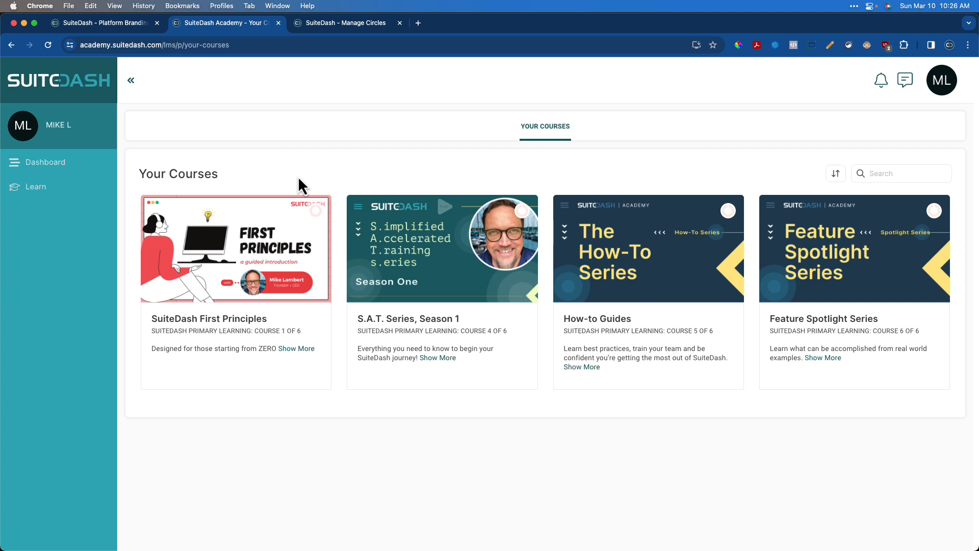
mouse_move(331, 220)
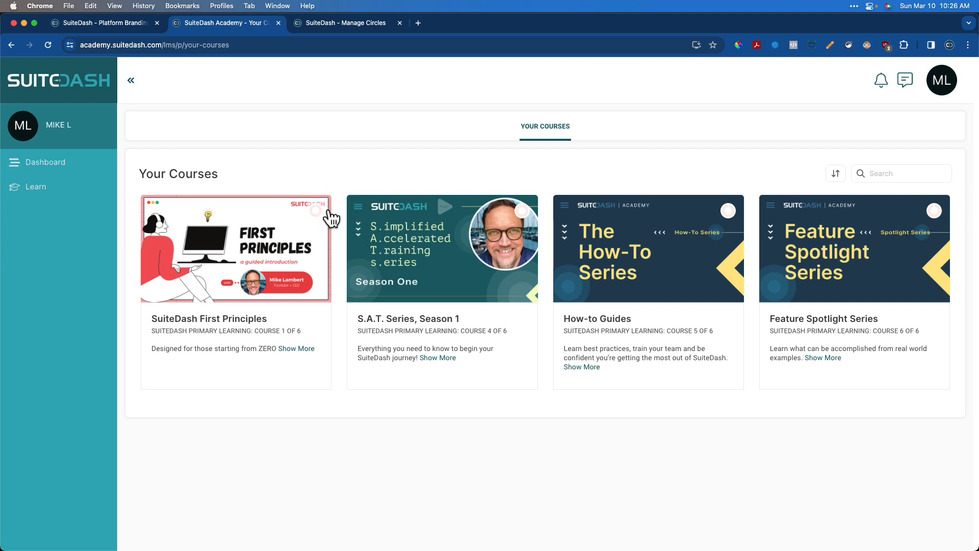
mouse_move(354, 200)
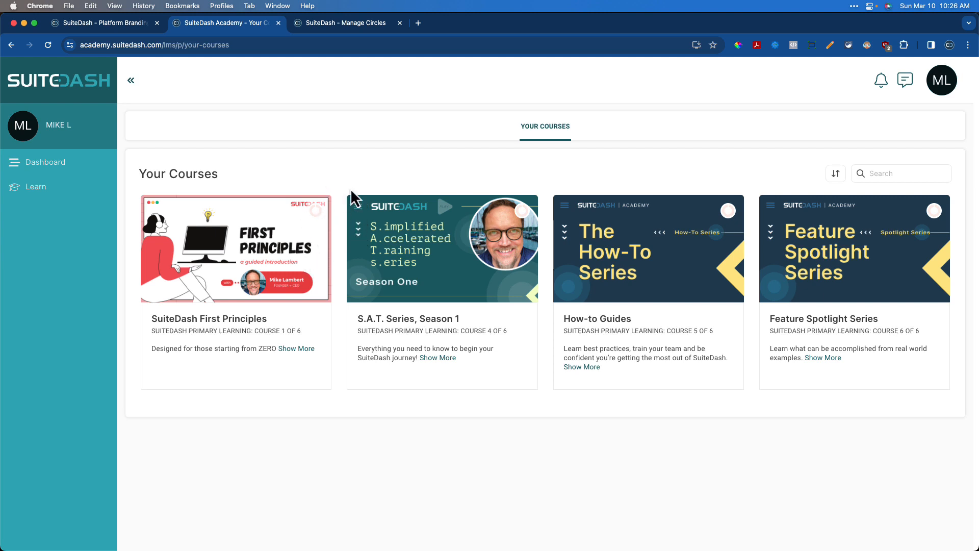
mouse_move(350, 169)
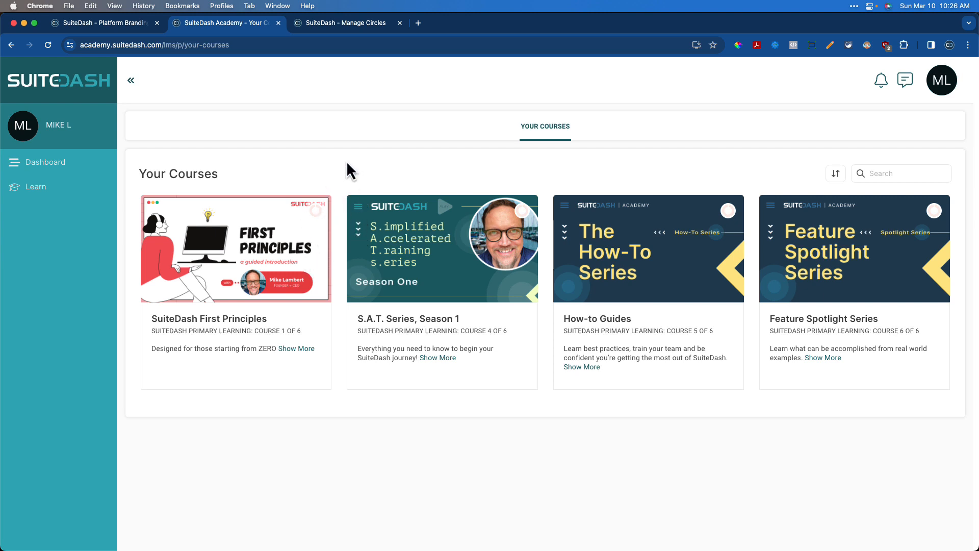
mouse_move(404, 325)
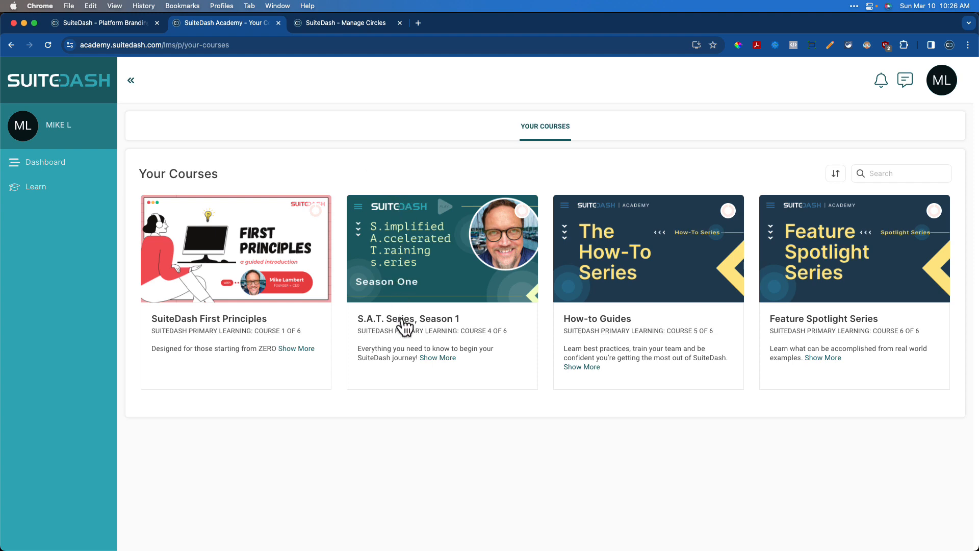
Open S.A.T. Series Season 1, view Platform Branding, then open Email Branding.
click(442, 248)
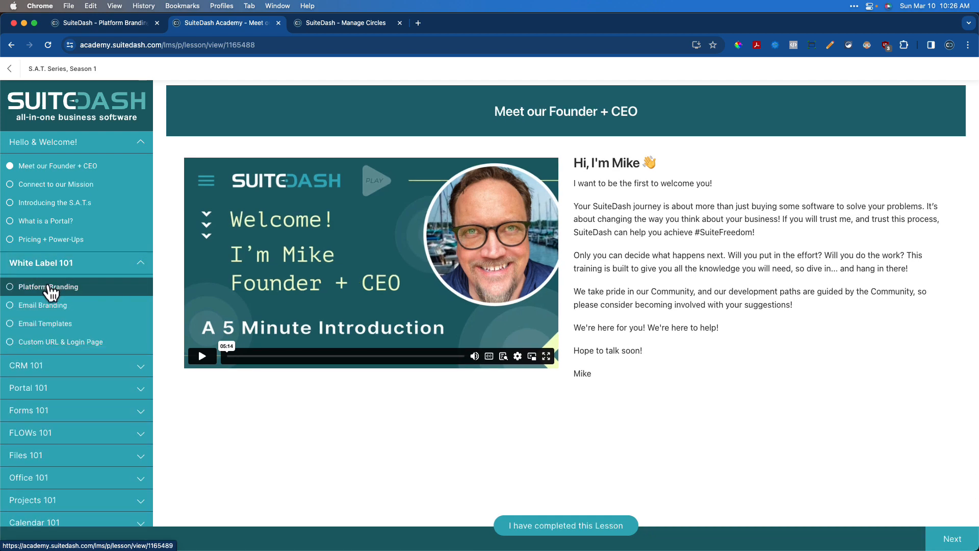
click(48, 286)
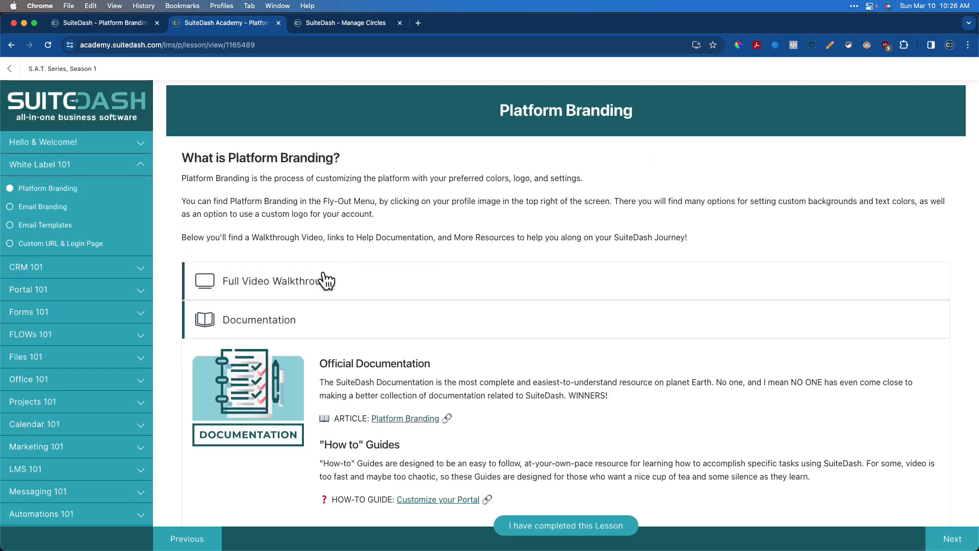
scroll(down, 3)
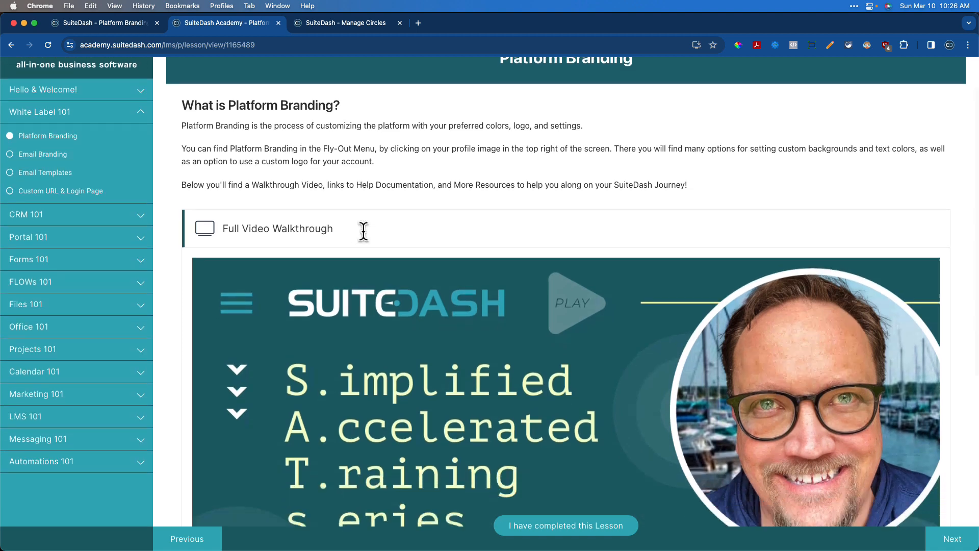
scroll(down, 3)
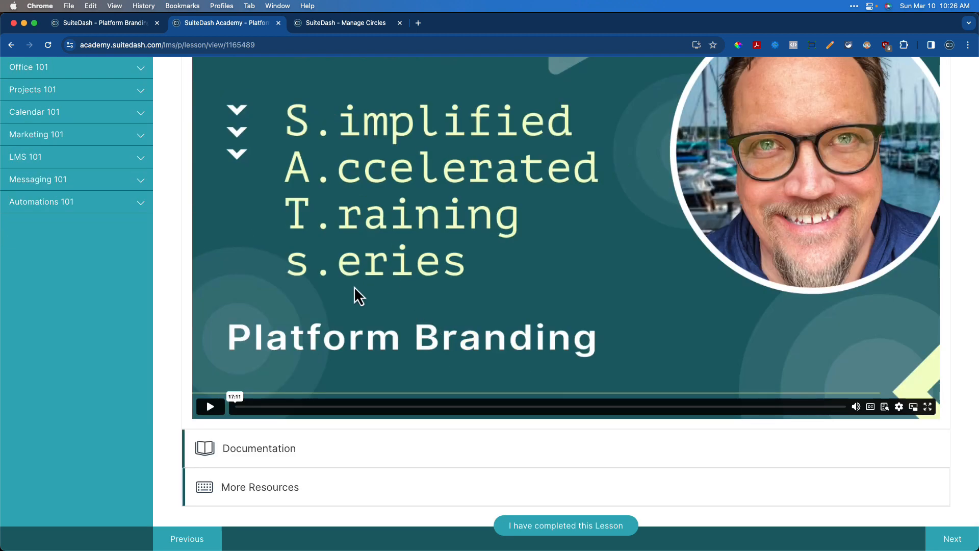
mouse_move(469, 407)
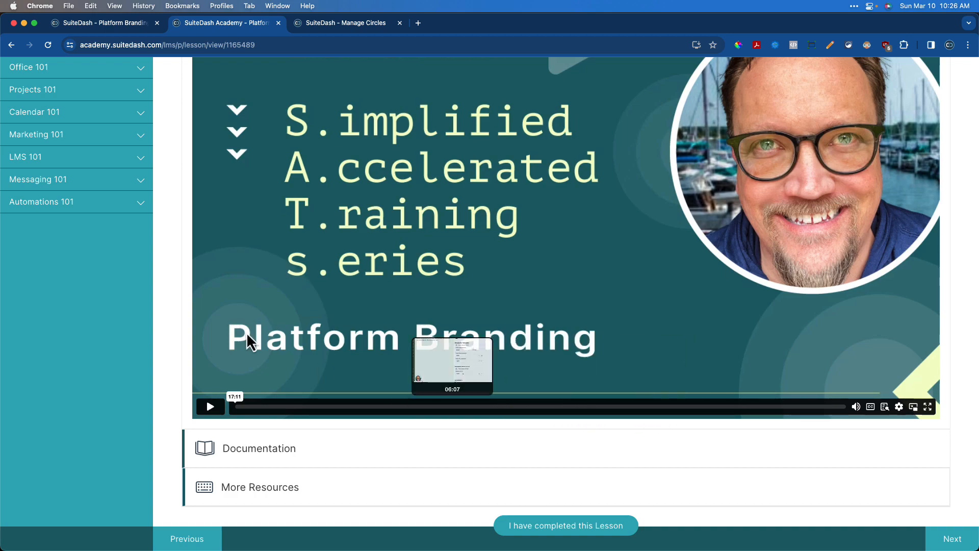
click(952, 539)
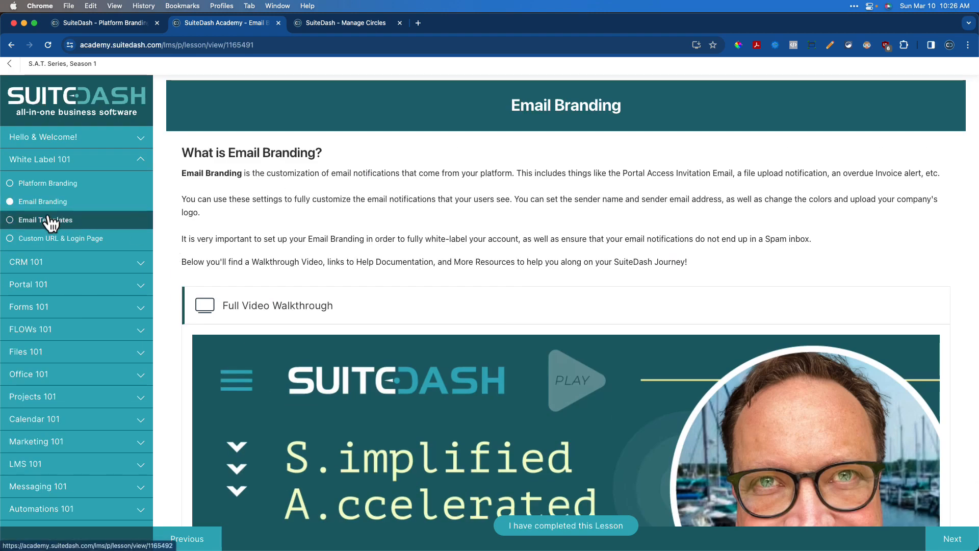
Open the Custom URL & Login Page lesson and scroll through its walkthrough video.
click(44, 219)
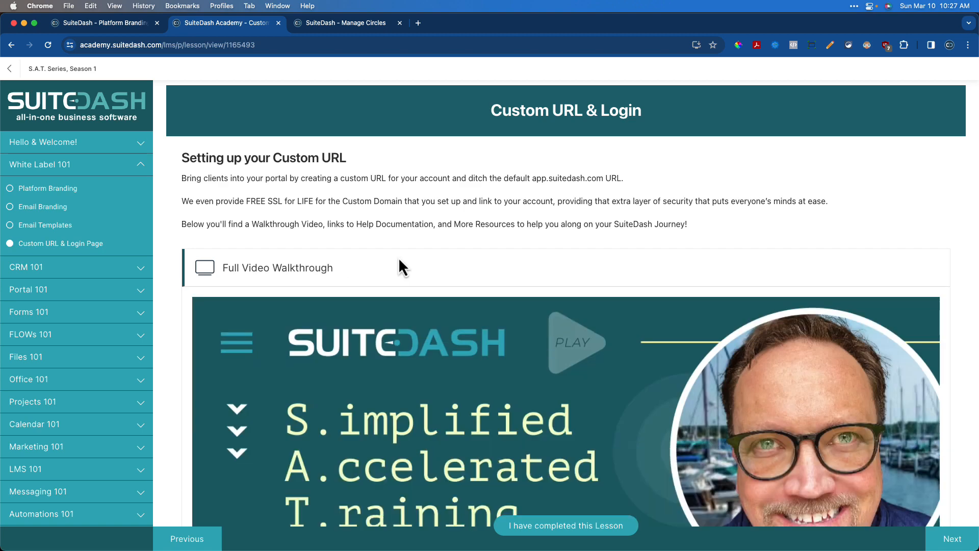
scroll(down, 3)
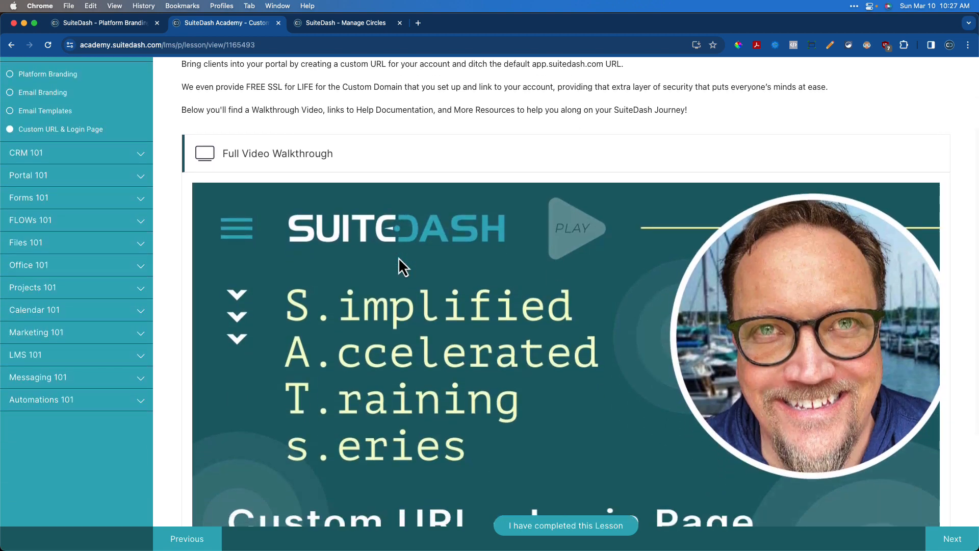
scroll(down, 3)
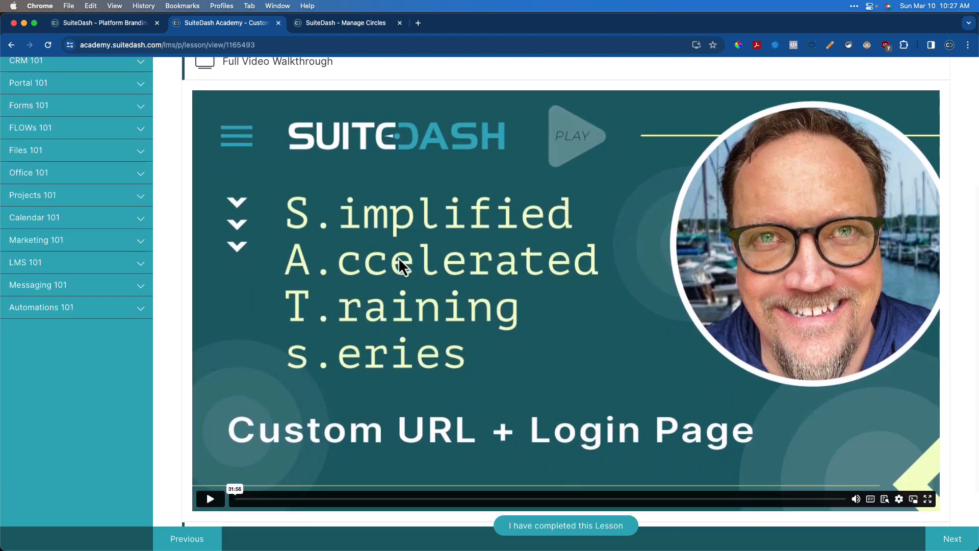
mouse_move(270, 505)
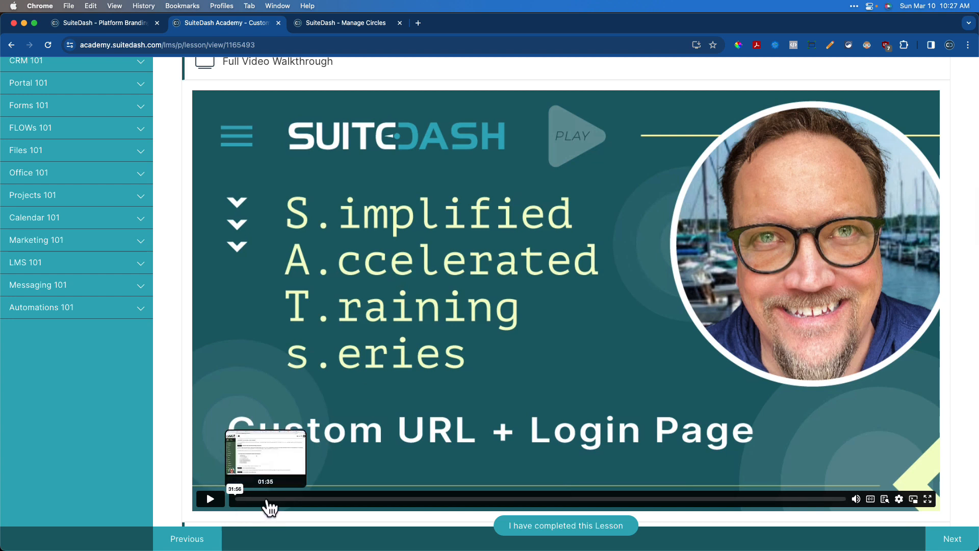
mouse_move(334, 505)
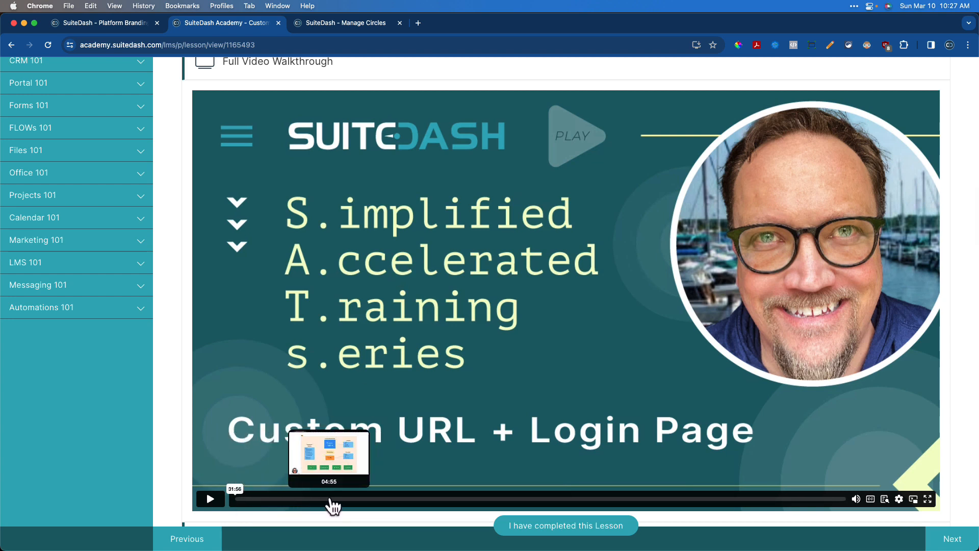
mouse_move(370, 505)
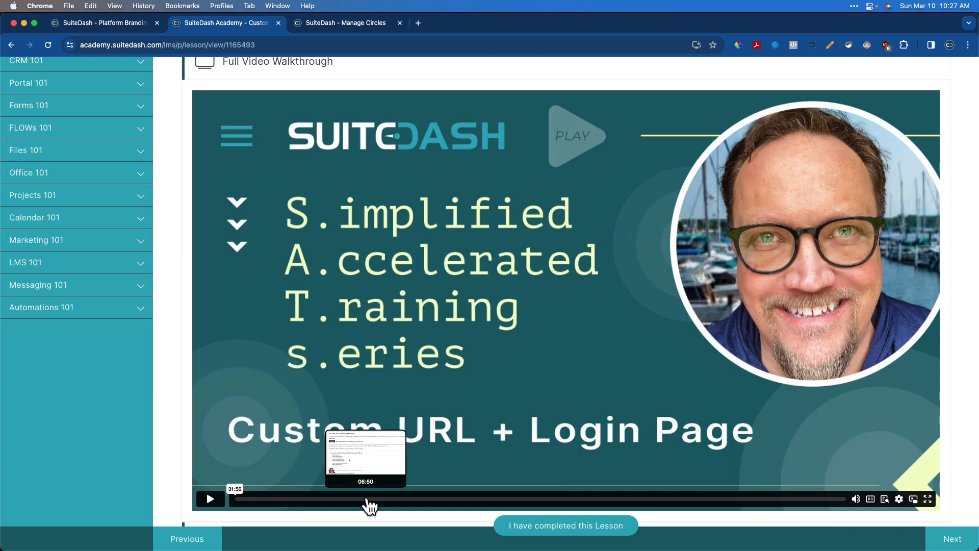
mouse_move(400, 500)
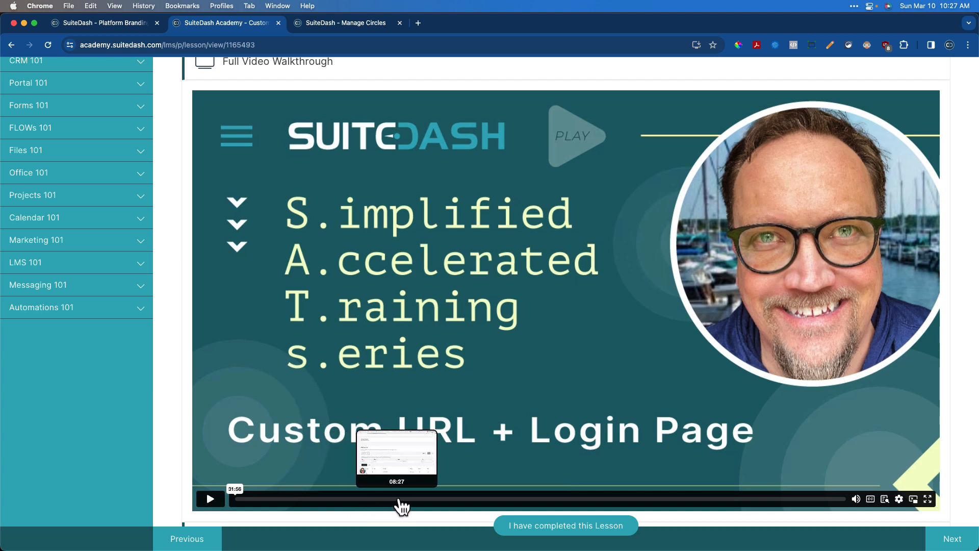
mouse_move(525, 509)
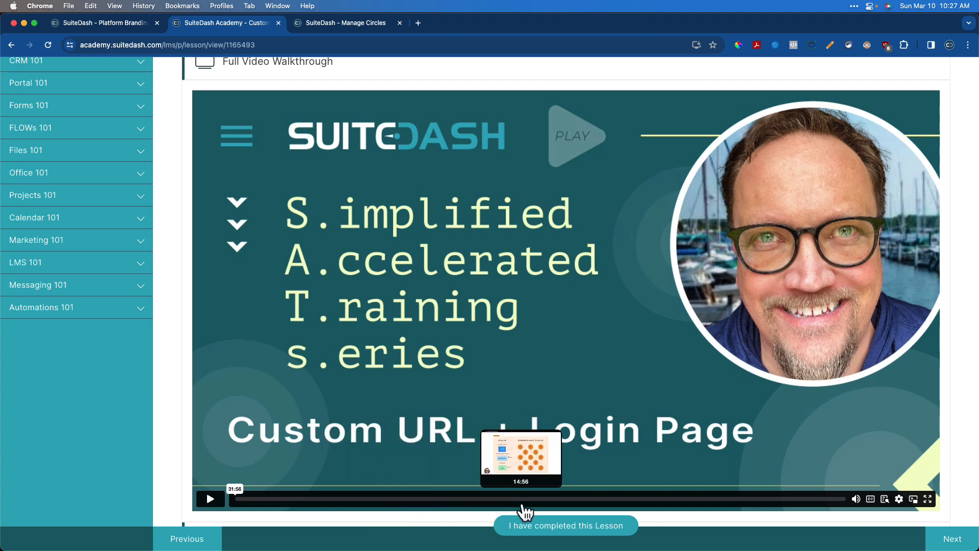
mouse_move(620, 506)
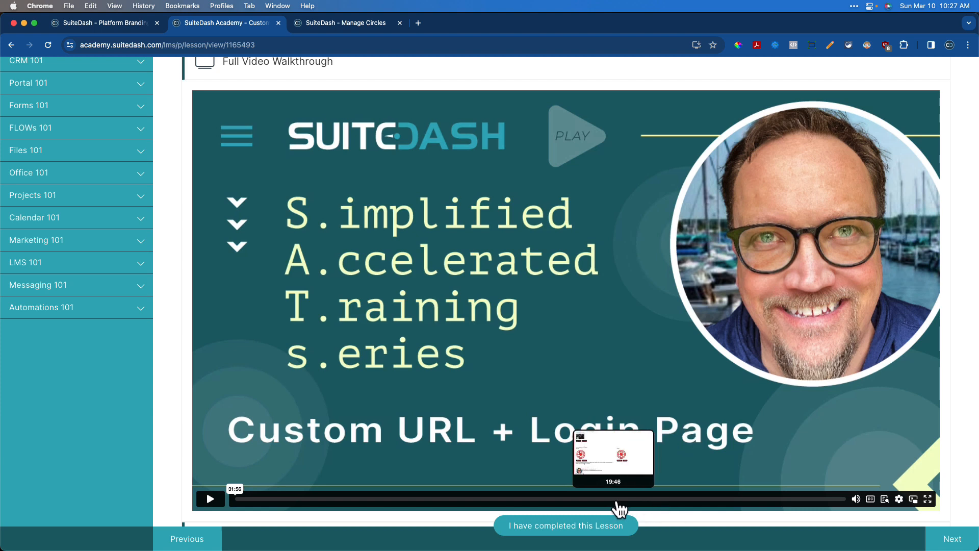
mouse_move(692, 504)
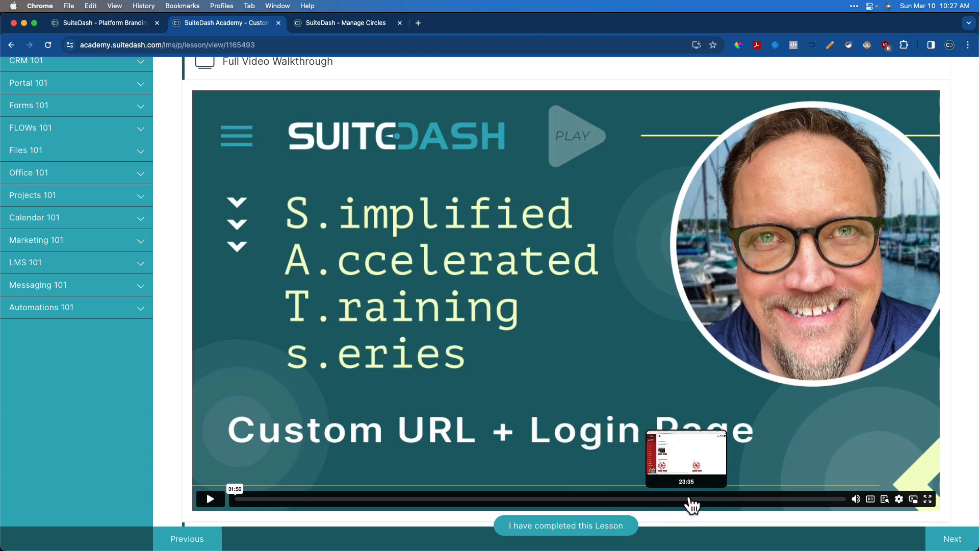
mouse_move(178, 434)
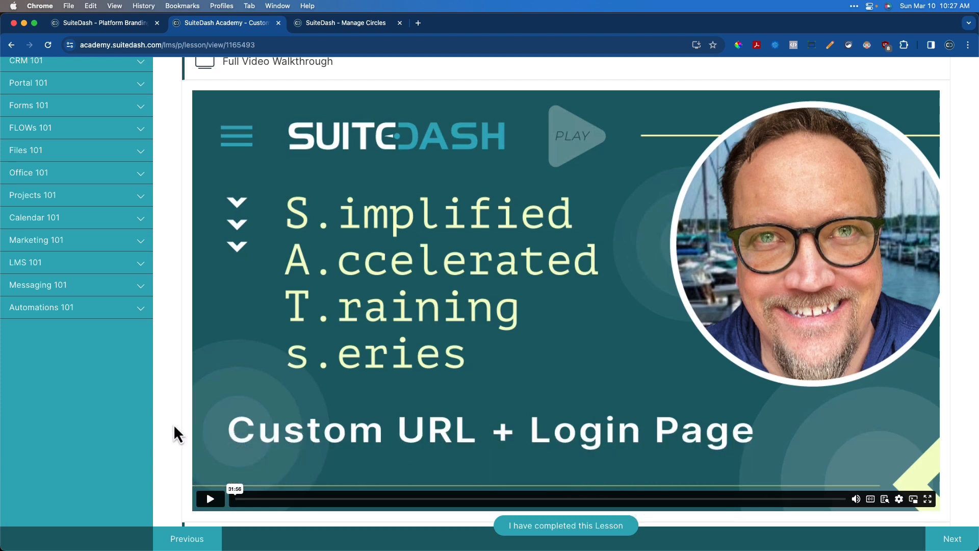
scroll(down, 3)
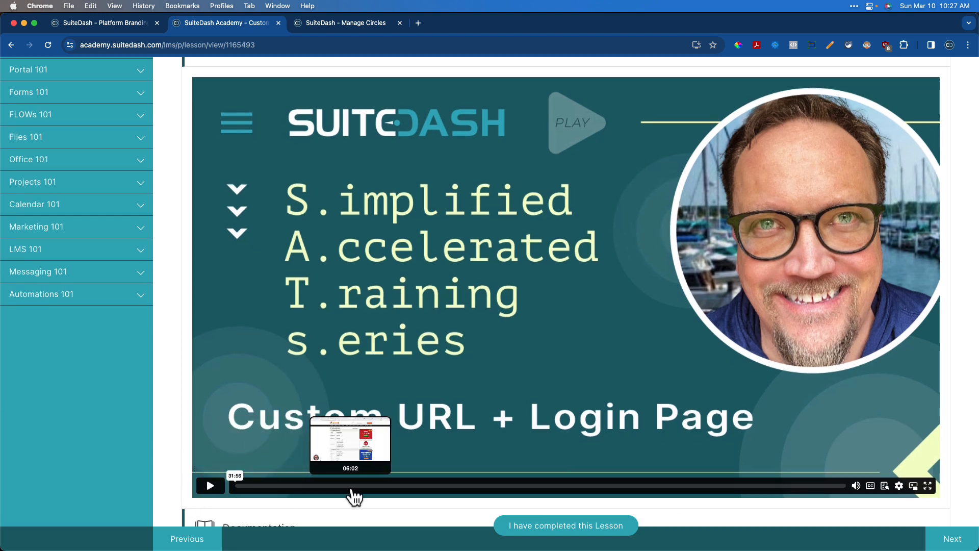
mouse_move(451, 496)
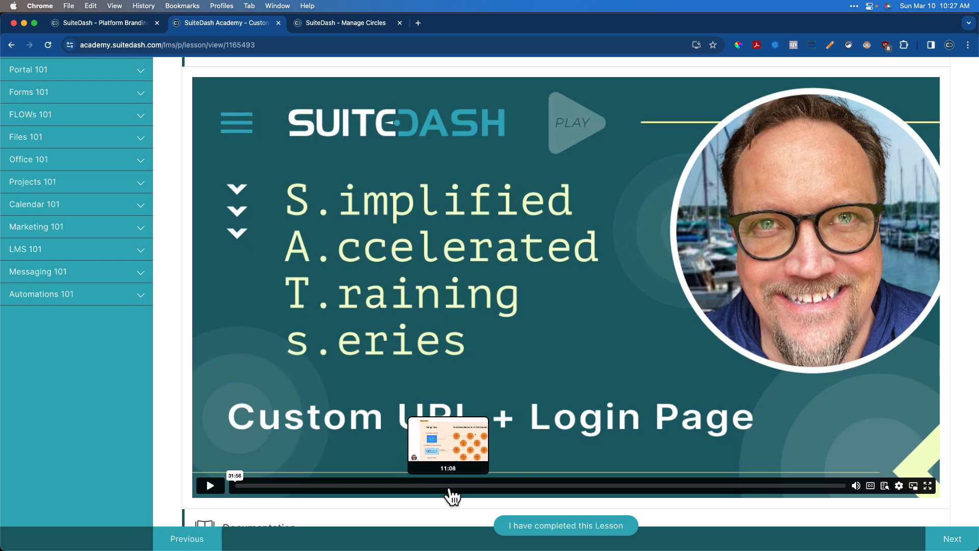
mouse_move(173, 434)
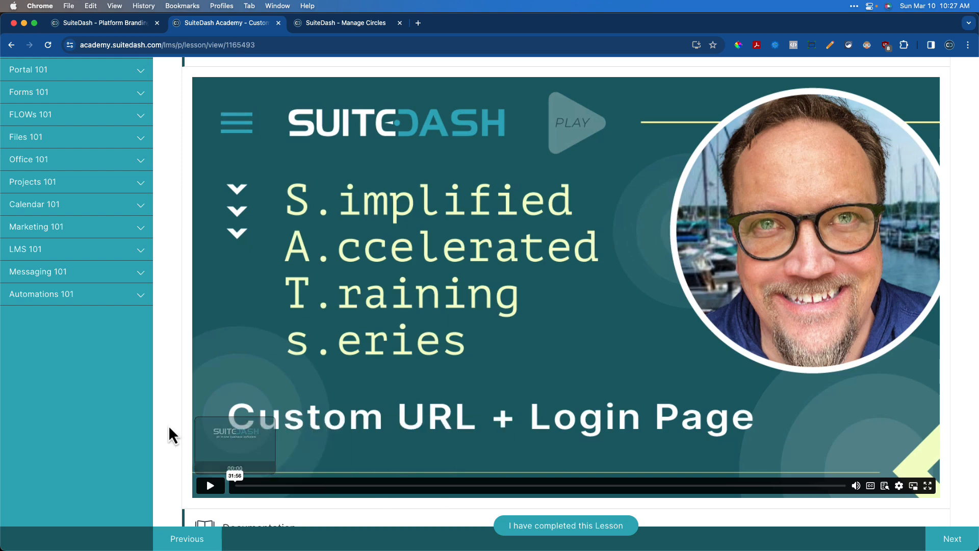
scroll(down, 3)
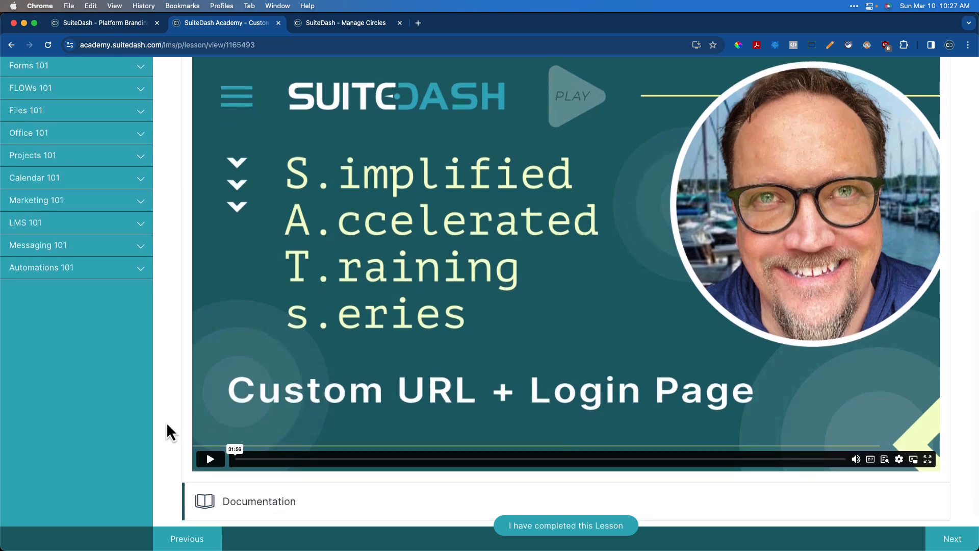
scroll(up, 3)
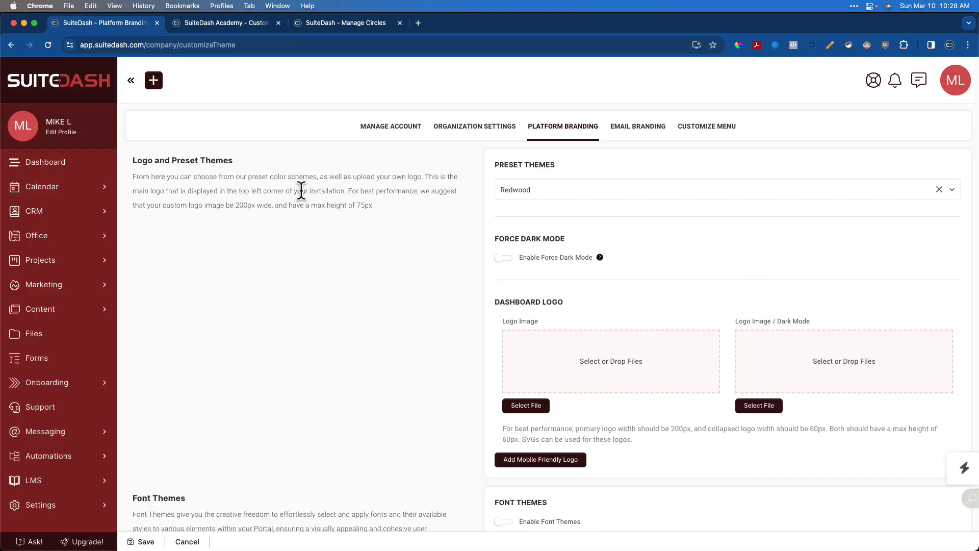
mouse_move(637, 126)
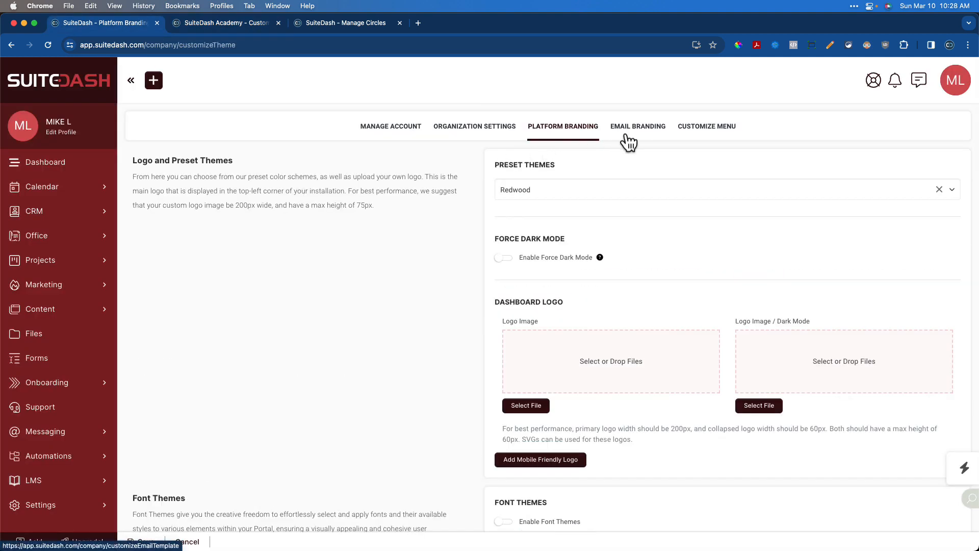
click(954, 80)
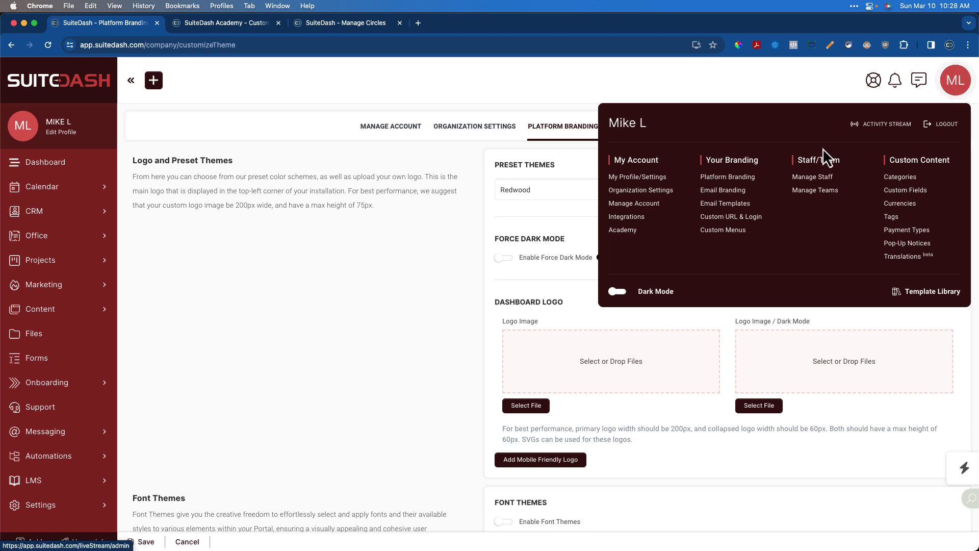
mouse_move(536, 240)
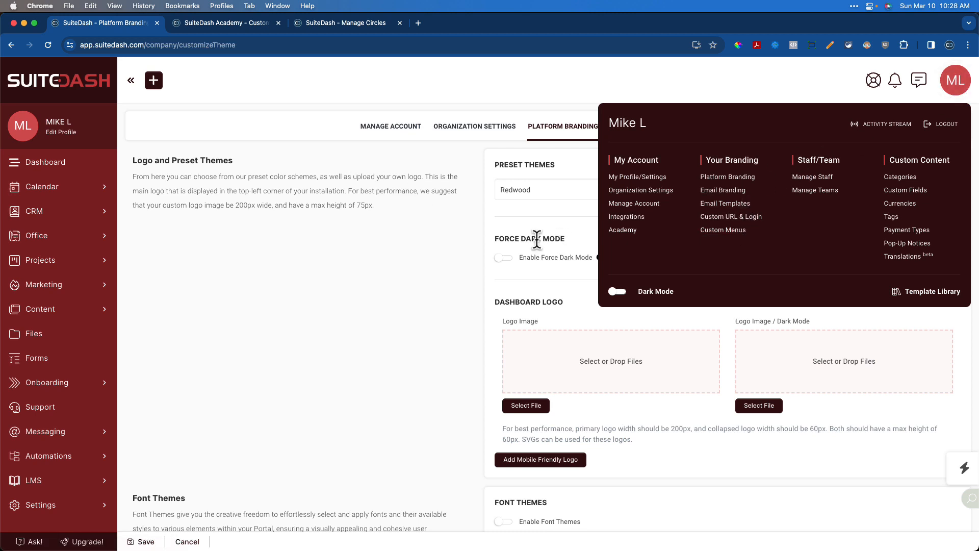
mouse_move(270, 62)
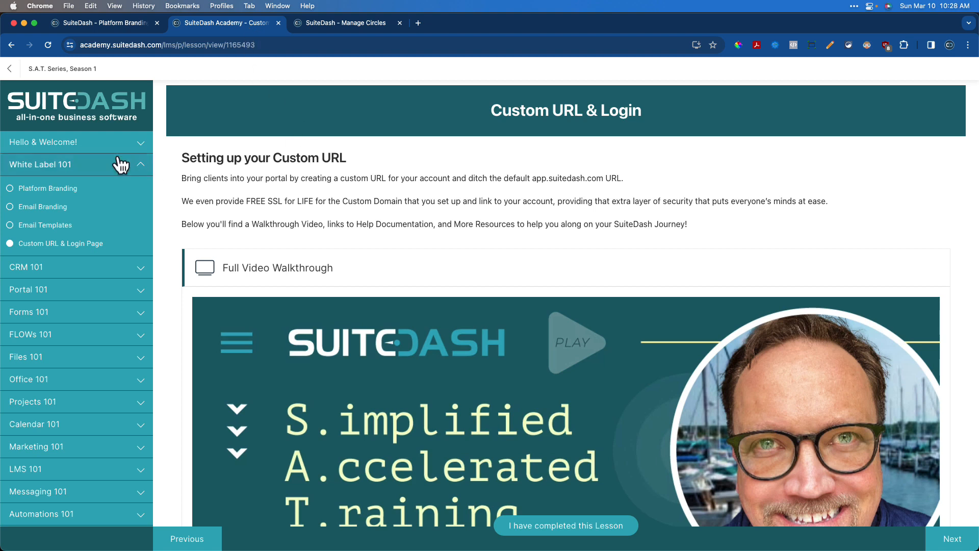
mouse_move(45, 224)
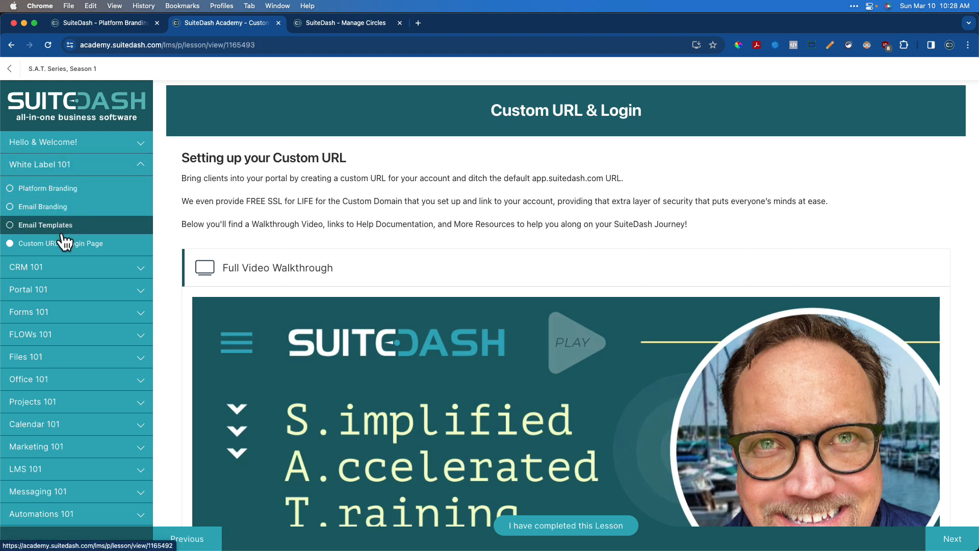
mouse_move(61, 242)
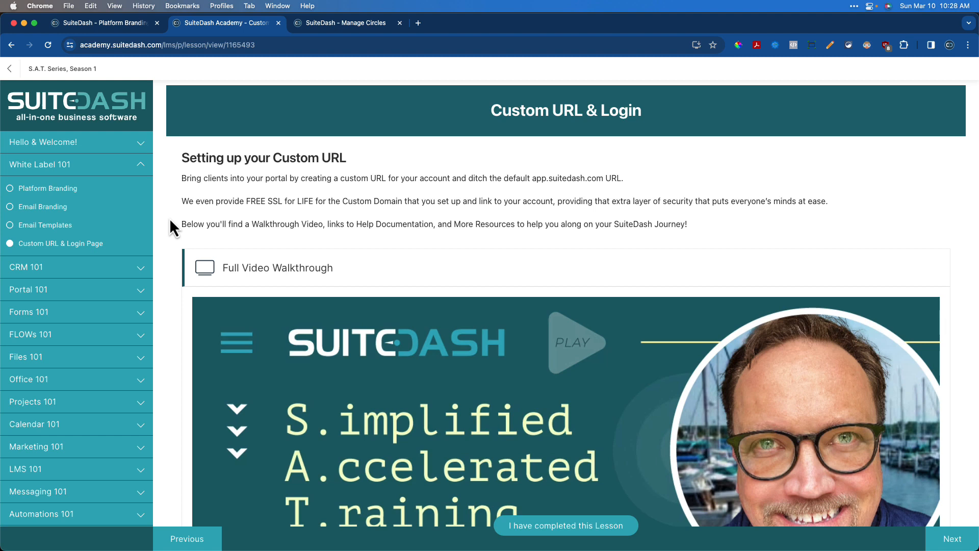
mouse_move(173, 323)
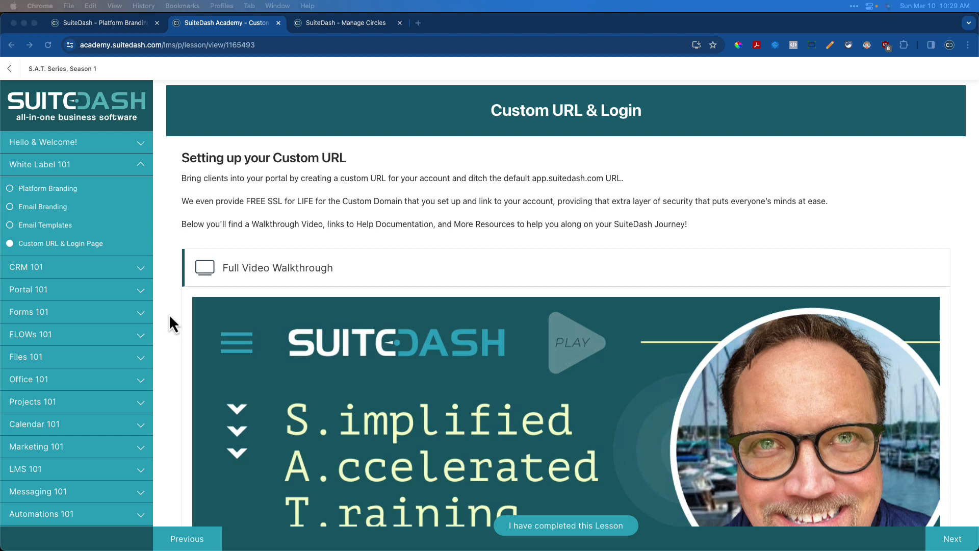